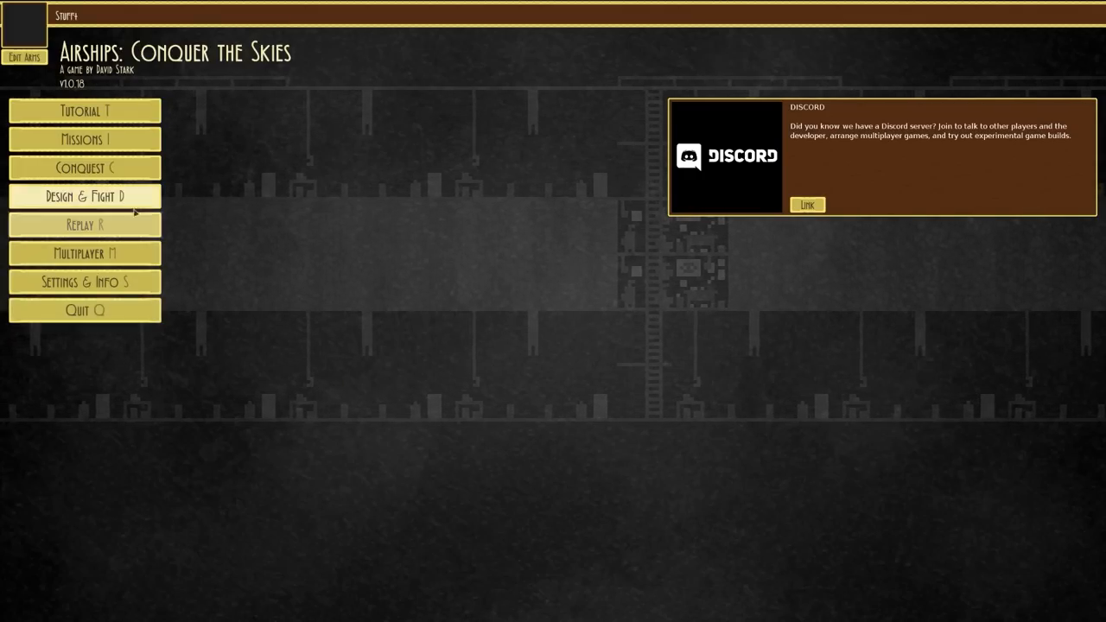
# Step: Load the Antrim V2 design into the Airship Editor via Design & Fight
pyautogui.click(84, 197)
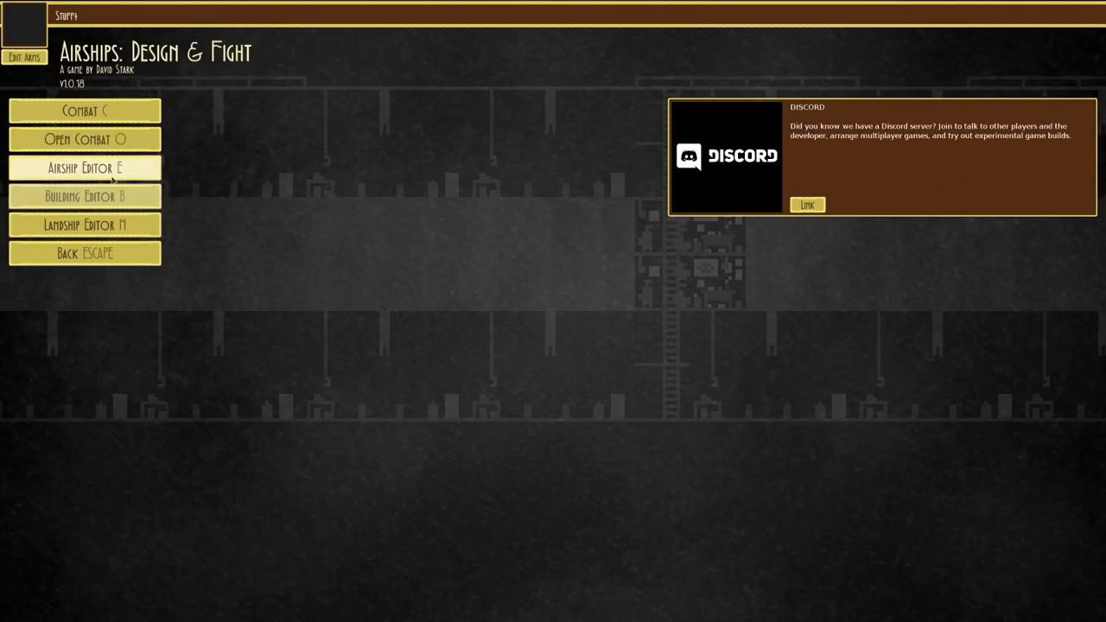
pyautogui.click(84, 168)
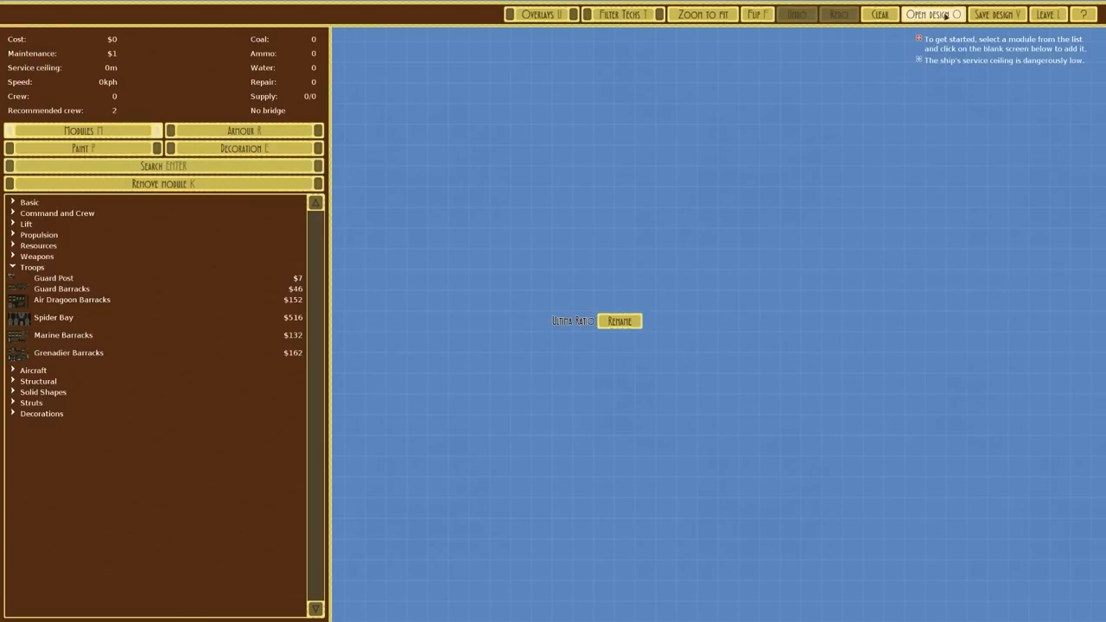
pyautogui.click(927, 14)
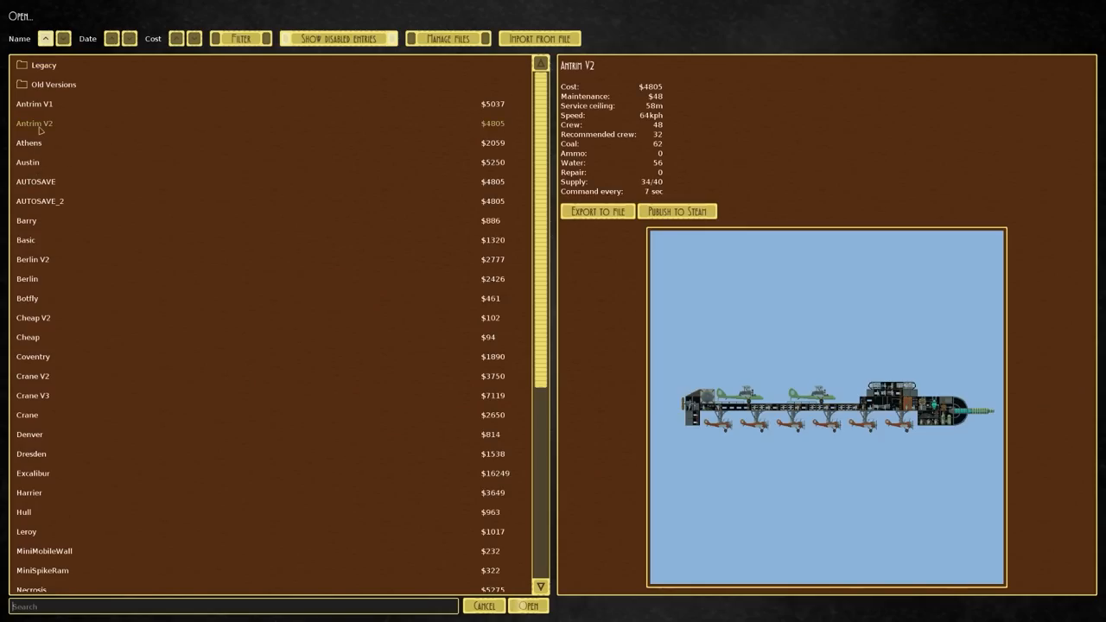
pyautogui.click(528, 606)
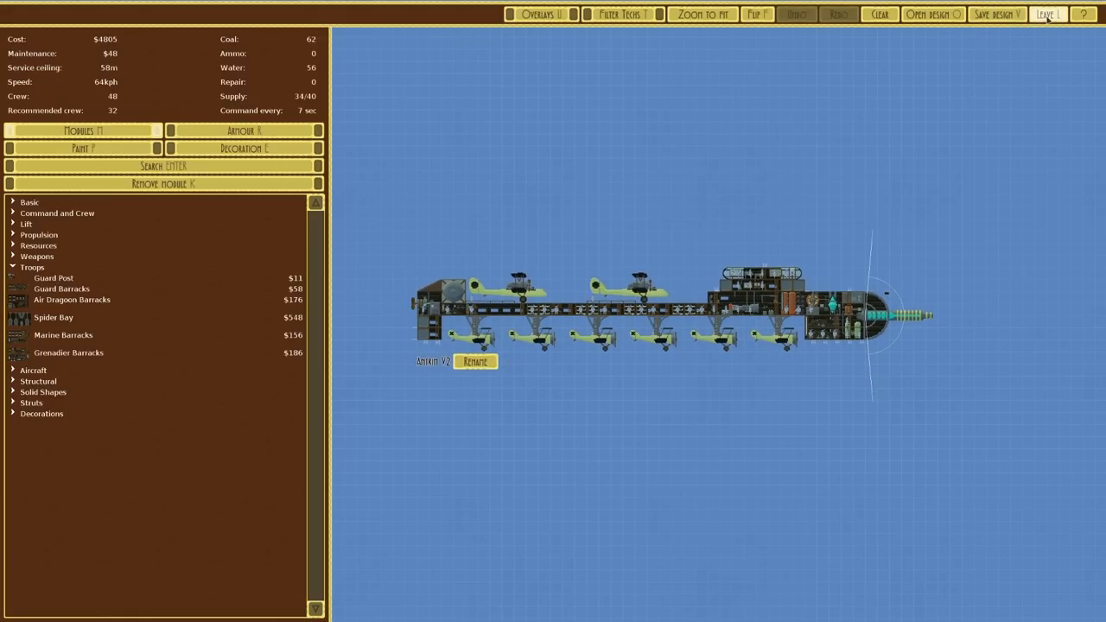
# Step: Leave the airship editor and load Land Fortress in the Building Editor
pyautogui.click(1048, 14)
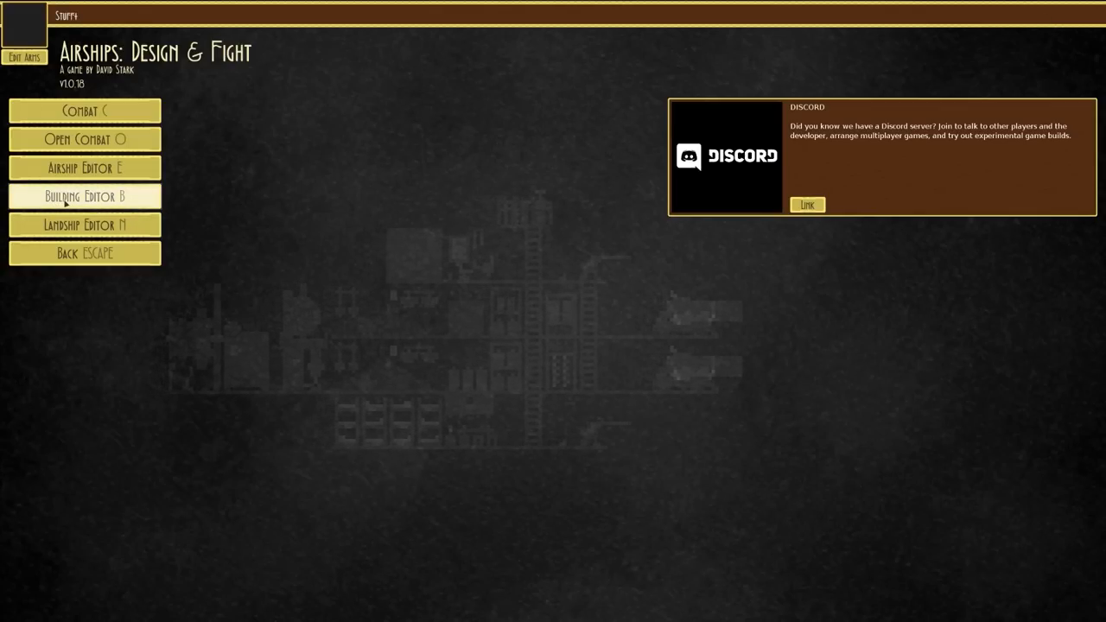
pyautogui.click(84, 196)
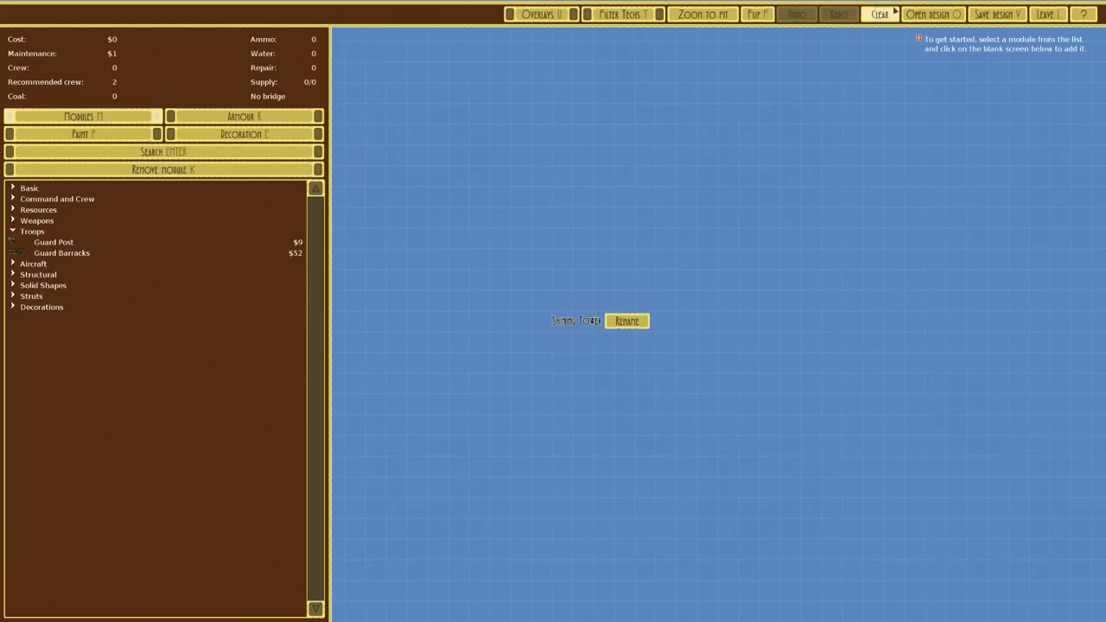
pyautogui.click(932, 14)
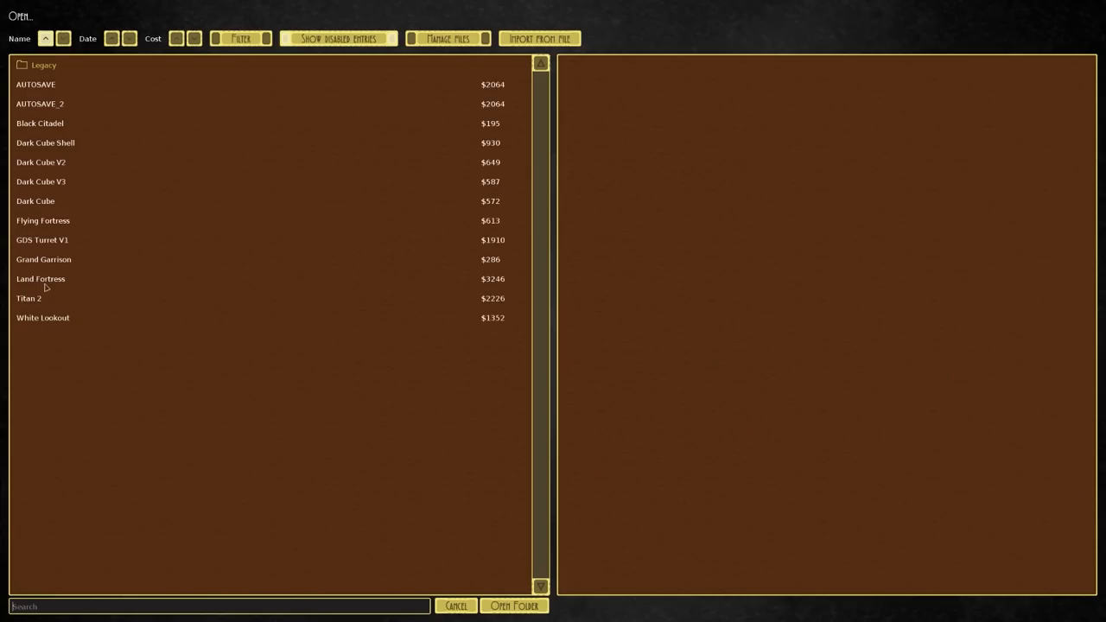
pyautogui.doubleClick(41, 278)
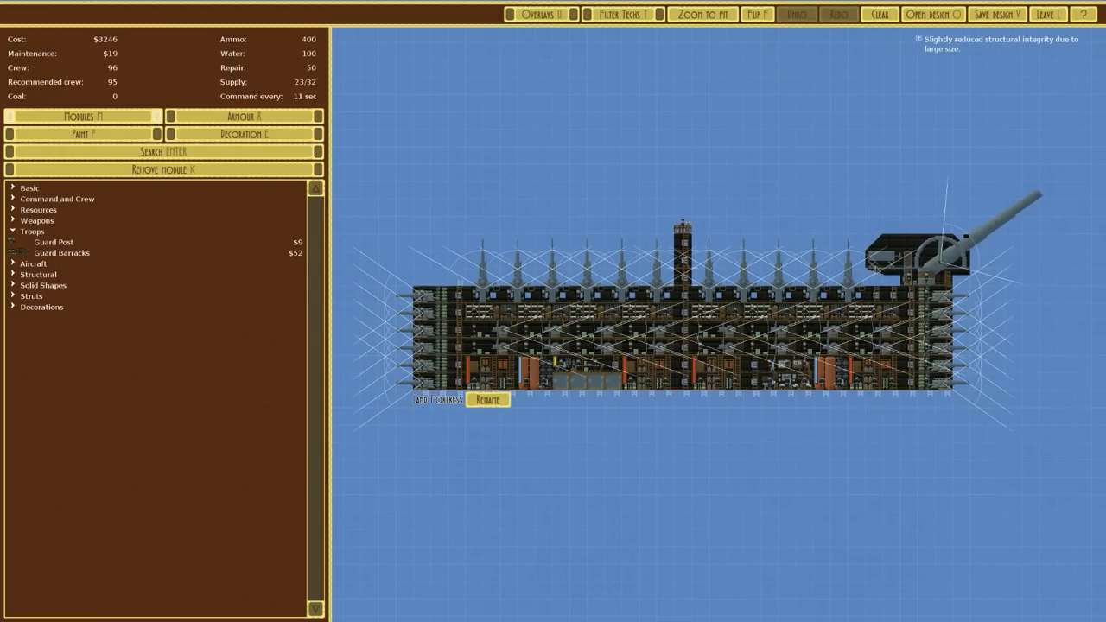
pyautogui.moveTo(773, 301)
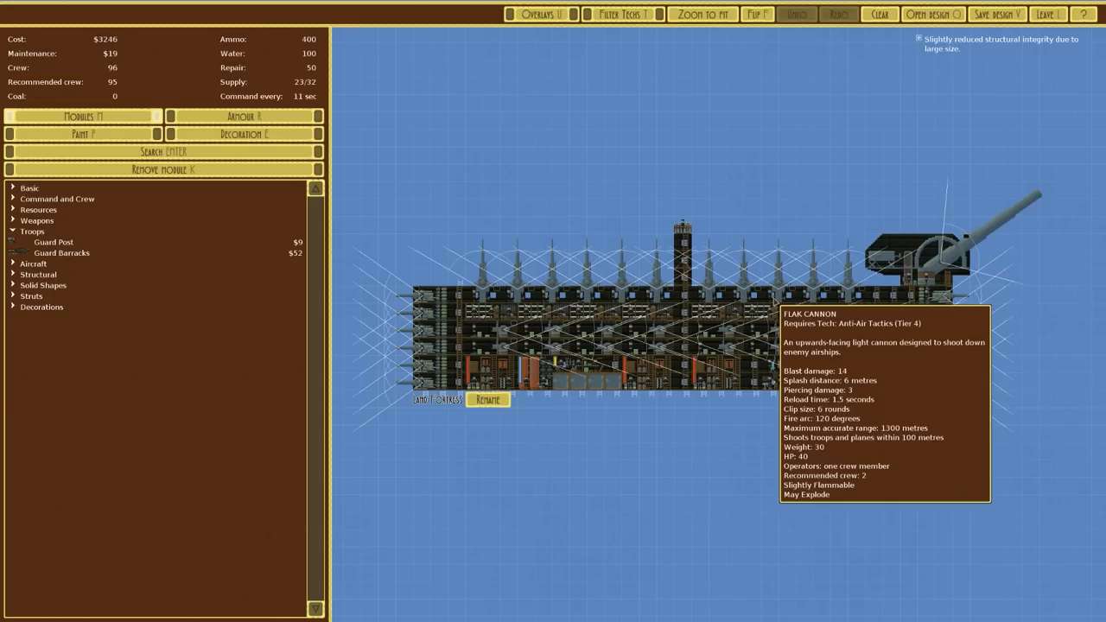
pyautogui.moveTo(432, 354)
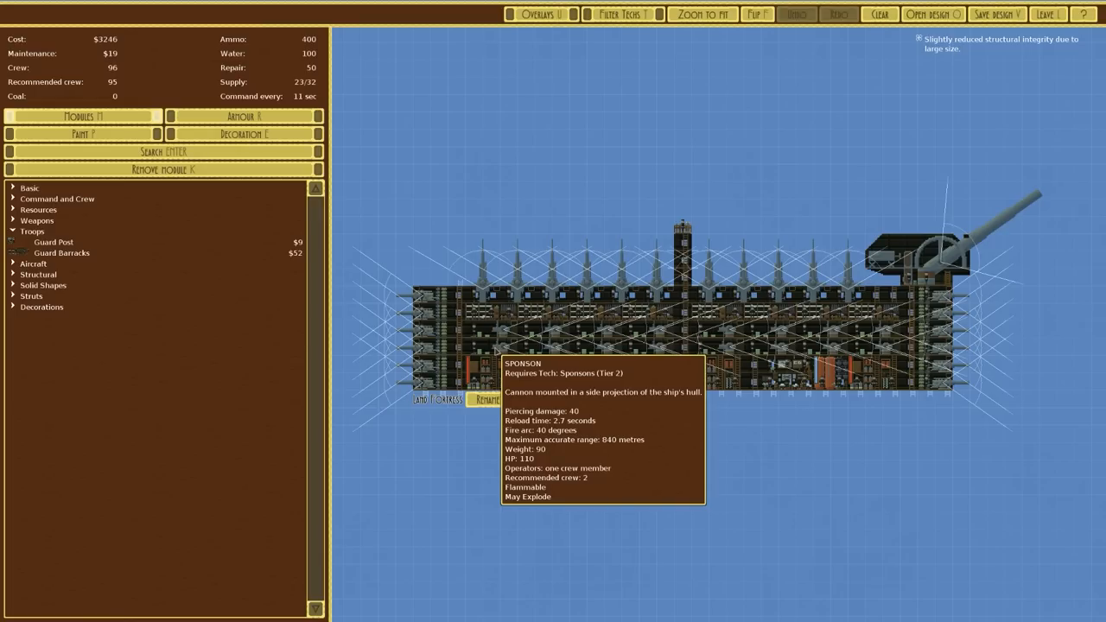
pyautogui.moveTo(740, 161)
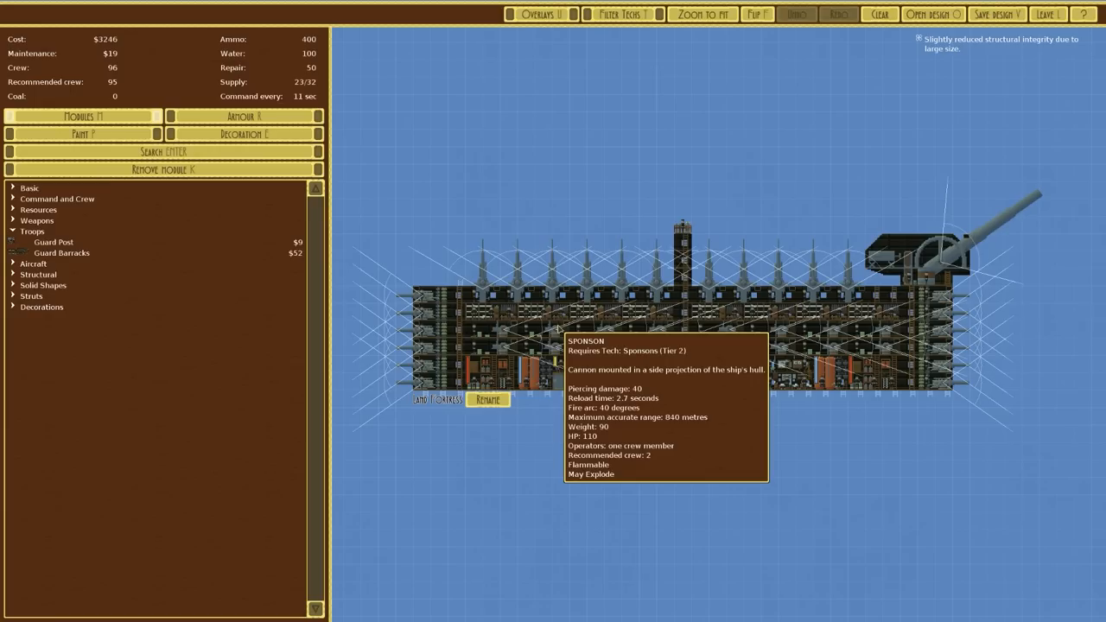
pyautogui.moveTo(985, 115)
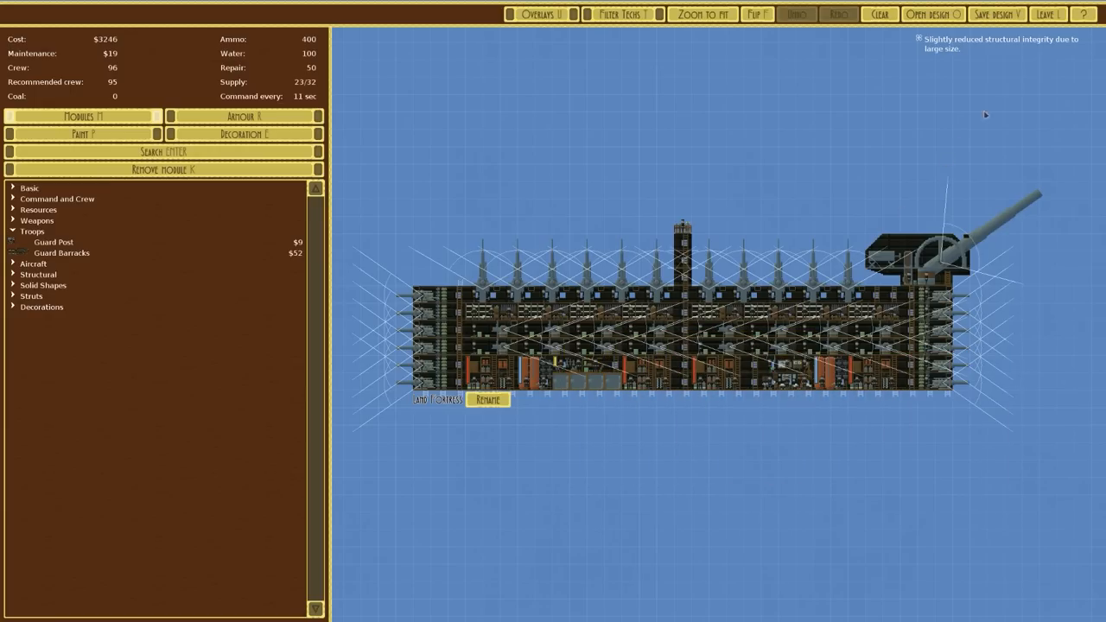
# Step: Leave the building editor and bring up the Landship Editor's saved designs list
pyautogui.click(1046, 14)
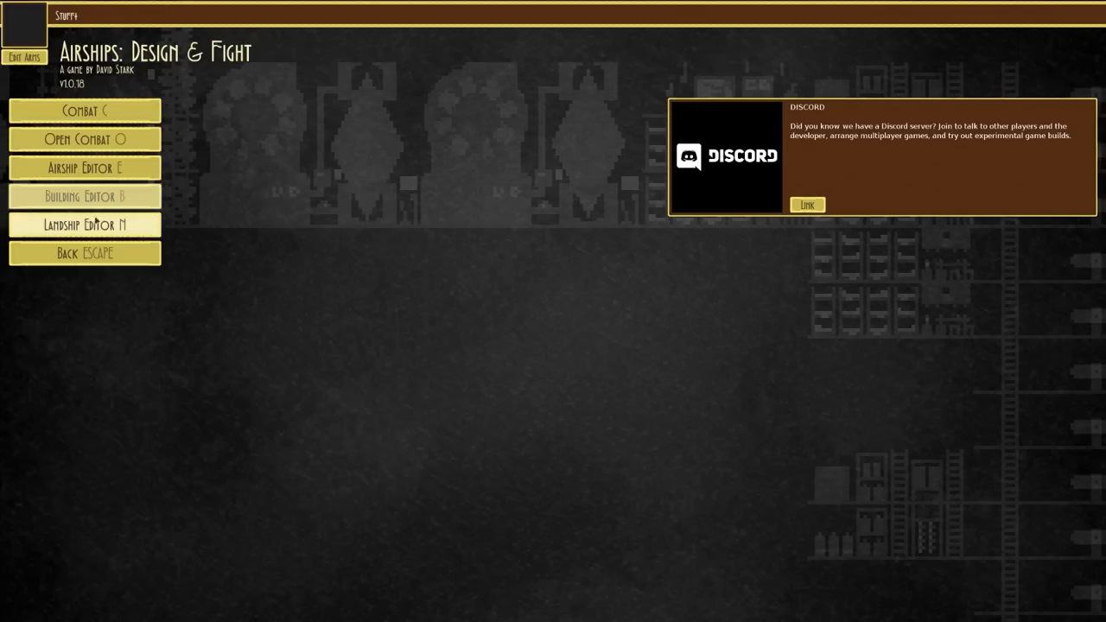
pyautogui.click(84, 167)
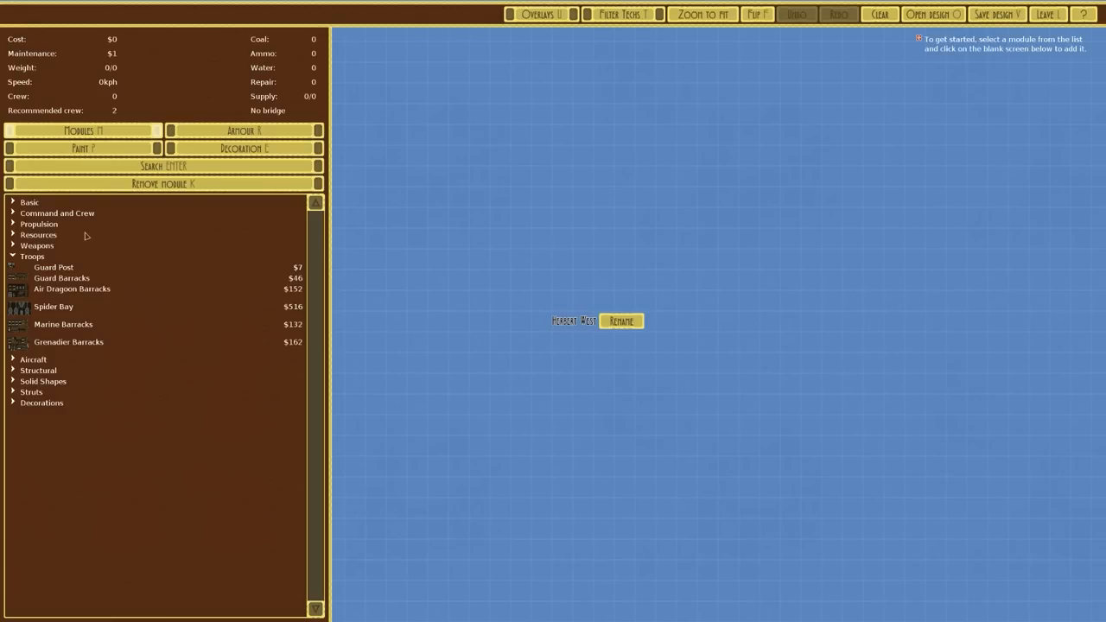
pyautogui.click(931, 14)
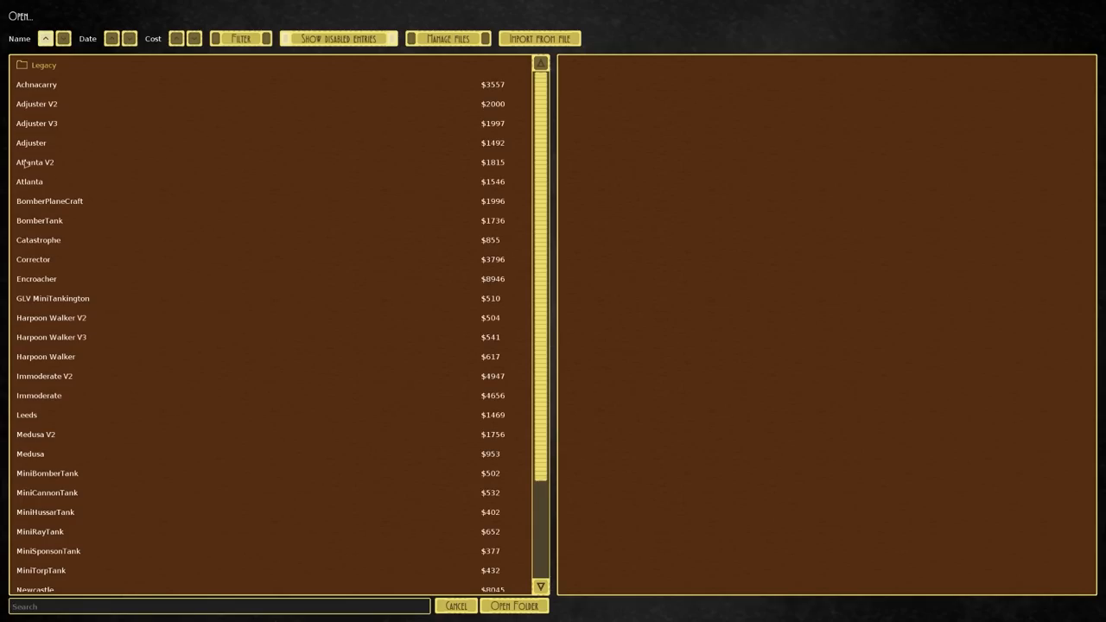
# Step: Preview BomberPlaneCraft, Atlanta, Catastrophe, Encroacher, Harpoon Walker V3 and Harpoon Walker
pyautogui.click(49, 200)
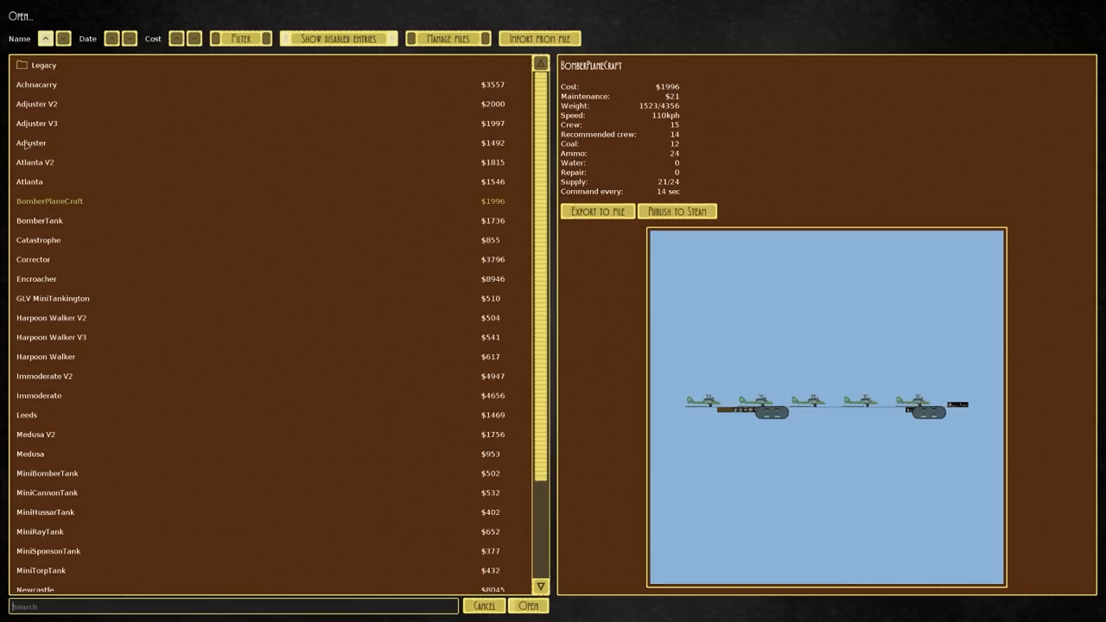
pyautogui.click(29, 182)
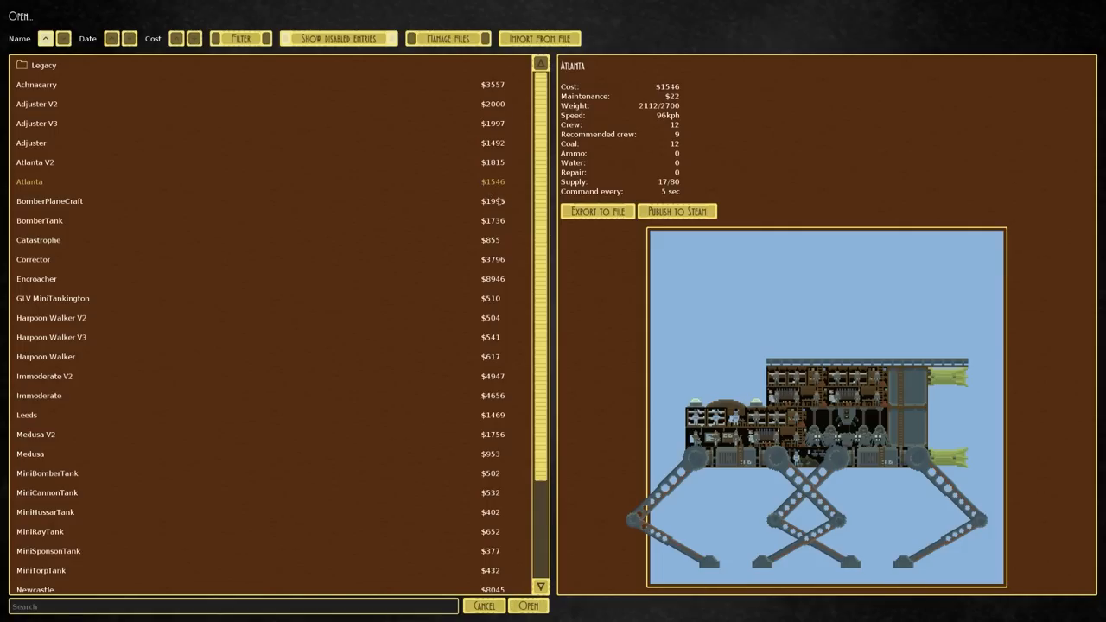
pyautogui.moveTo(869, 398)
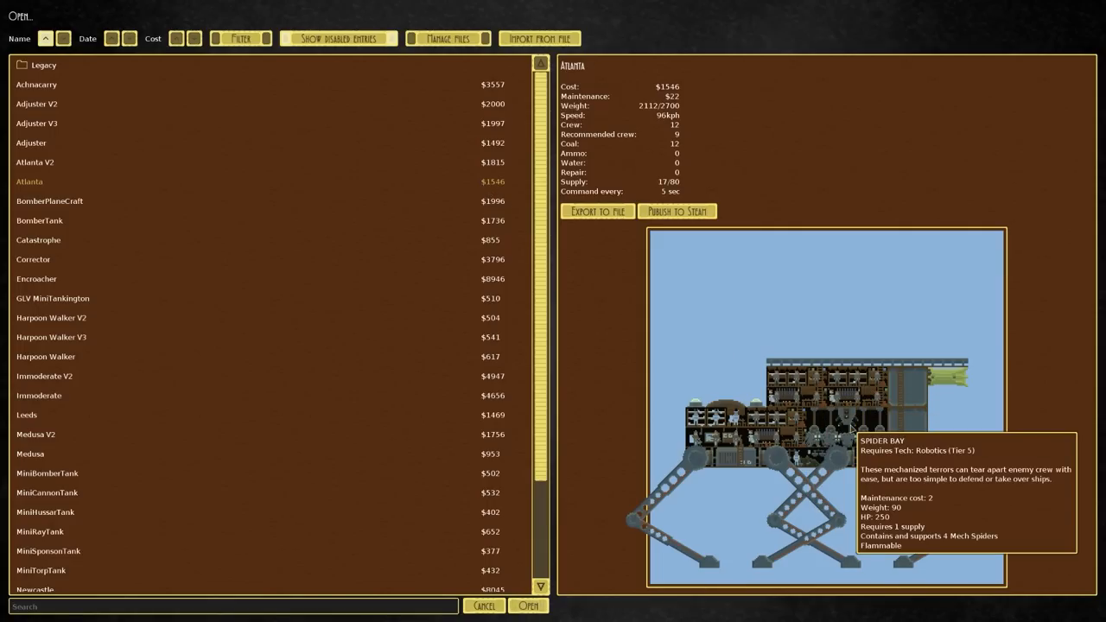
pyautogui.click(38, 239)
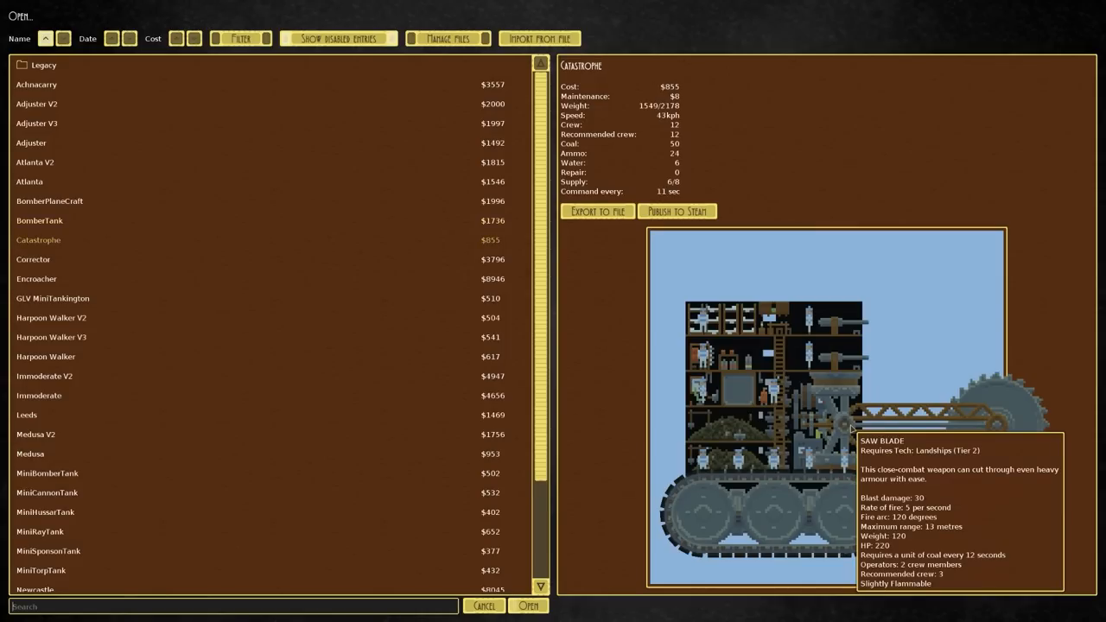
pyautogui.click(35, 279)
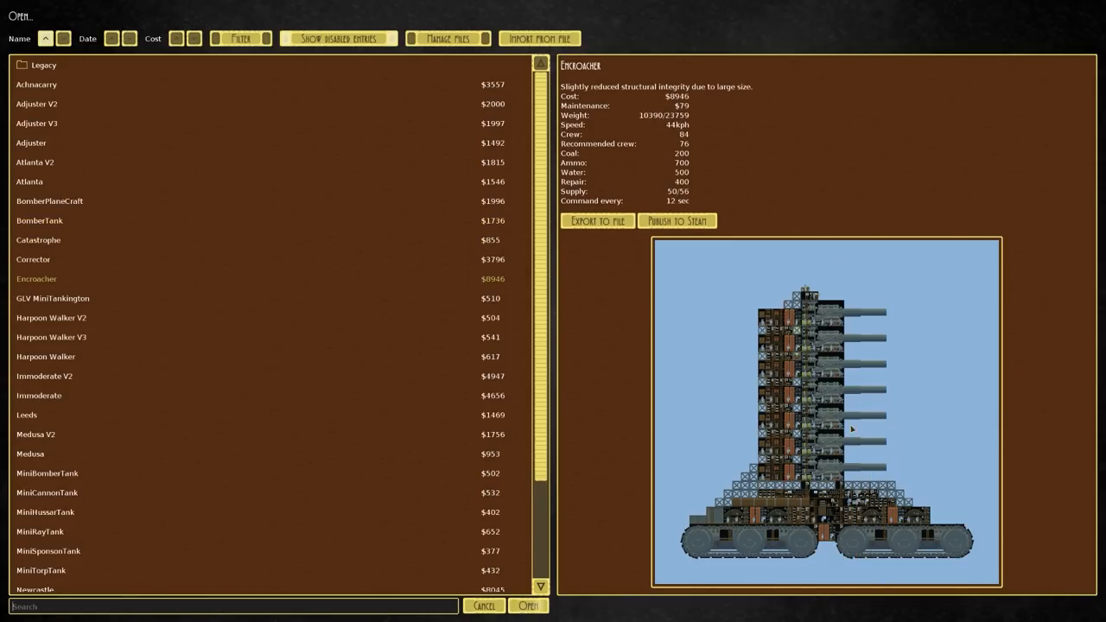
pyautogui.click(51, 337)
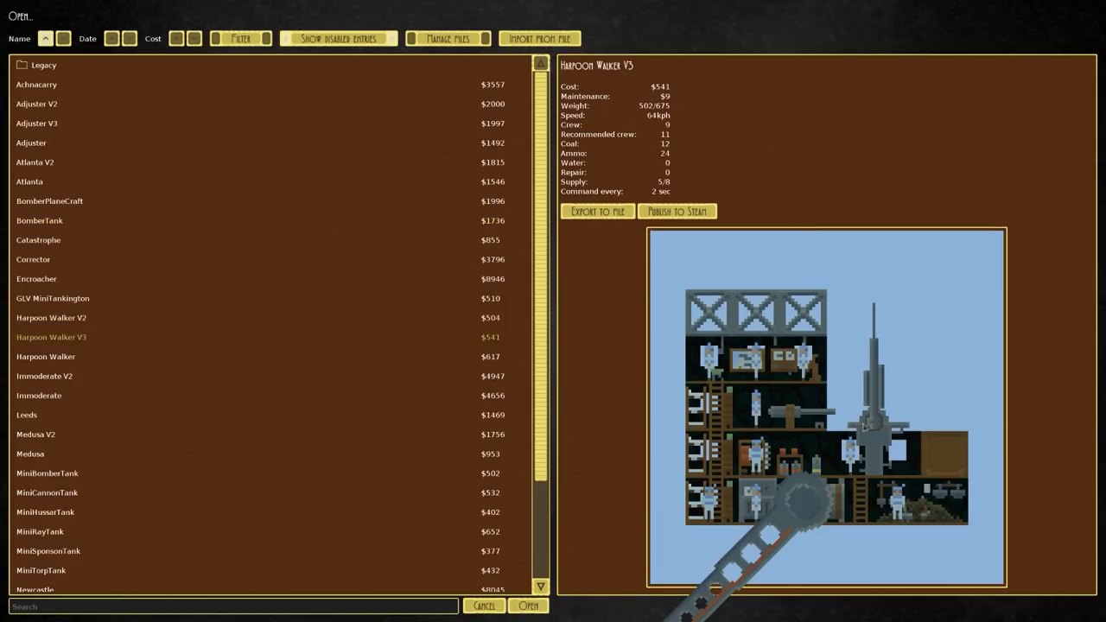
pyautogui.click(46, 356)
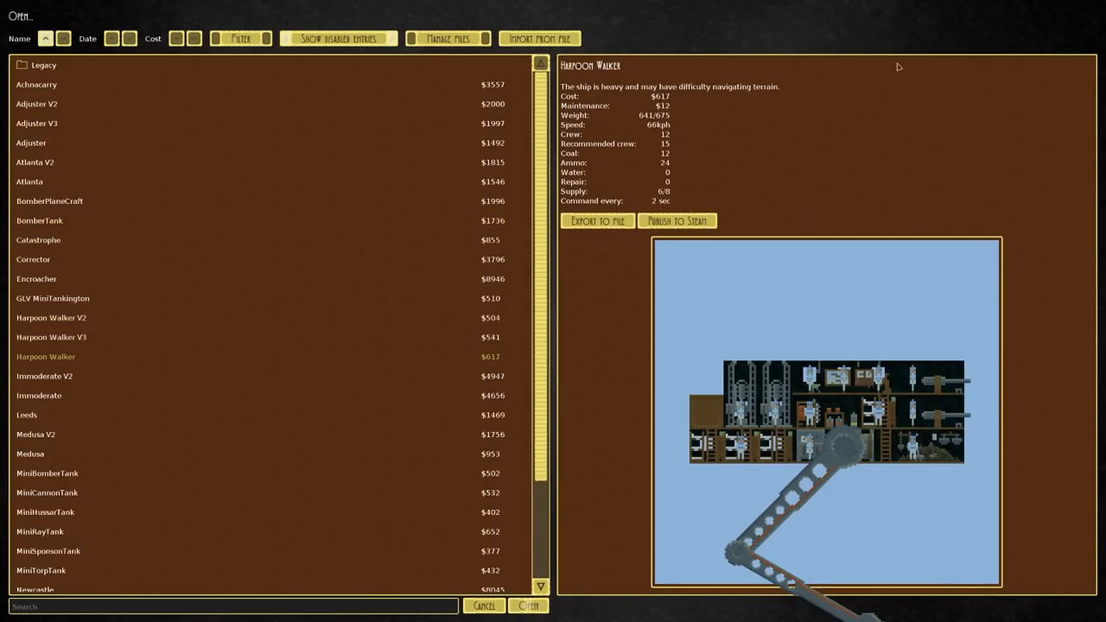
# Step: Preview Medusa, MiniHussarTank, Newcastle and Achnacarry, ending back on Medusa
pyautogui.click(30, 453)
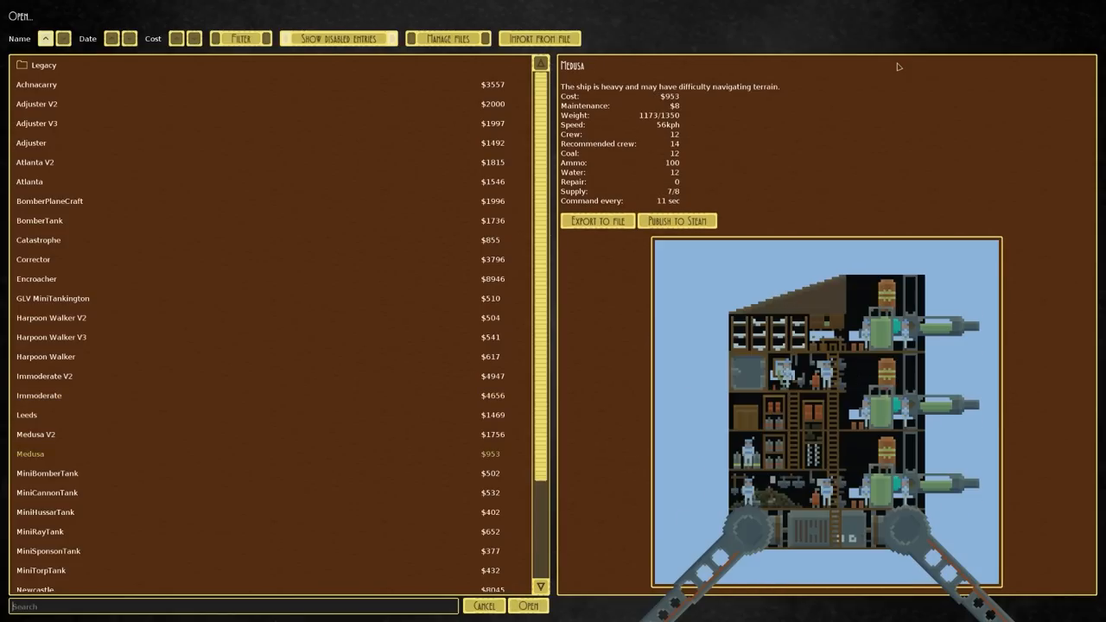
pyautogui.click(45, 511)
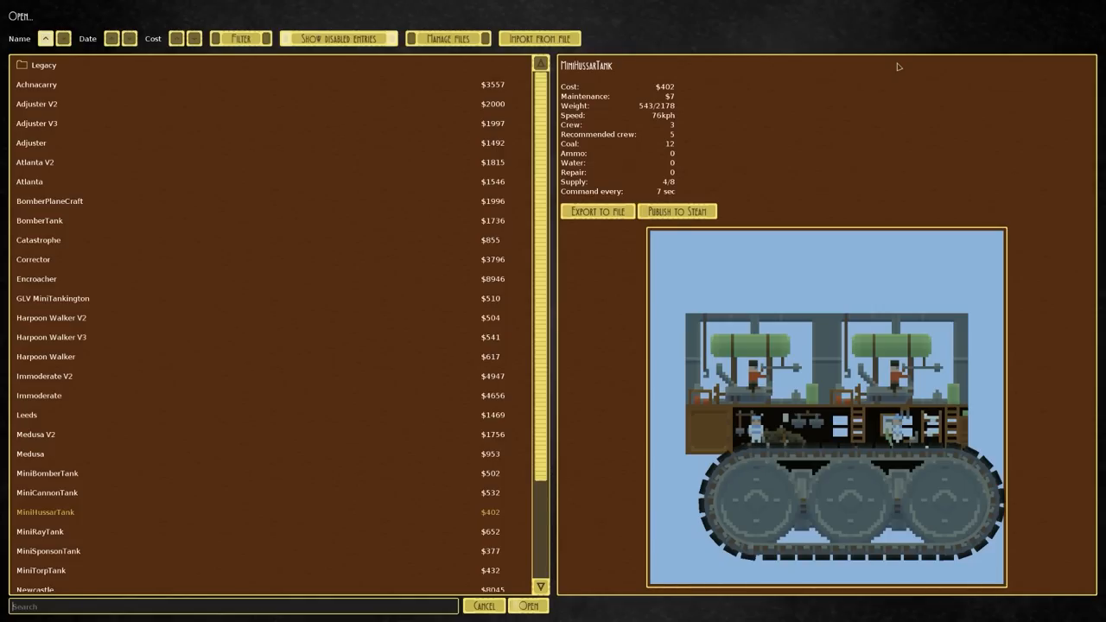
pyautogui.click(35, 589)
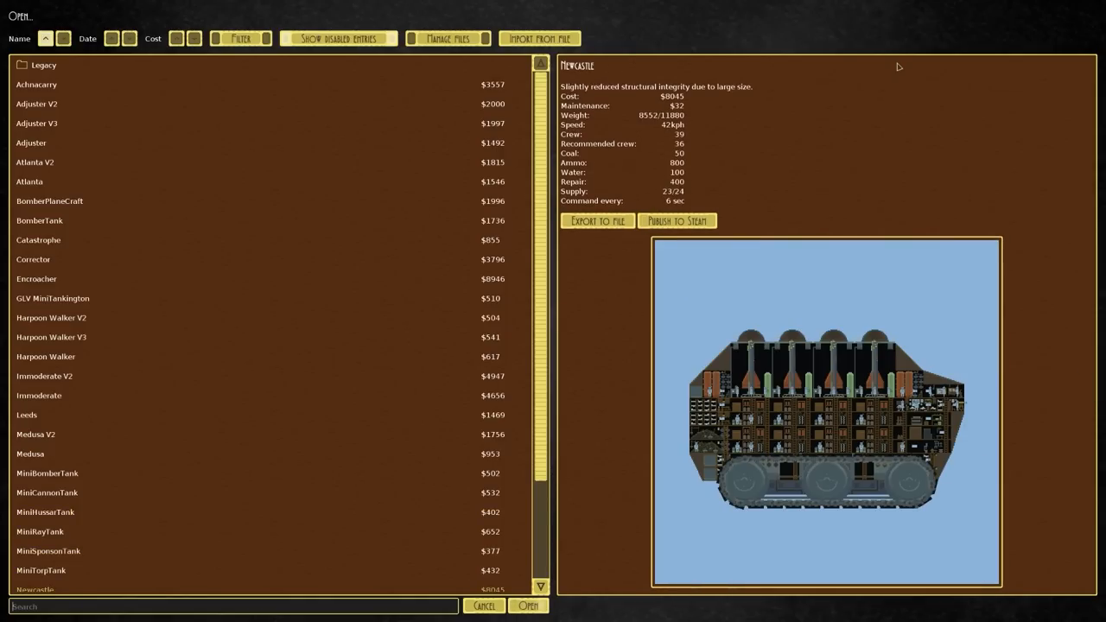
pyautogui.click(37, 84)
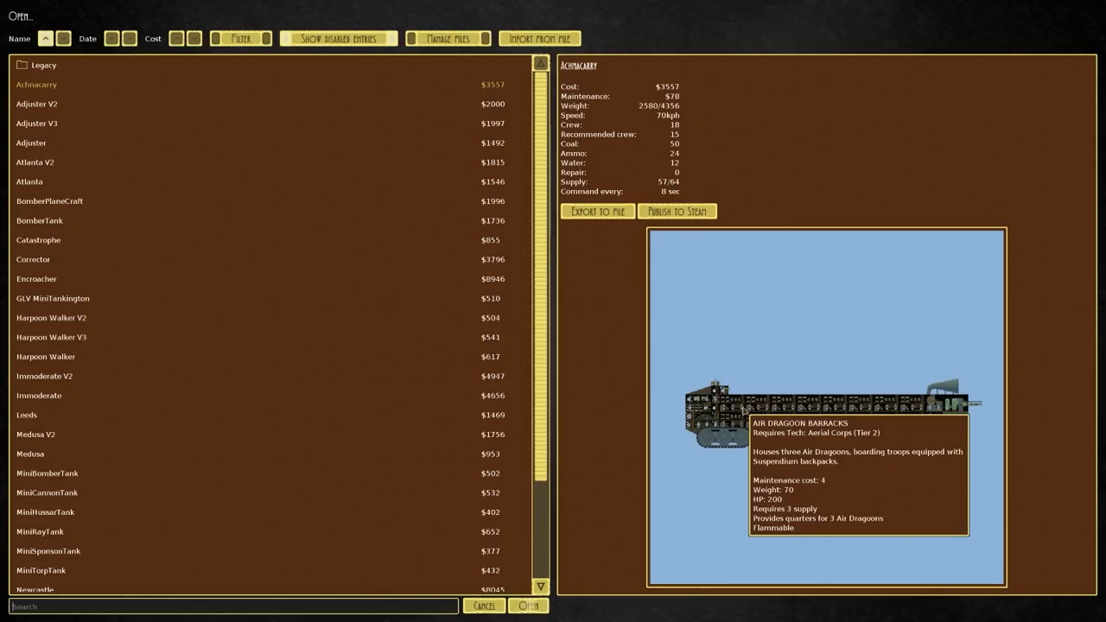
pyautogui.scroll(-3)
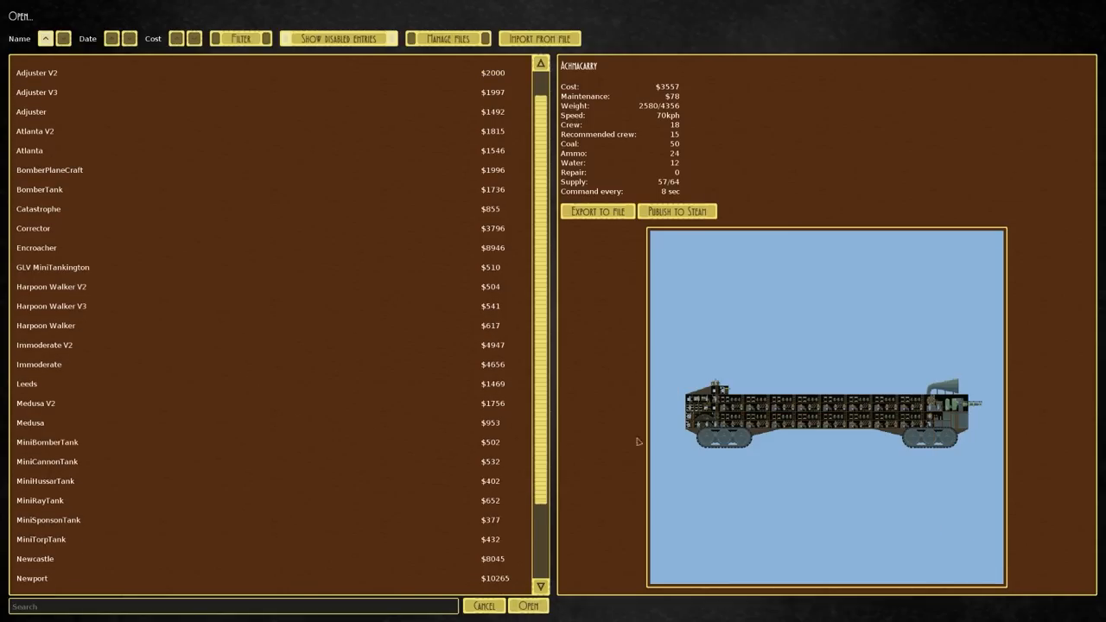
pyautogui.click(30, 423)
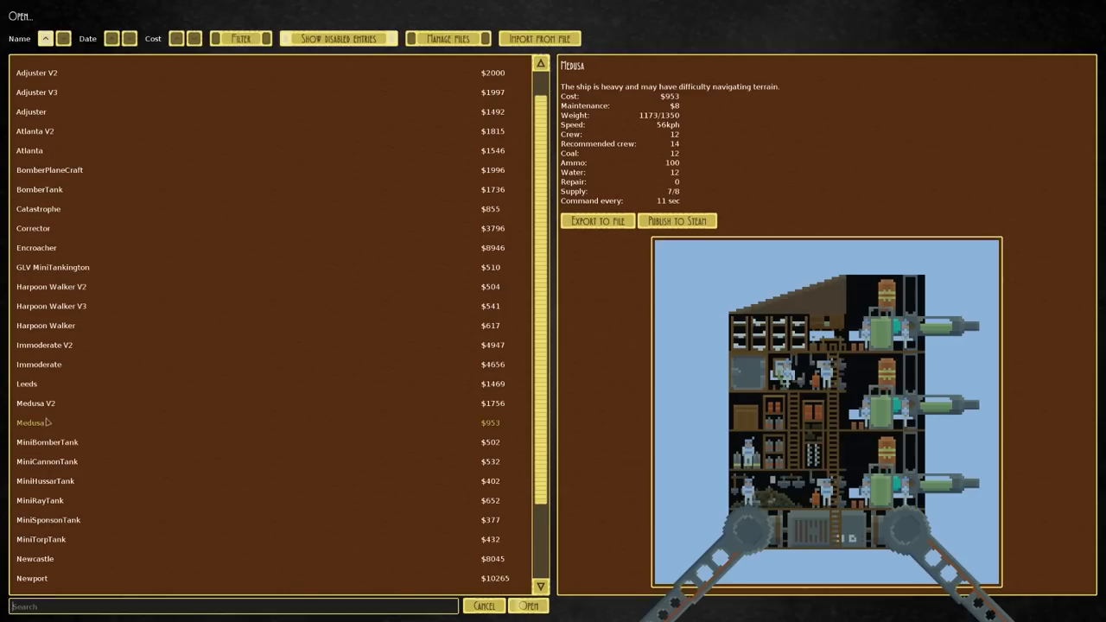
# Step: Place a block of Marine Barracks, reaching $1584 cost and 684 weight
pyautogui.click(528, 606)
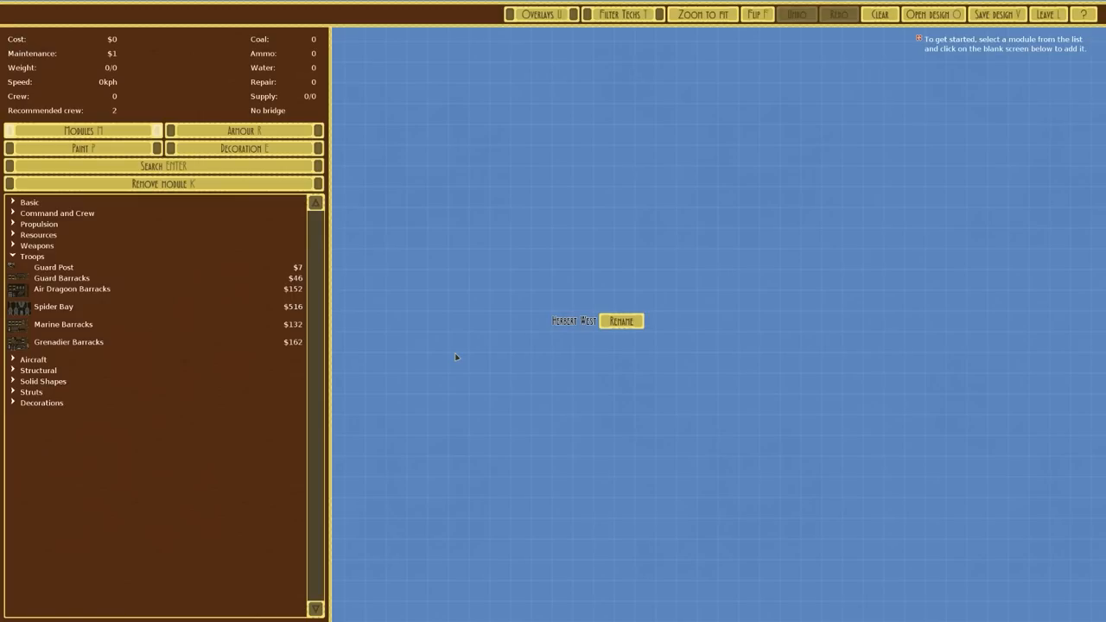
pyautogui.moveTo(76, 326)
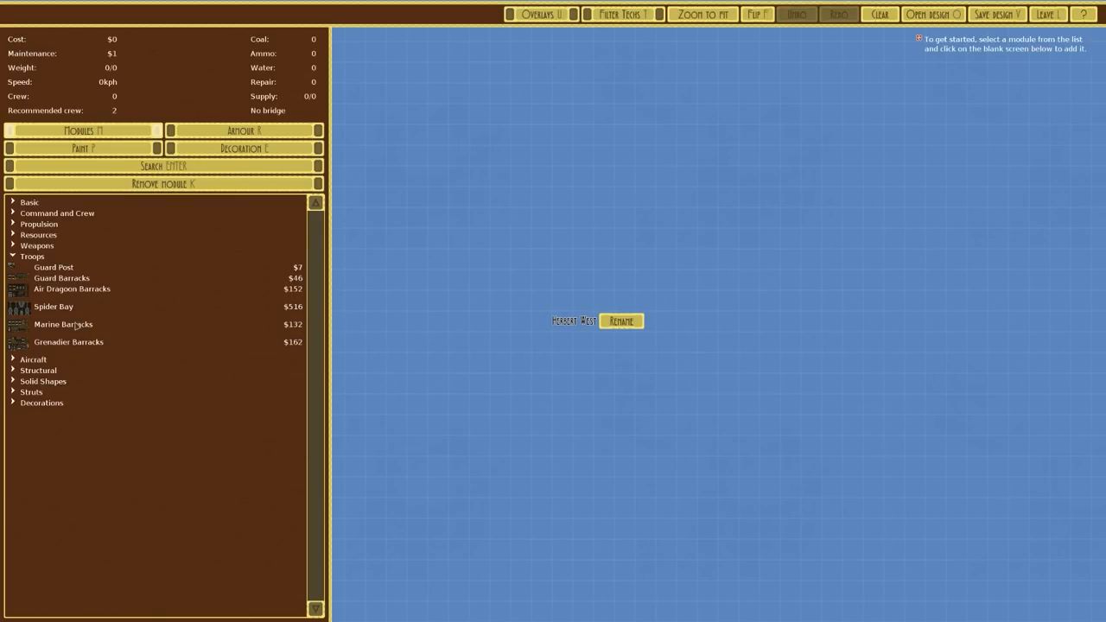
pyautogui.click(63, 324)
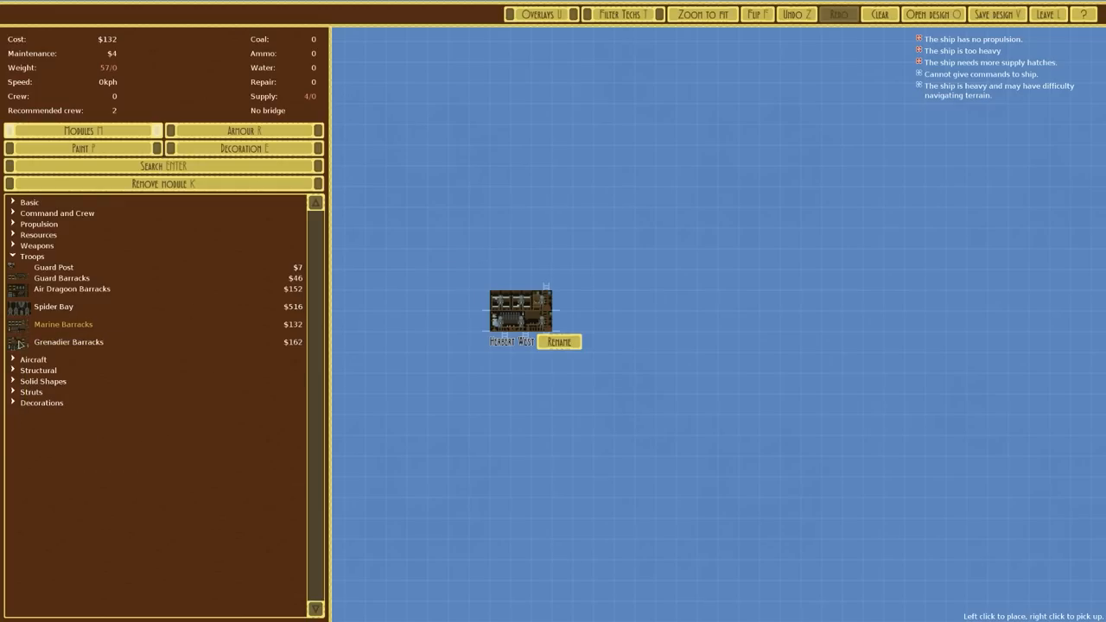
pyautogui.moveTo(69, 341)
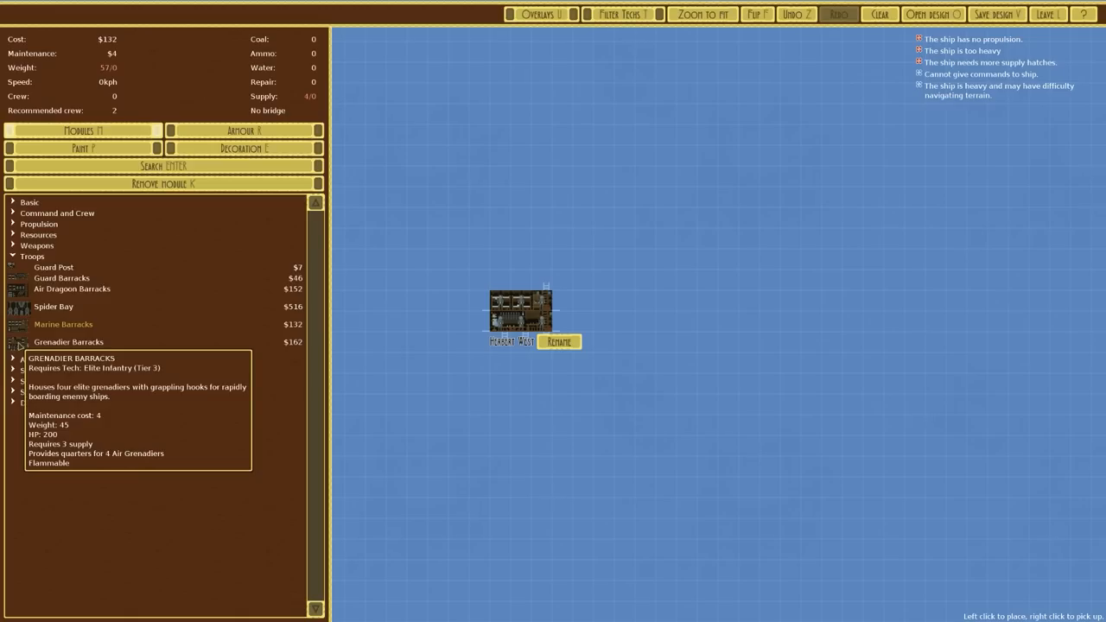
pyautogui.moveTo(63, 324)
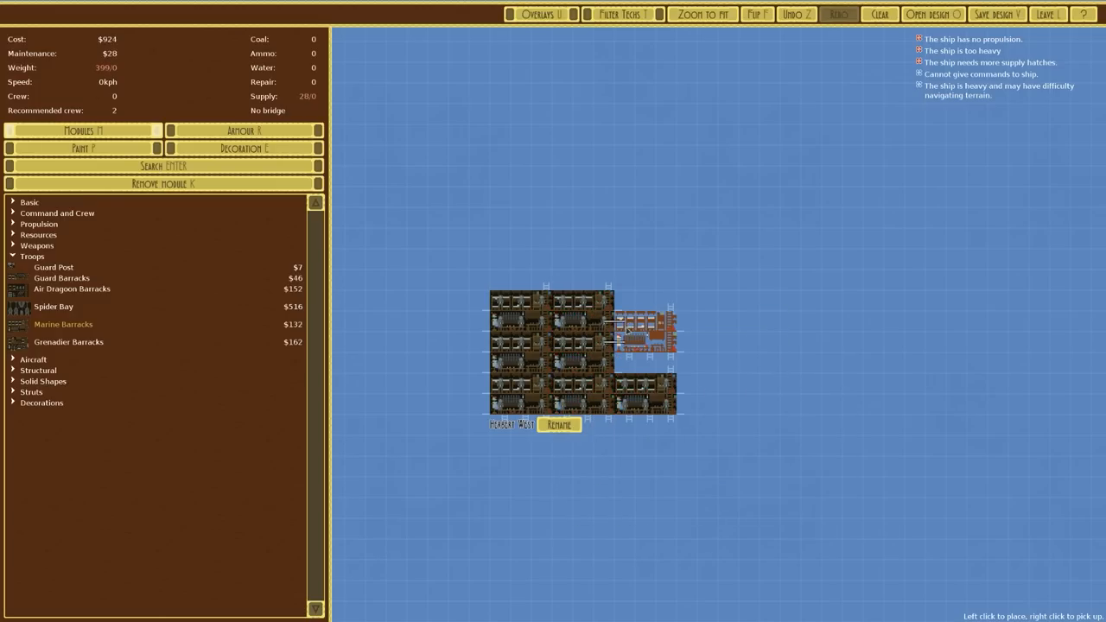
pyautogui.click(708, 393)
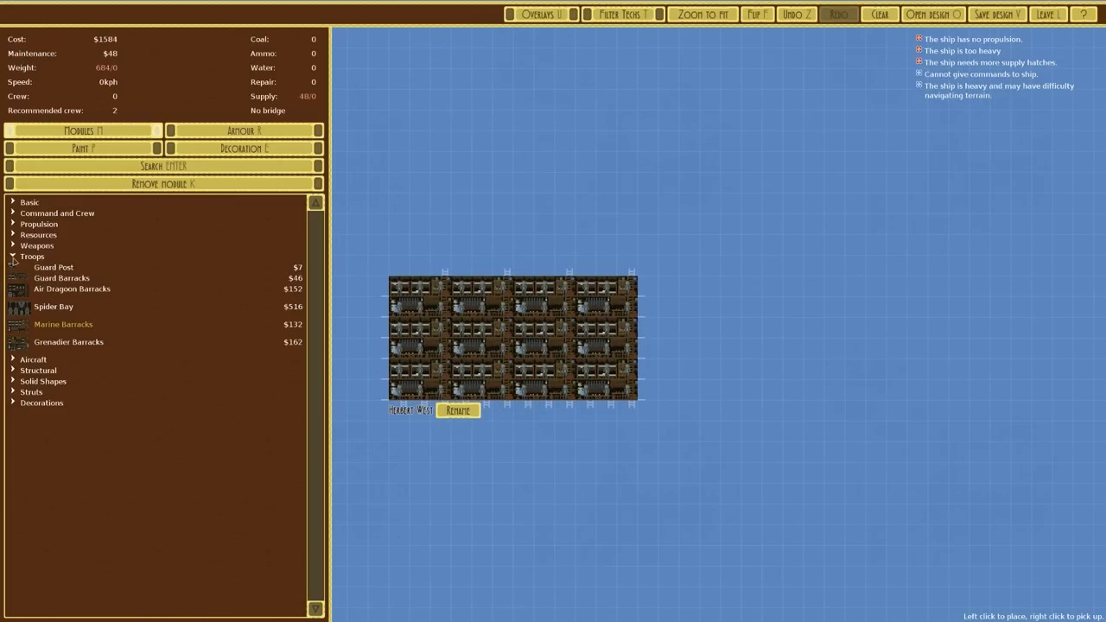
pyautogui.moveTo(497, 350)
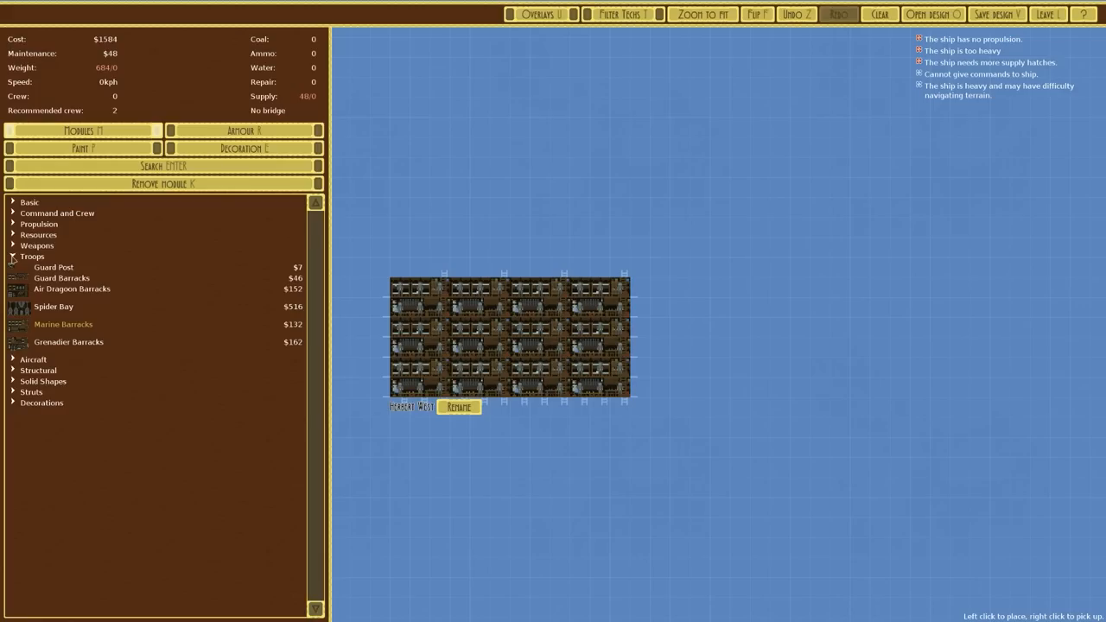
pyautogui.moveTo(63, 324)
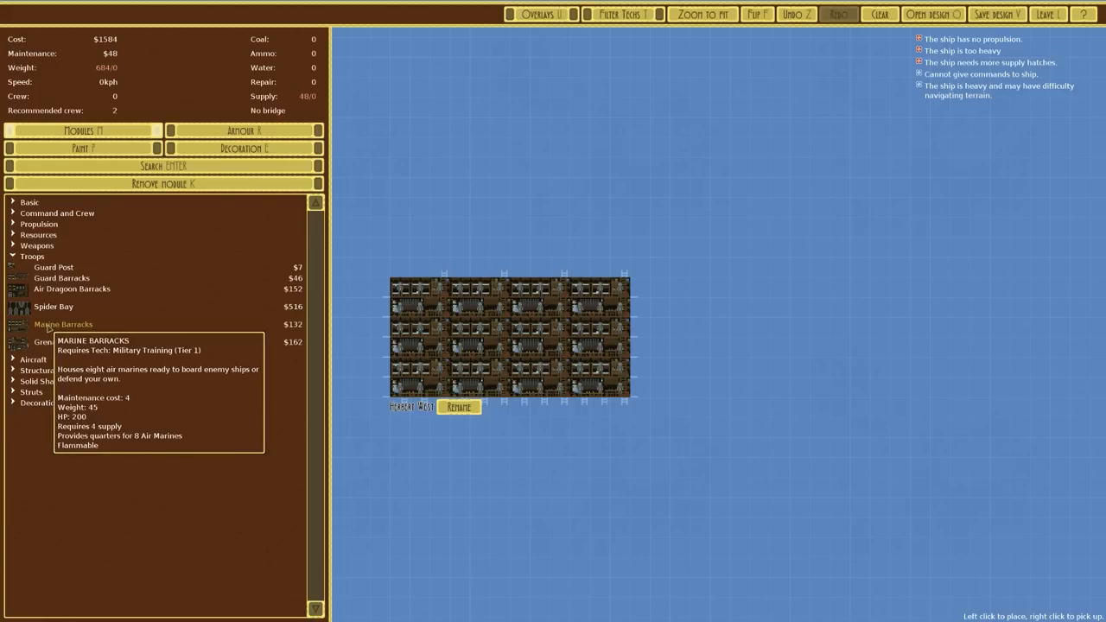
pyautogui.click(32, 256)
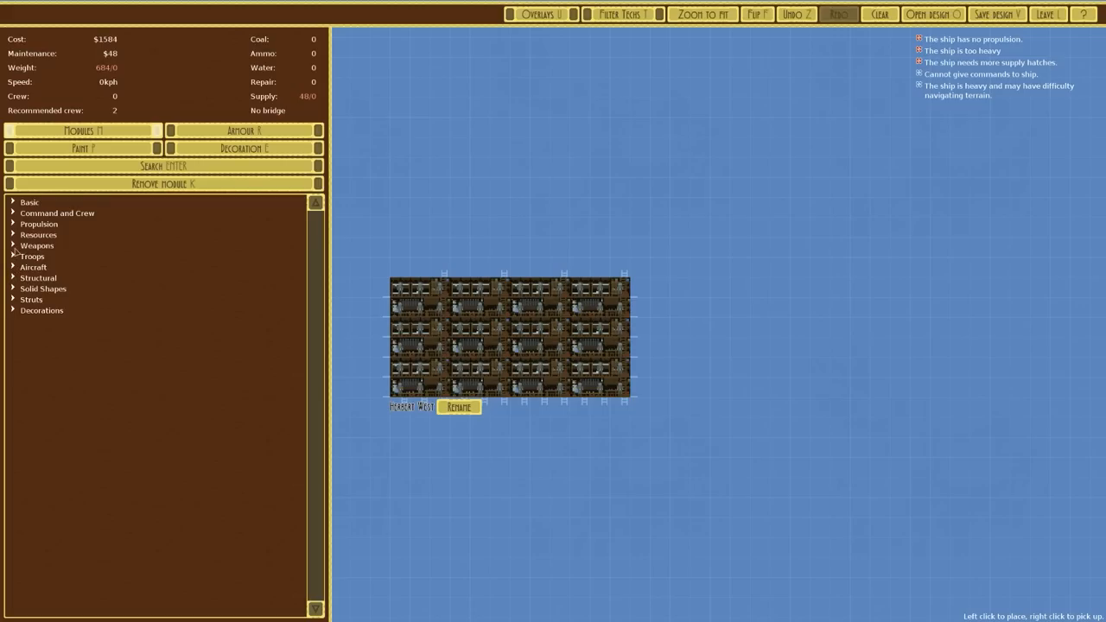
# Step: Attach Large Tracks beneath the barracks, giving 105kph at $2040
pyautogui.click(39, 223)
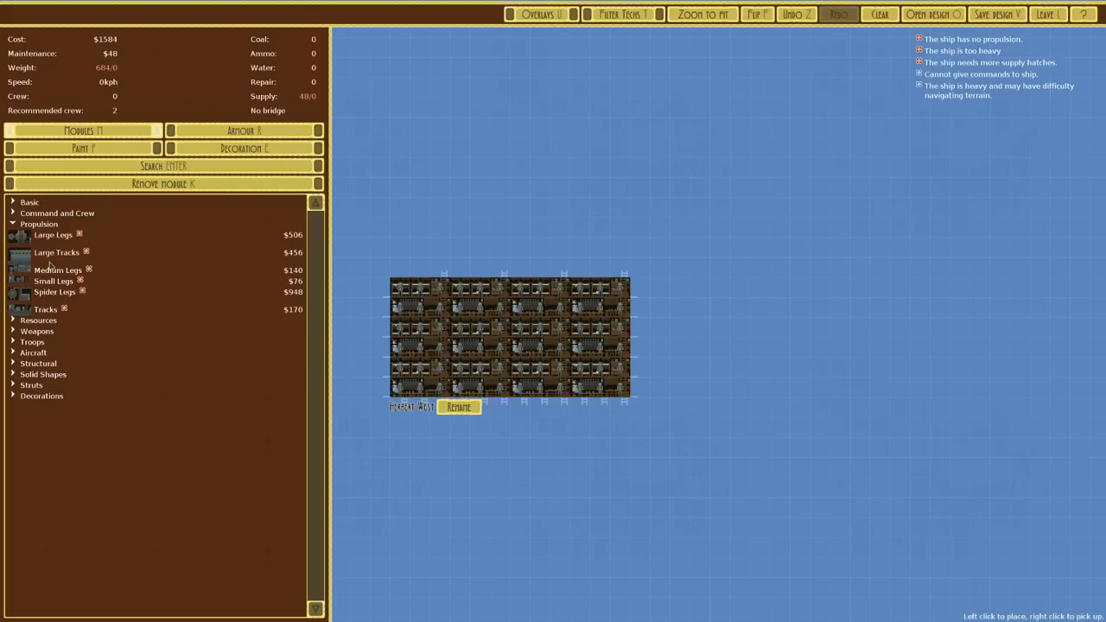
pyautogui.click(56, 251)
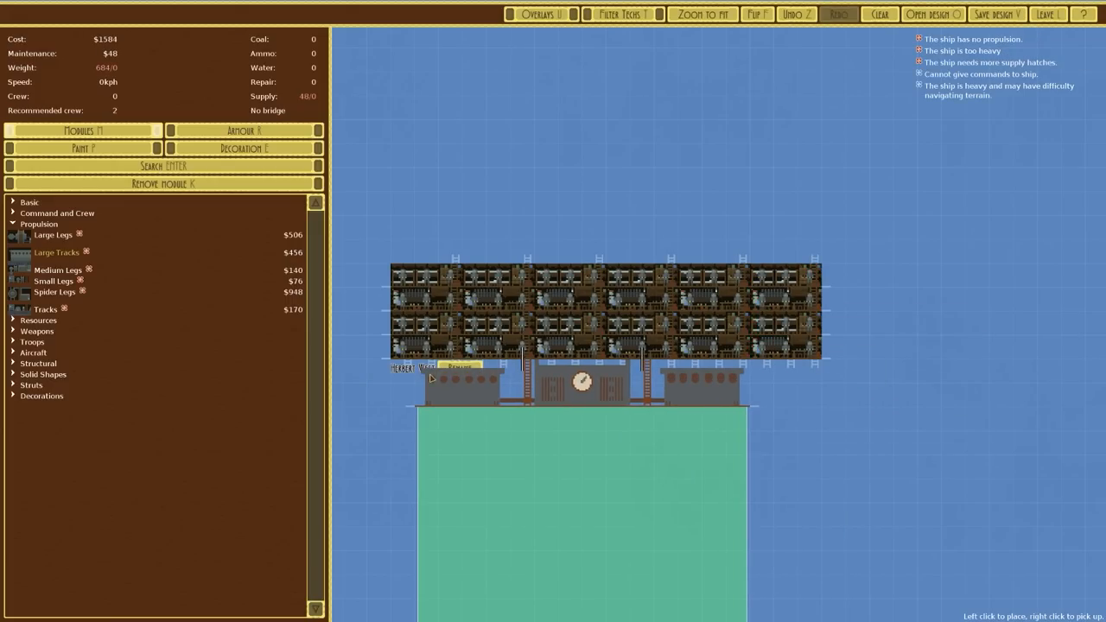
pyautogui.click(56, 252)
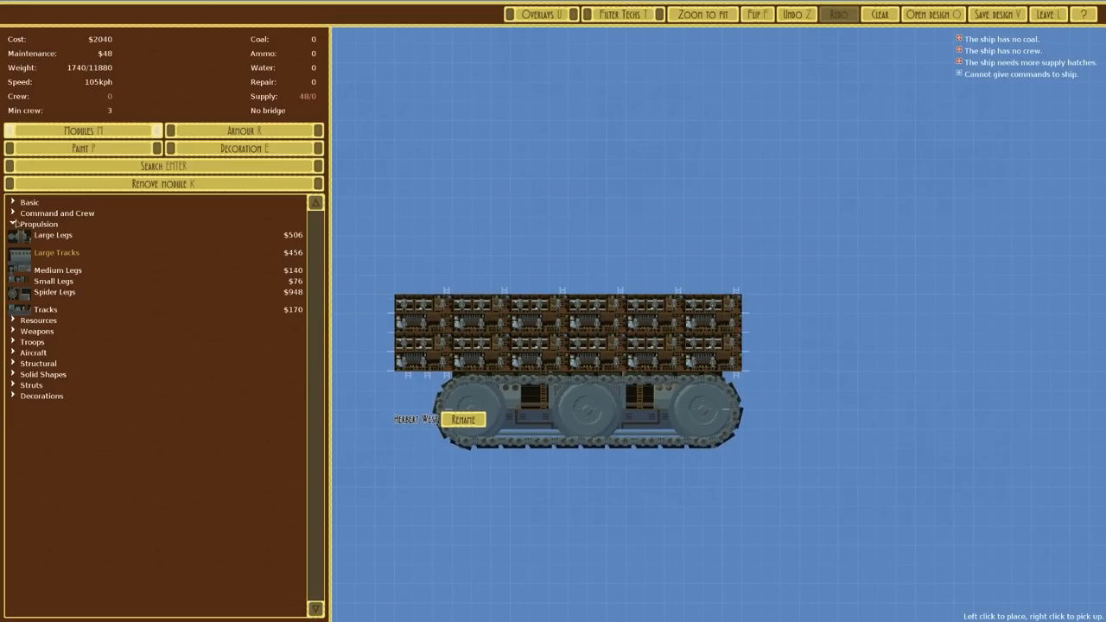
# Step: Place Quarters and a Cockpit atop the barracks, giving 12 crew at $2098
pyautogui.click(39, 224)
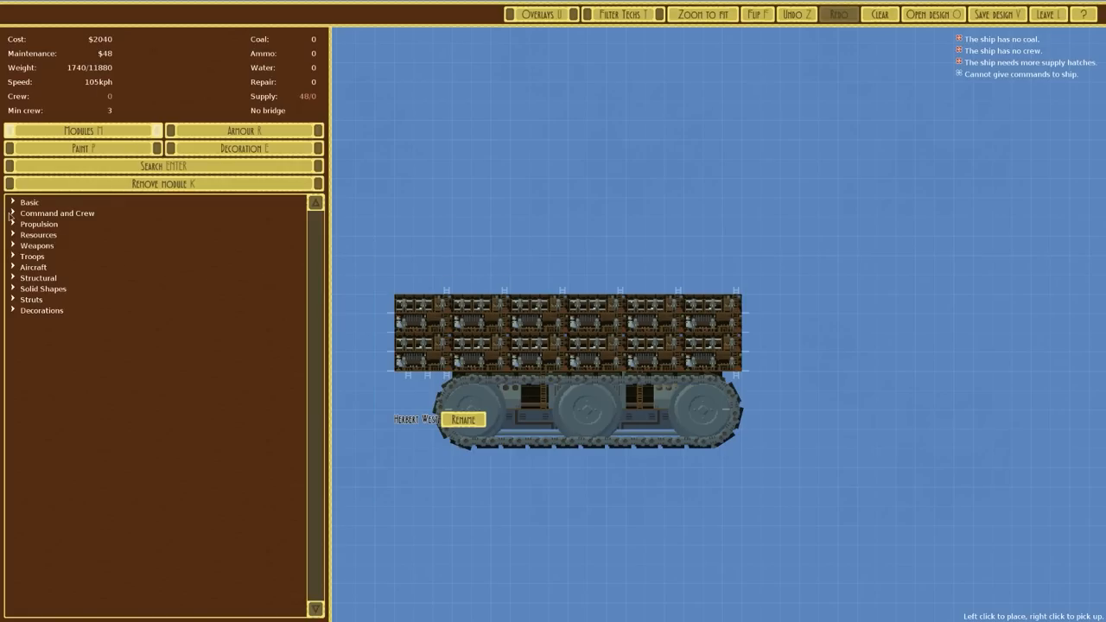
pyautogui.click(57, 212)
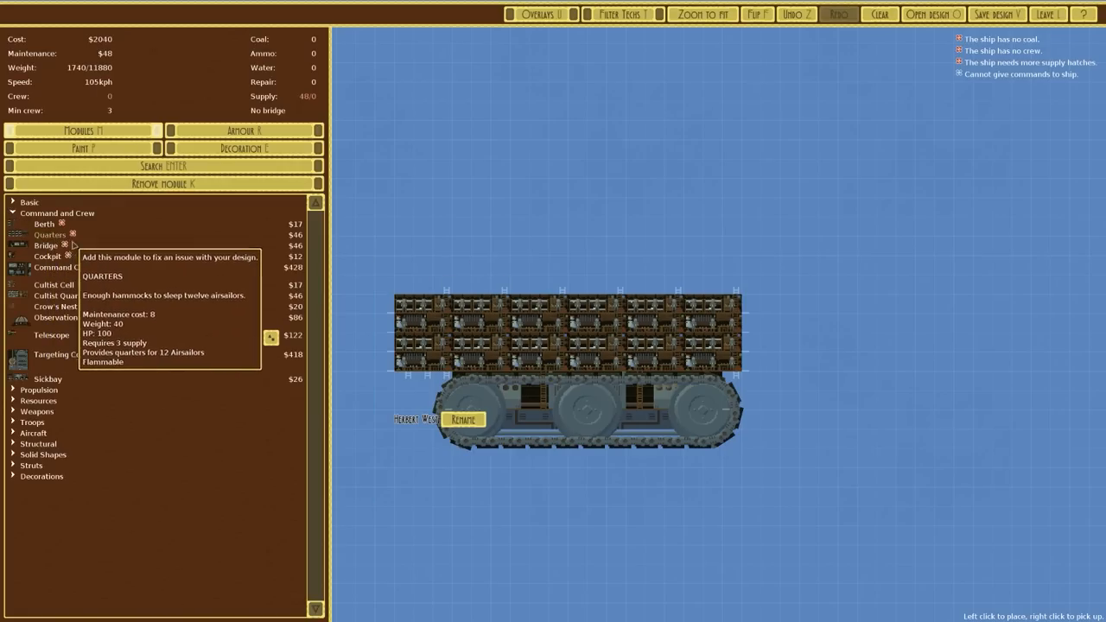
pyautogui.click(484, 284)
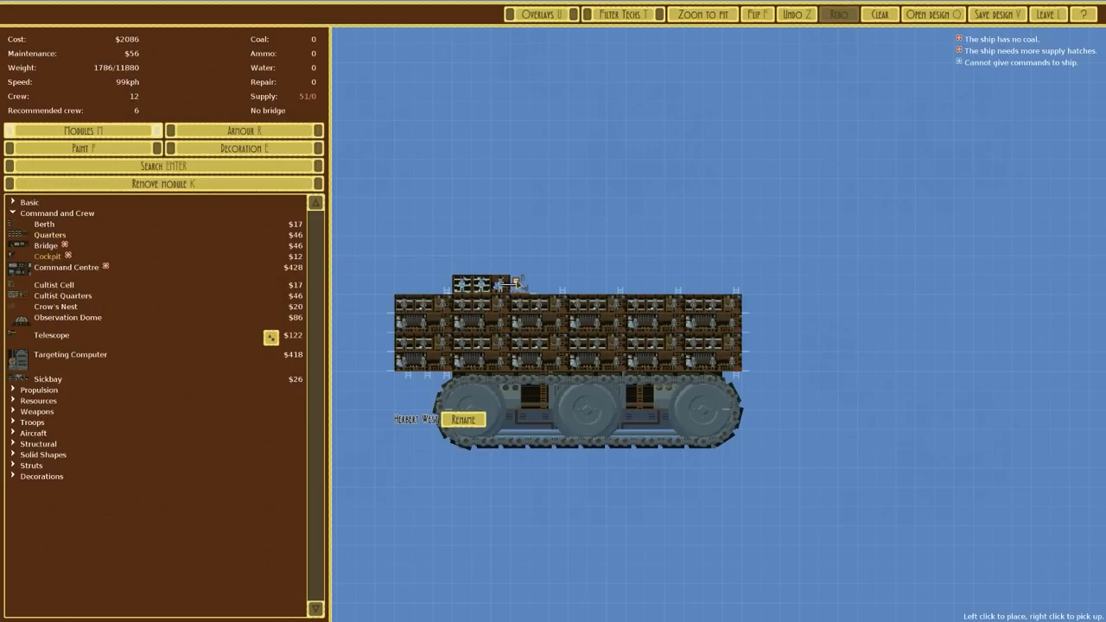
pyautogui.click(516, 283)
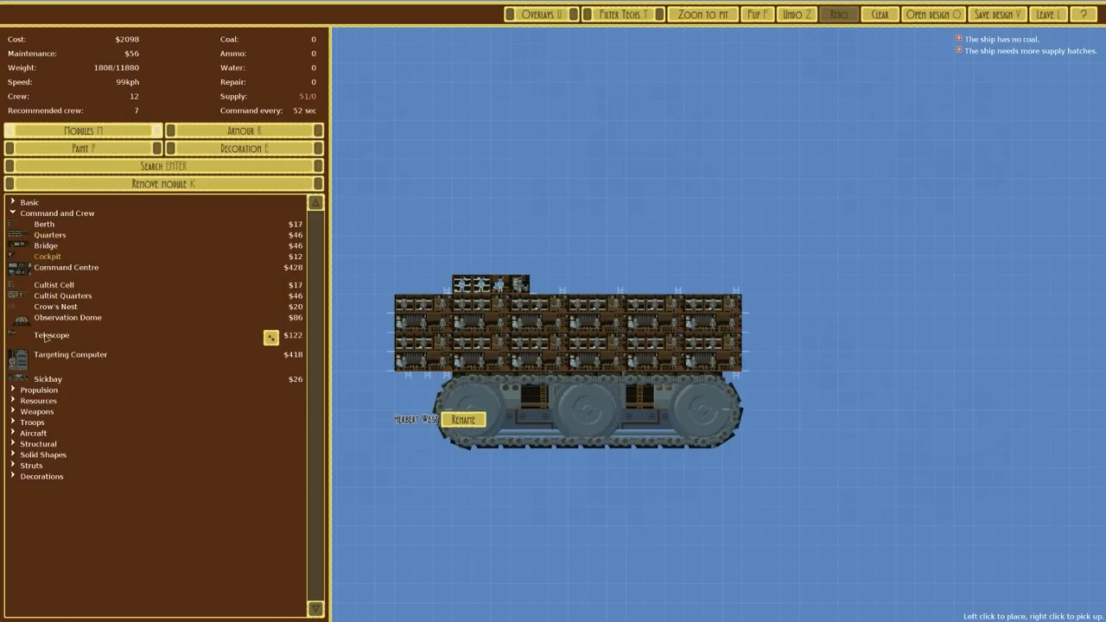
pyautogui.moveTo(73, 352)
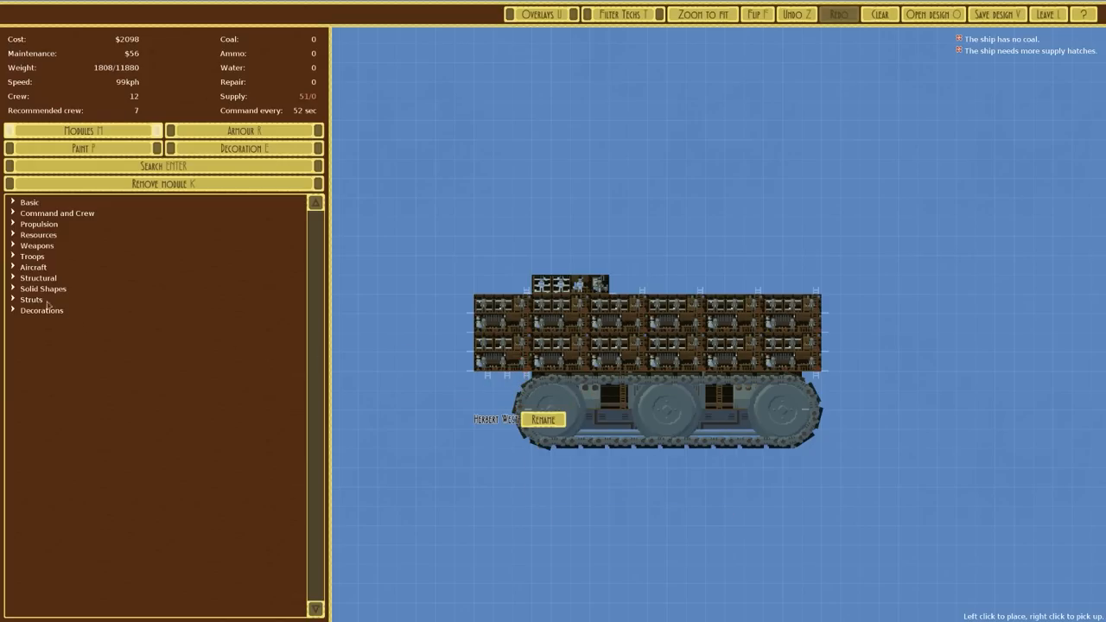
# Step: Place a small coal store under the left end with a ladder corridor, giving 12 coal
pyautogui.click(38, 234)
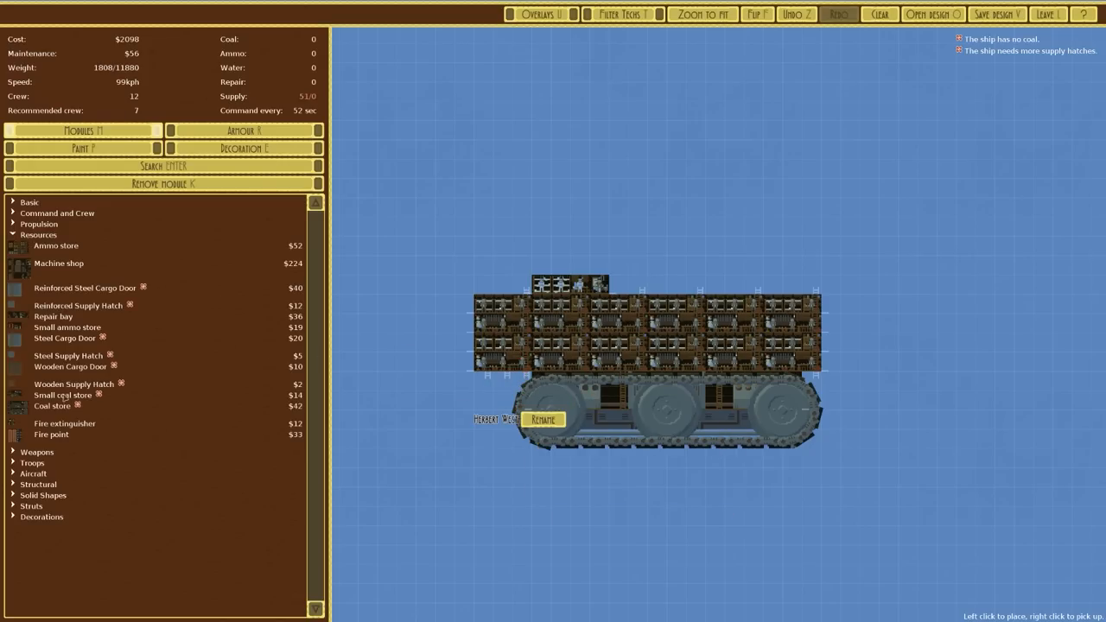
pyautogui.click(501, 382)
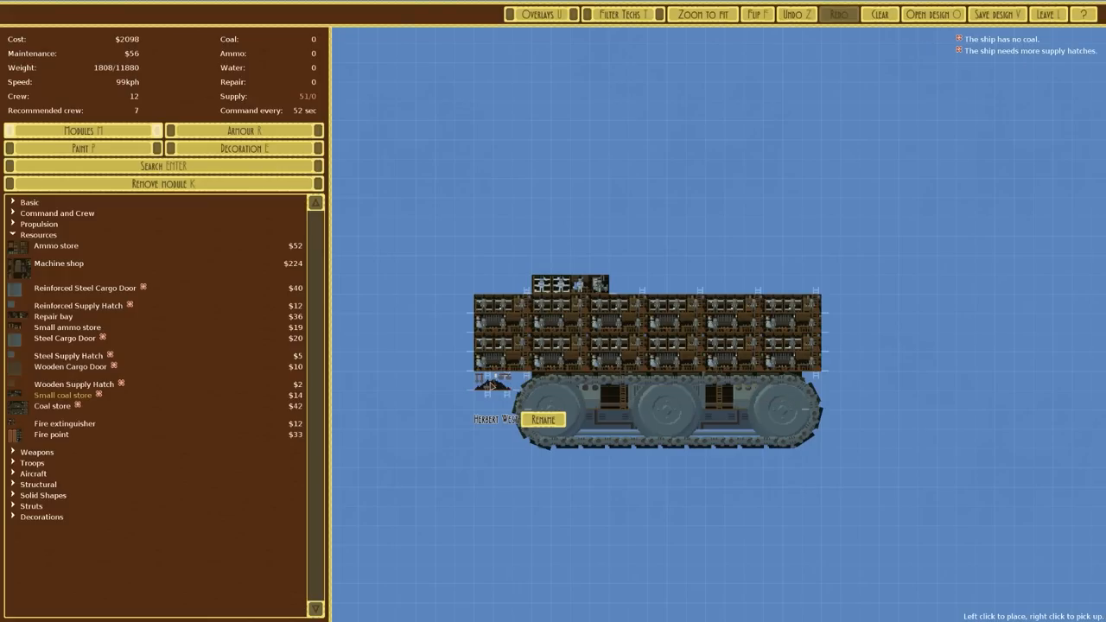
pyautogui.click(502, 383)
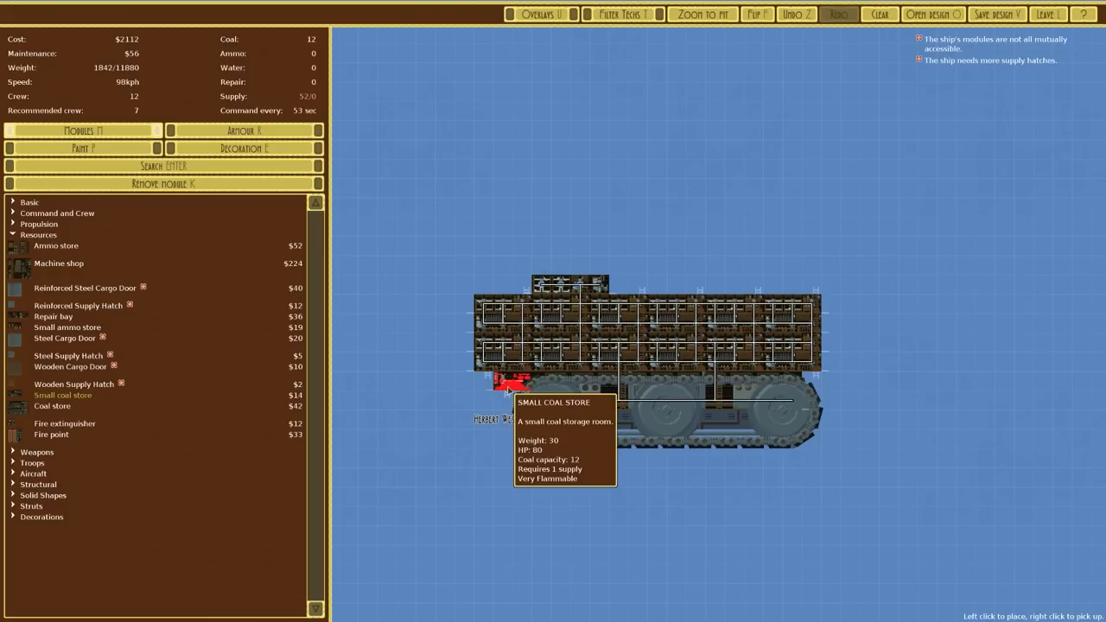
pyautogui.click(57, 213)
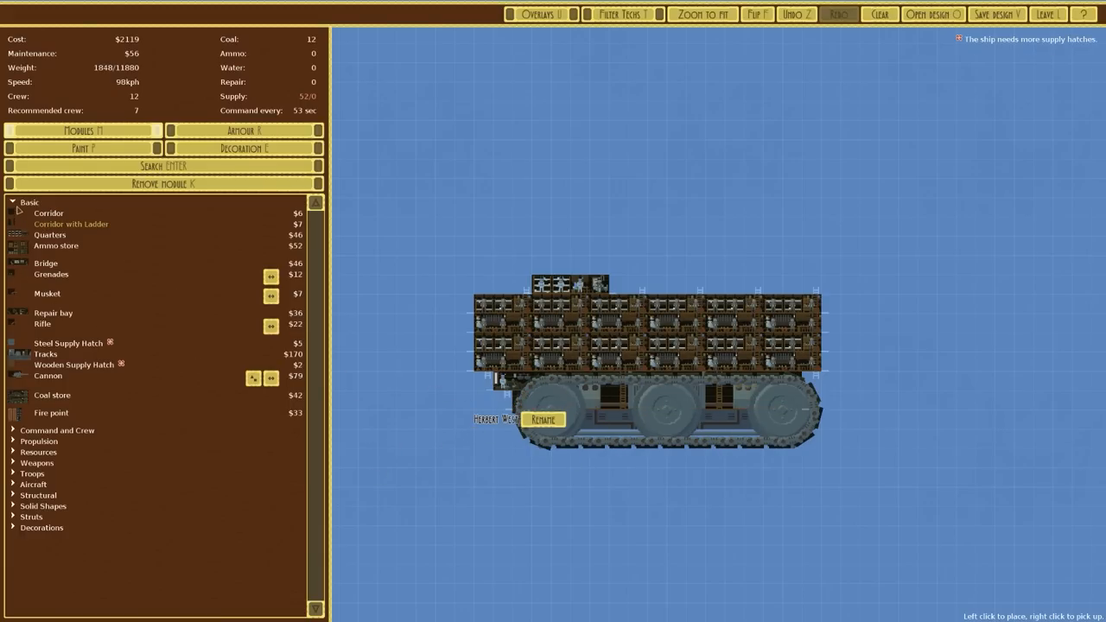
pyautogui.click(14, 202)
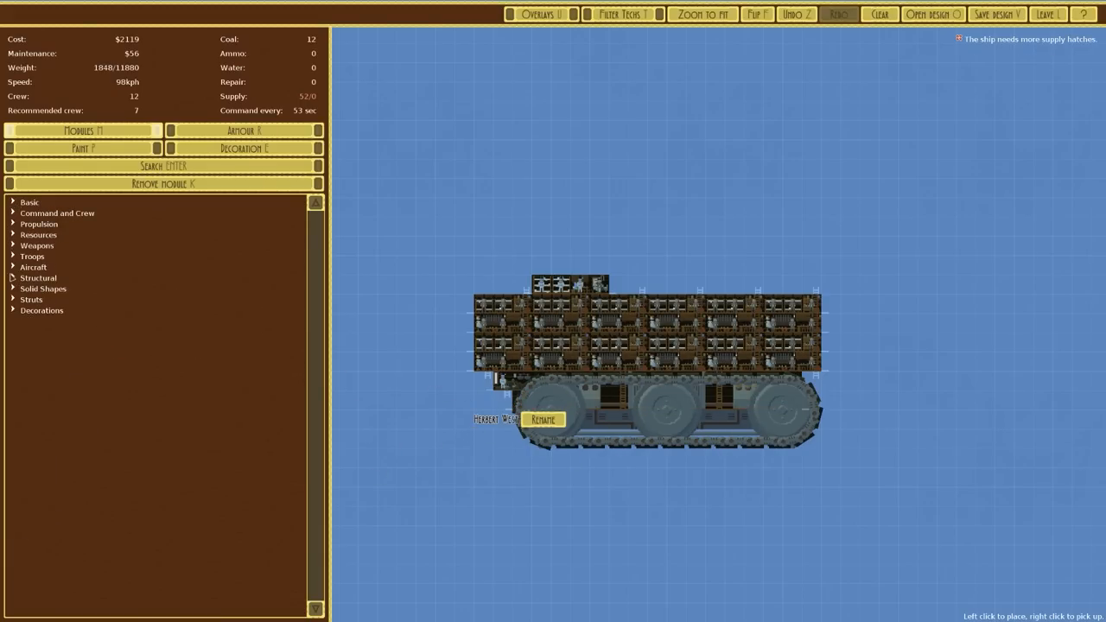
# Step: Place wooden supply hatches on the front and rear roof, reaching 52/56 supply at $2133
pyautogui.click(38, 234)
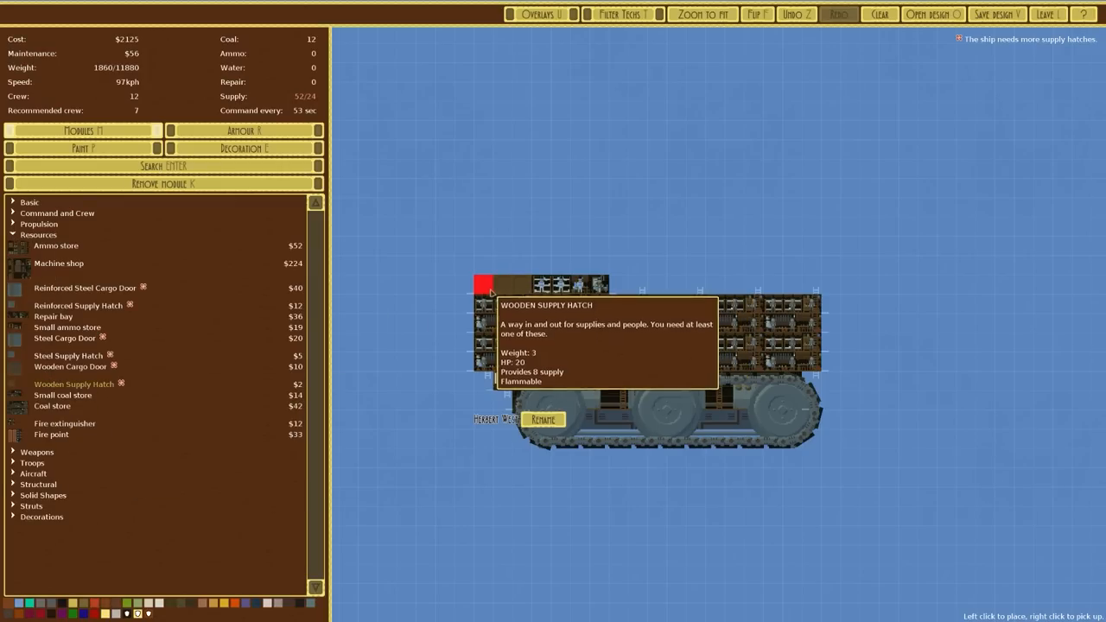
pyautogui.click(484, 285)
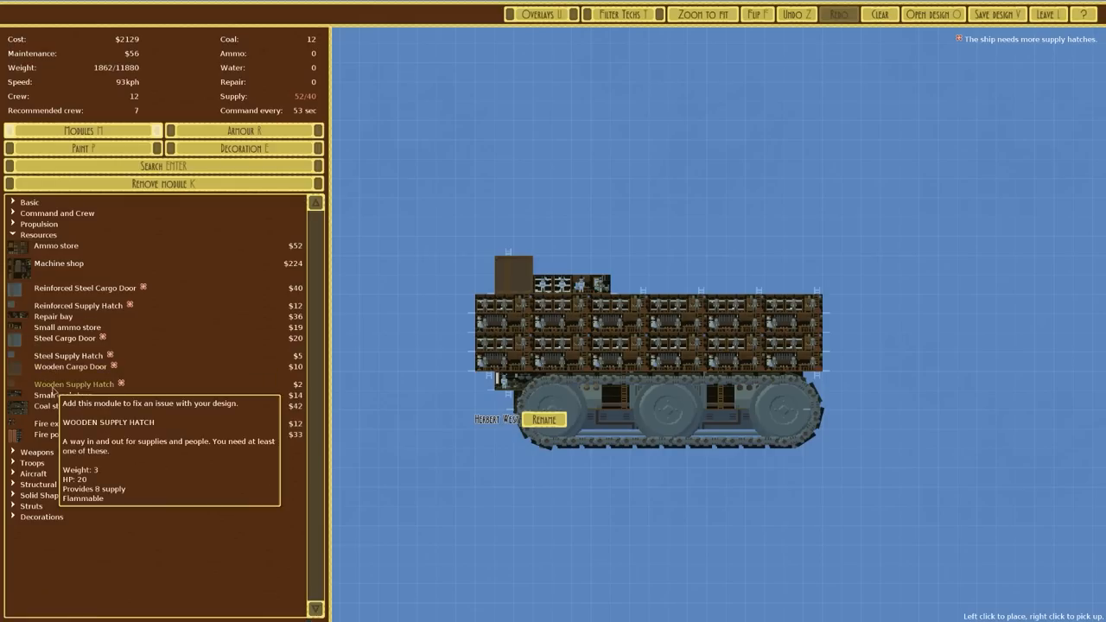
pyautogui.click(484, 263)
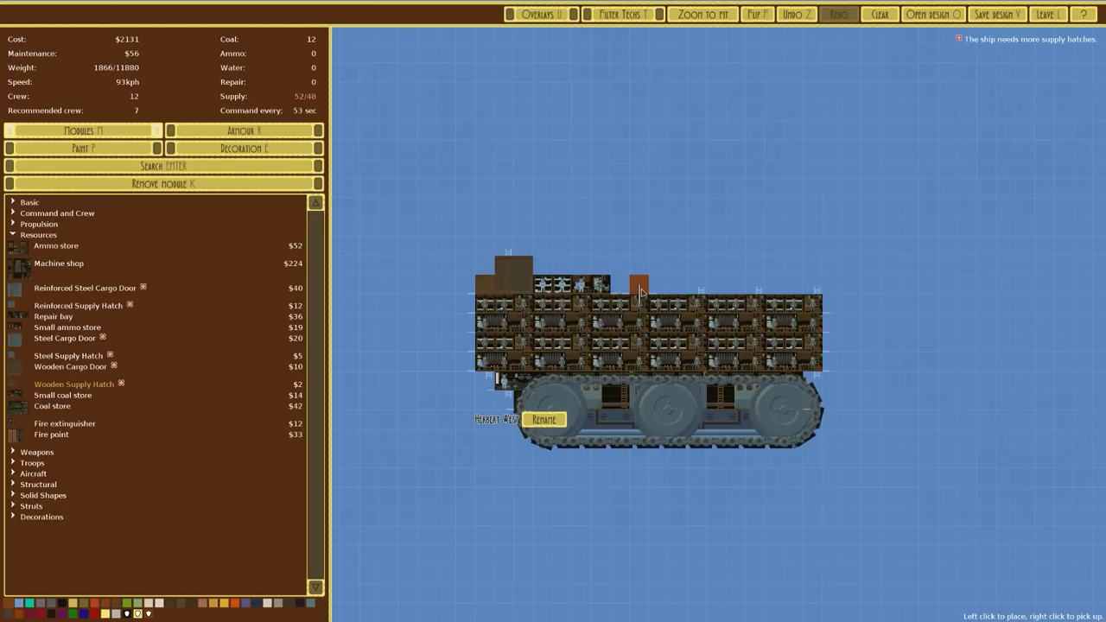
pyautogui.click(602, 283)
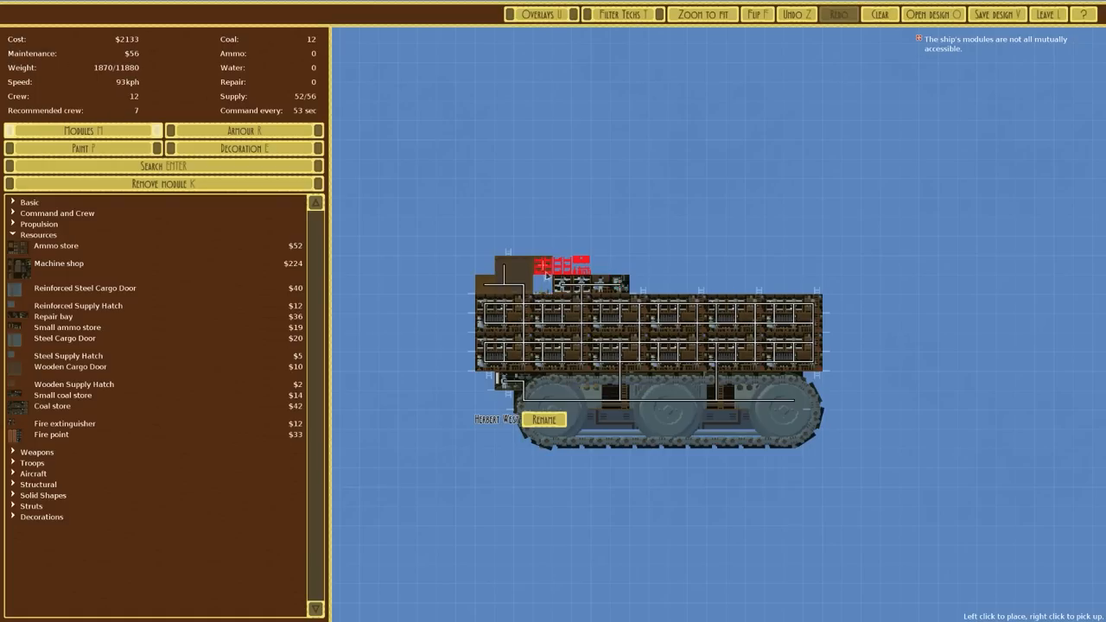
pyautogui.click(640, 286)
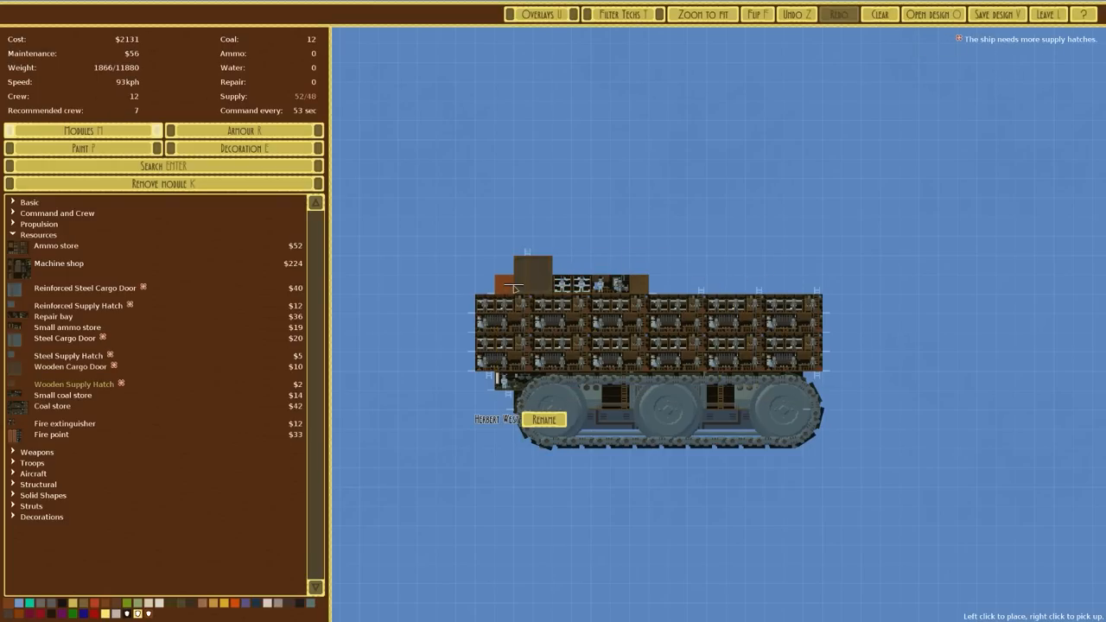
pyautogui.click(640, 286)
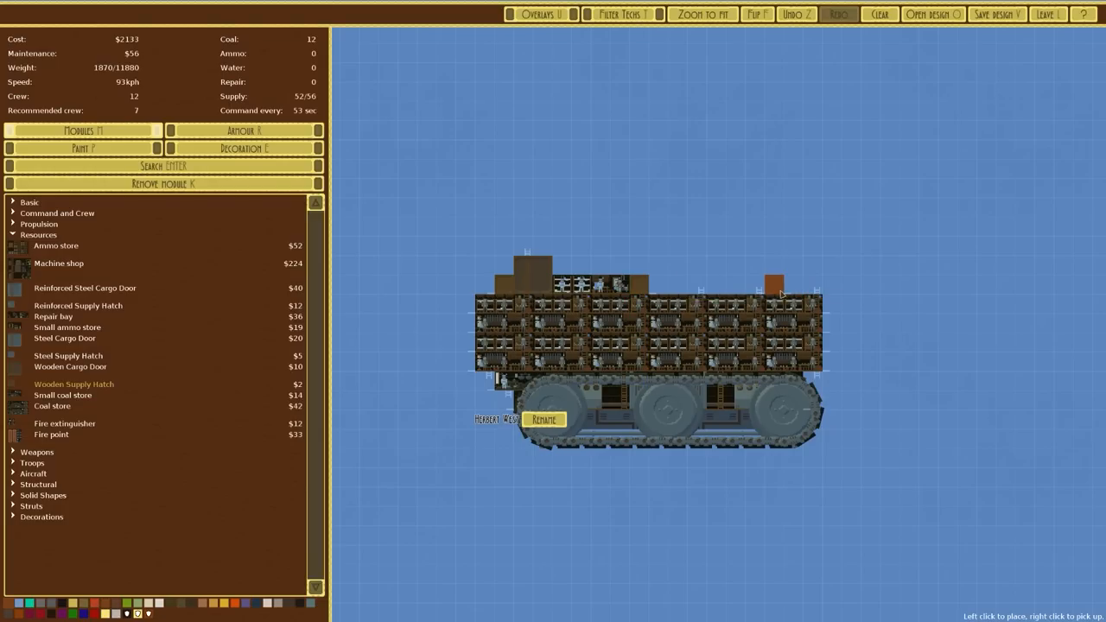
pyautogui.rightClick(774, 286)
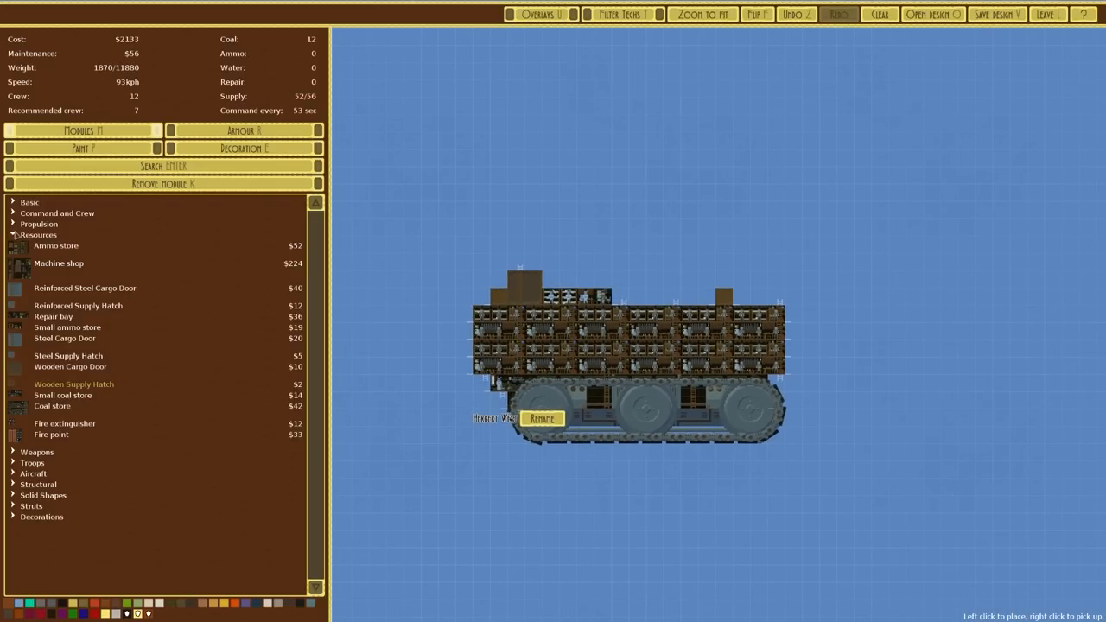
pyautogui.click(38, 234)
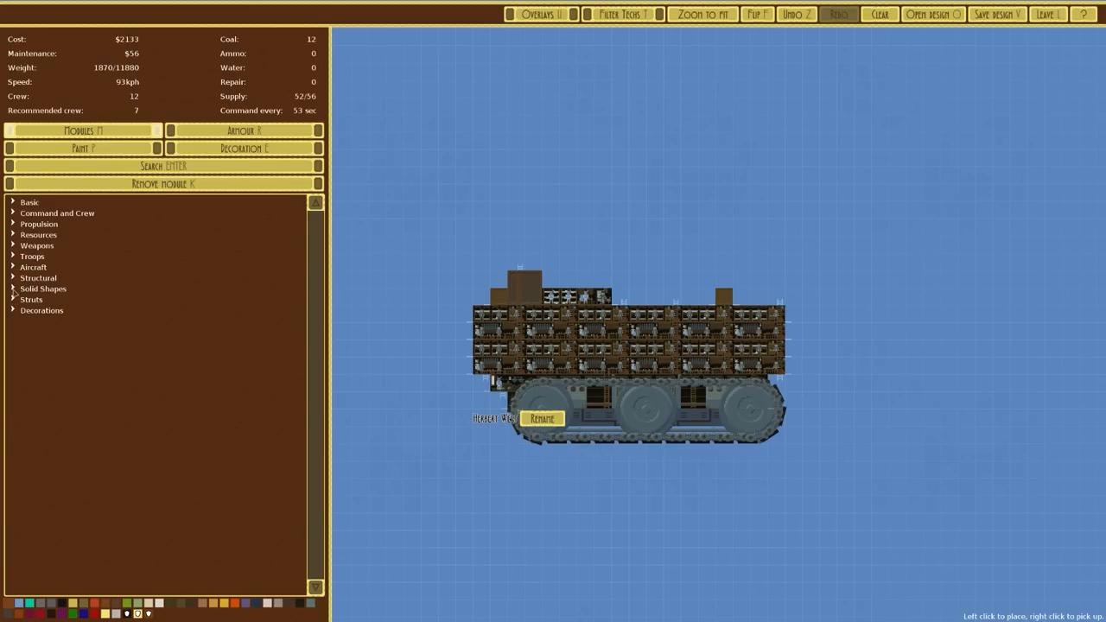
# Step: Trim hull corners with flipped sloped solid pieces and add a rear-tower module, reaching $2163
pyautogui.click(43, 289)
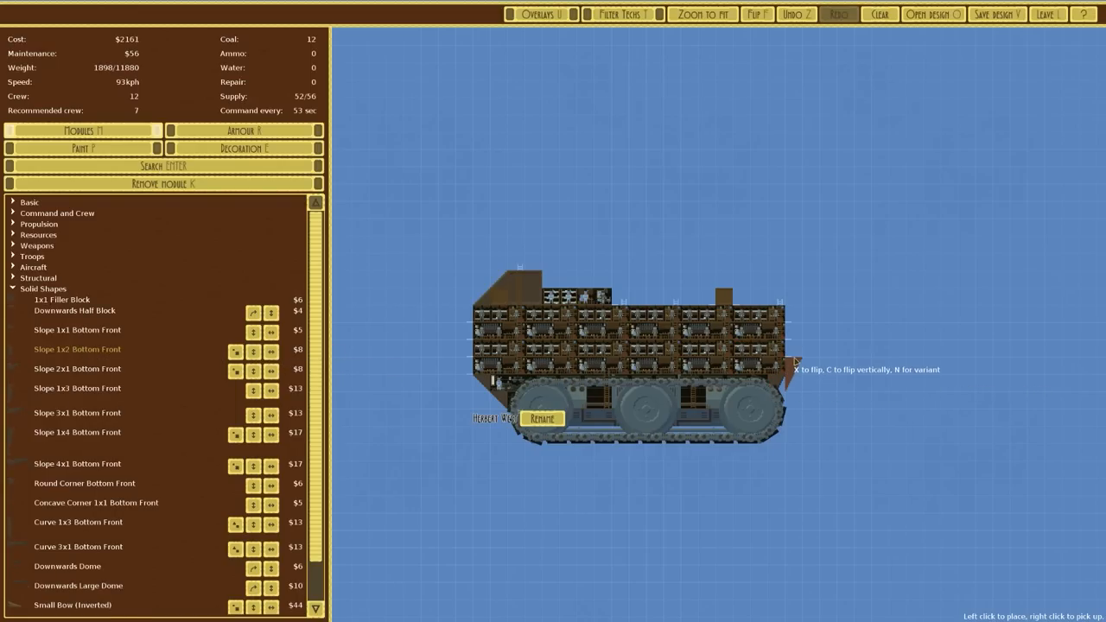
pyautogui.click(795, 361)
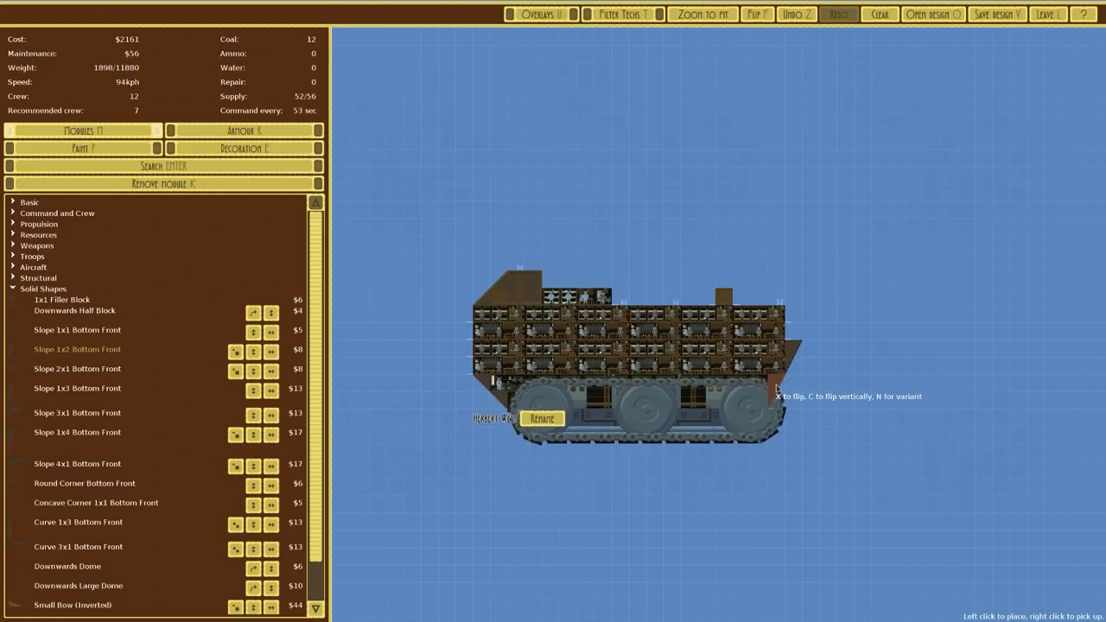
pyautogui.moveTo(221, 404)
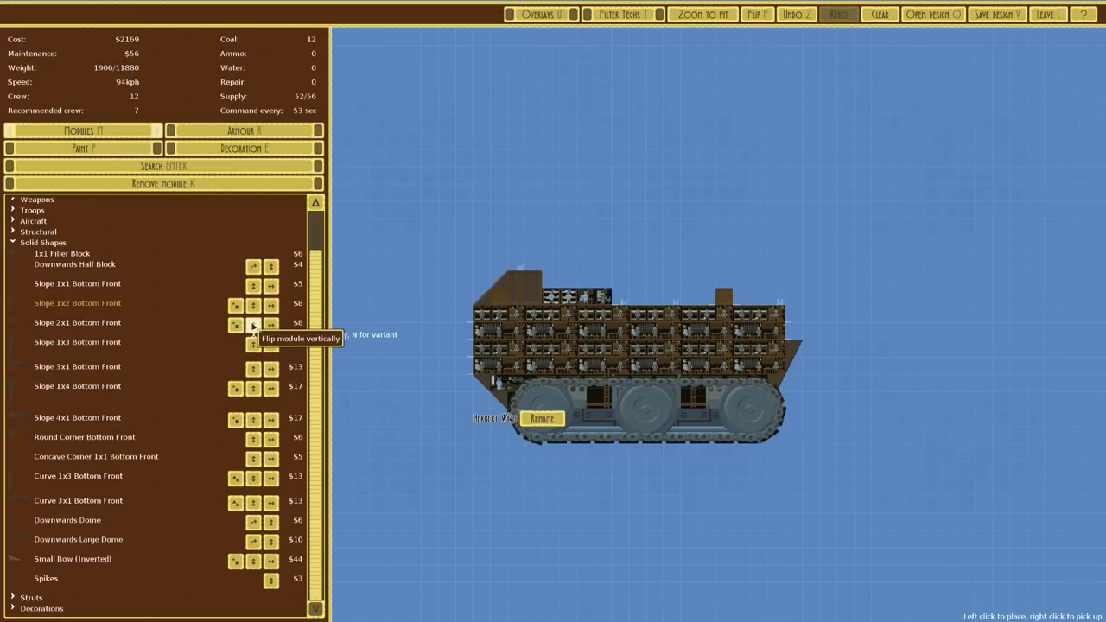
pyautogui.click(253, 325)
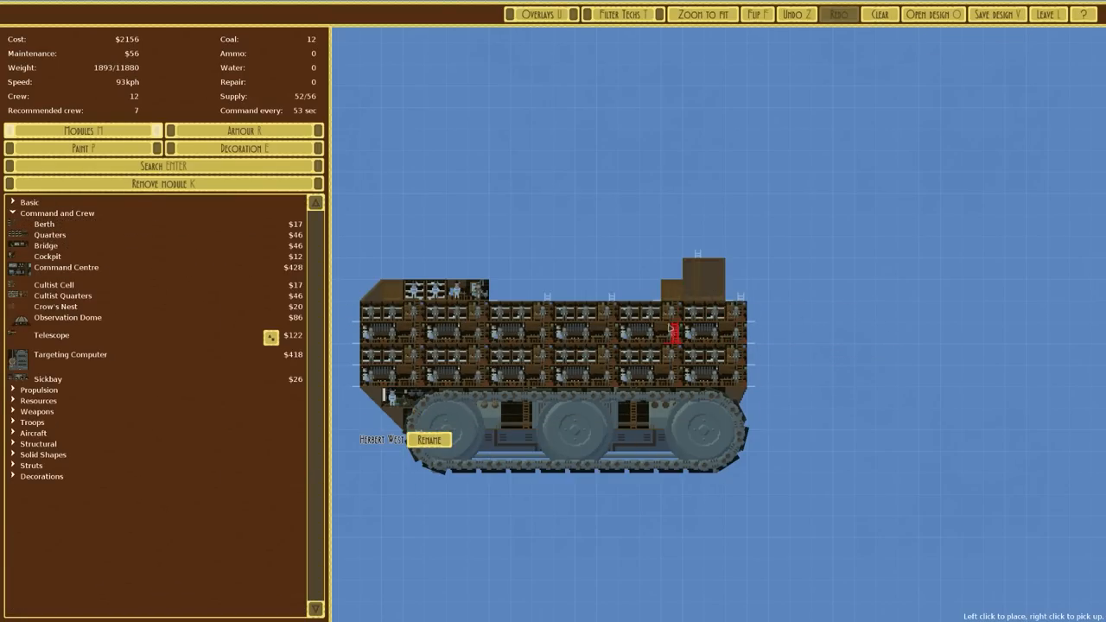
pyautogui.click(722, 292)
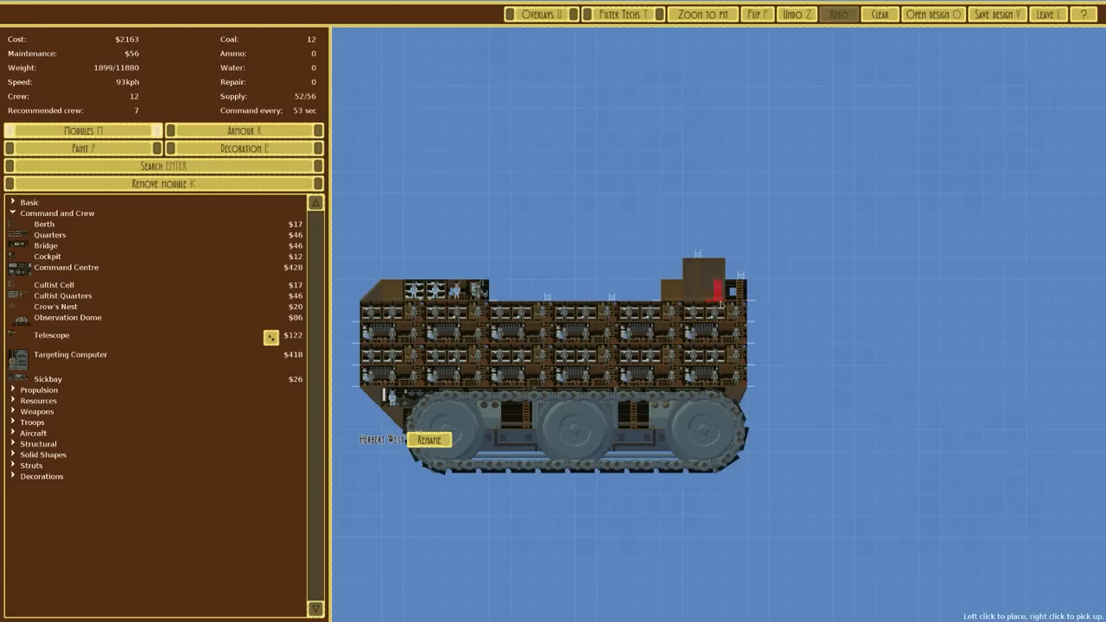
# Step: Show crew pathing and place Slope Top Back blocks on the rear tower and roof corners
pyautogui.click(540, 14)
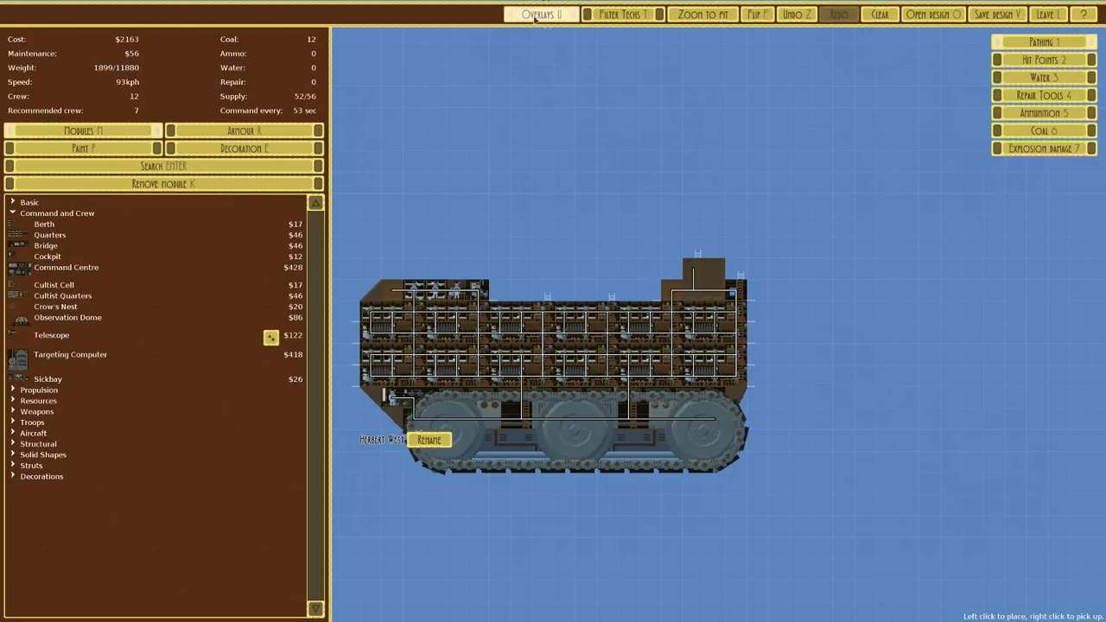
pyautogui.click(539, 14)
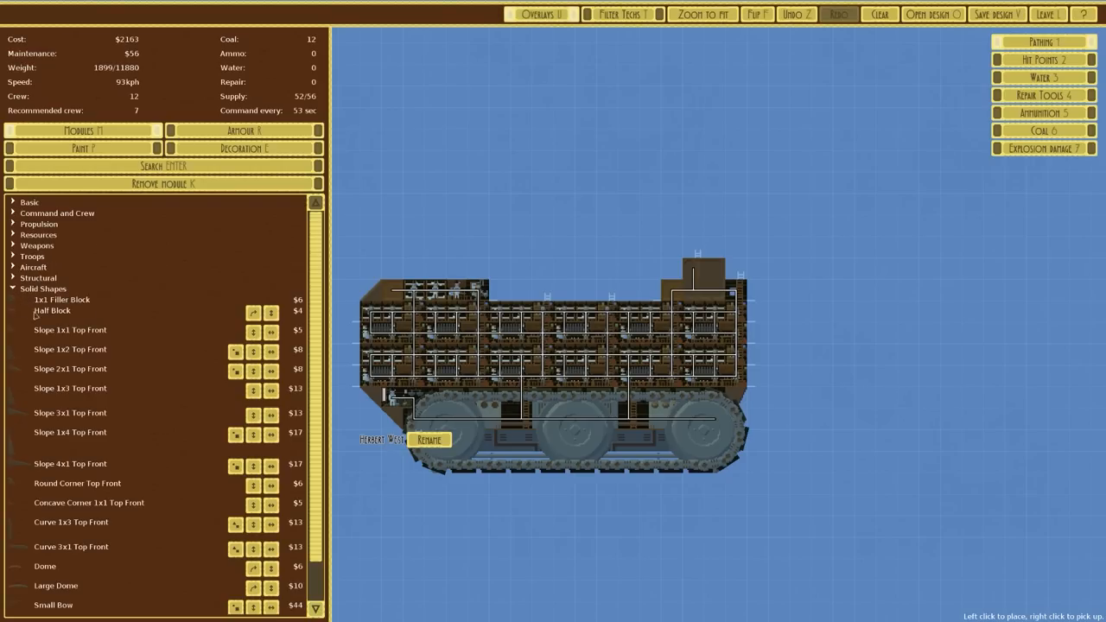
pyautogui.moveTo(70, 349)
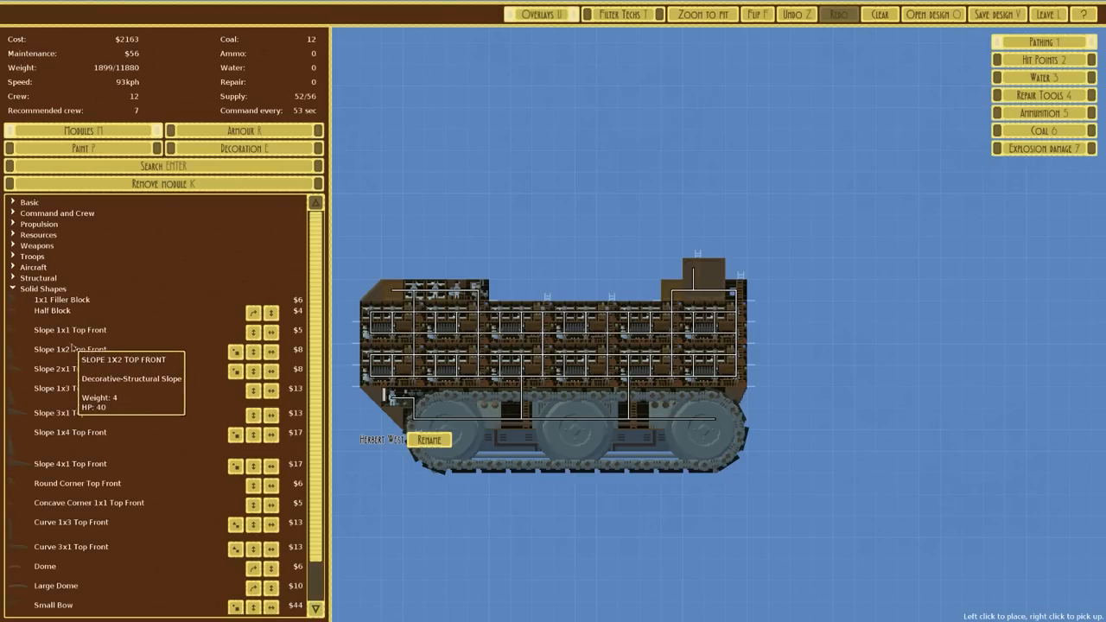
pyautogui.click(739, 281)
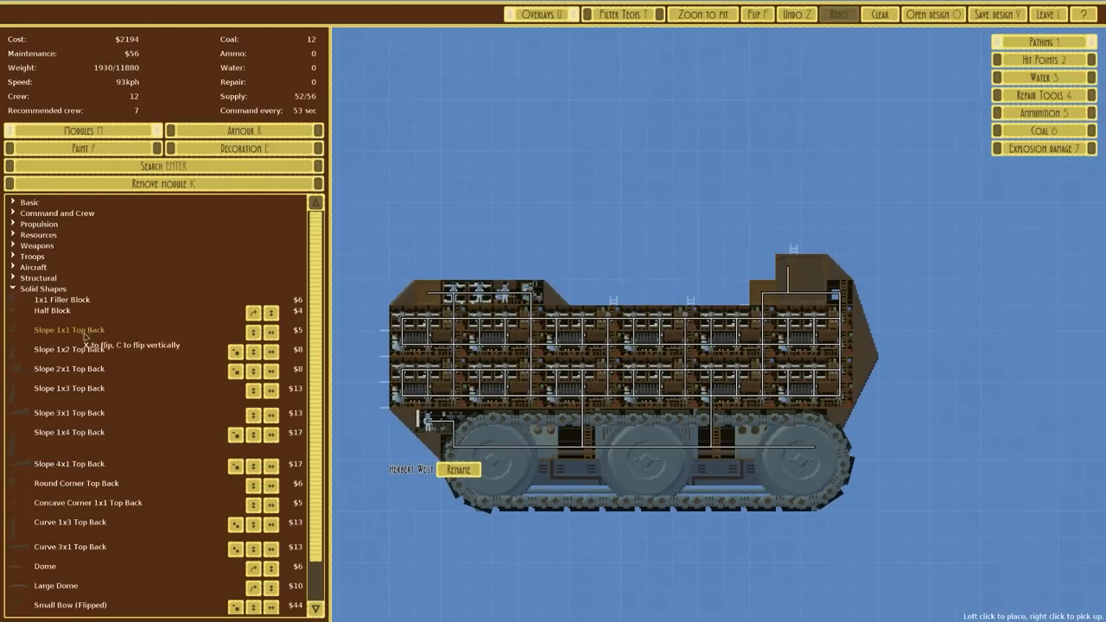
pyautogui.click(743, 277)
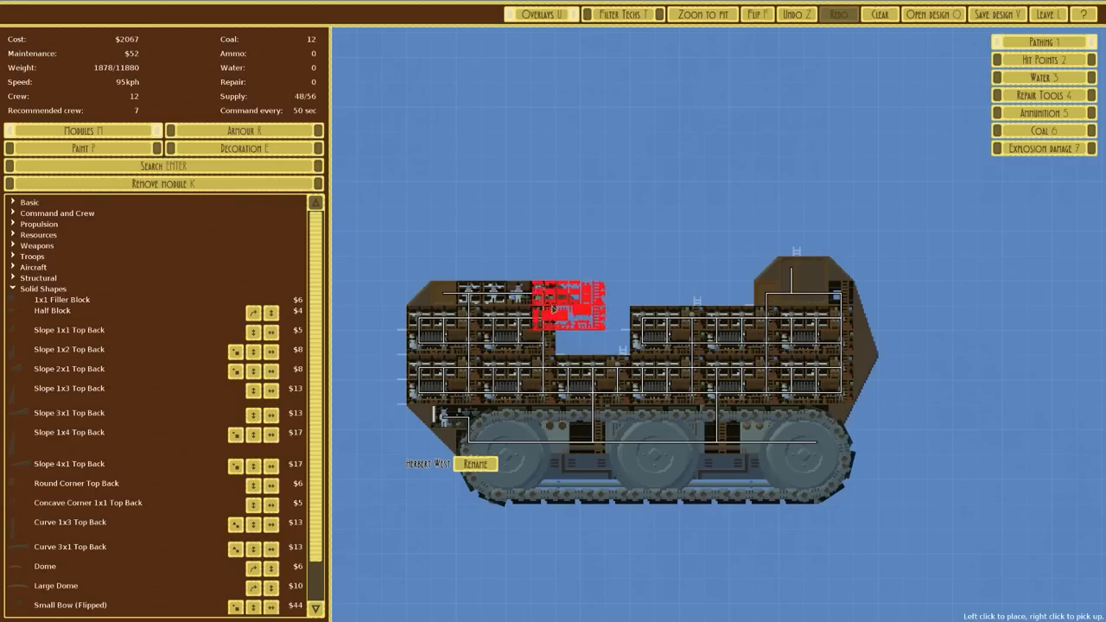
pyautogui.click(566, 307)
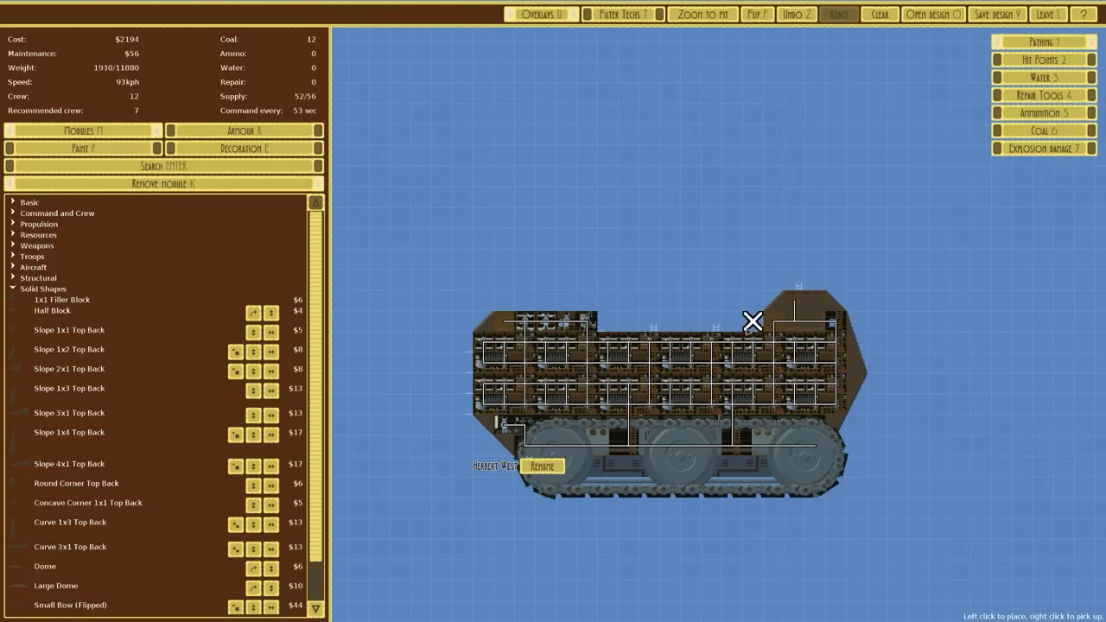
pyautogui.click(69, 330)
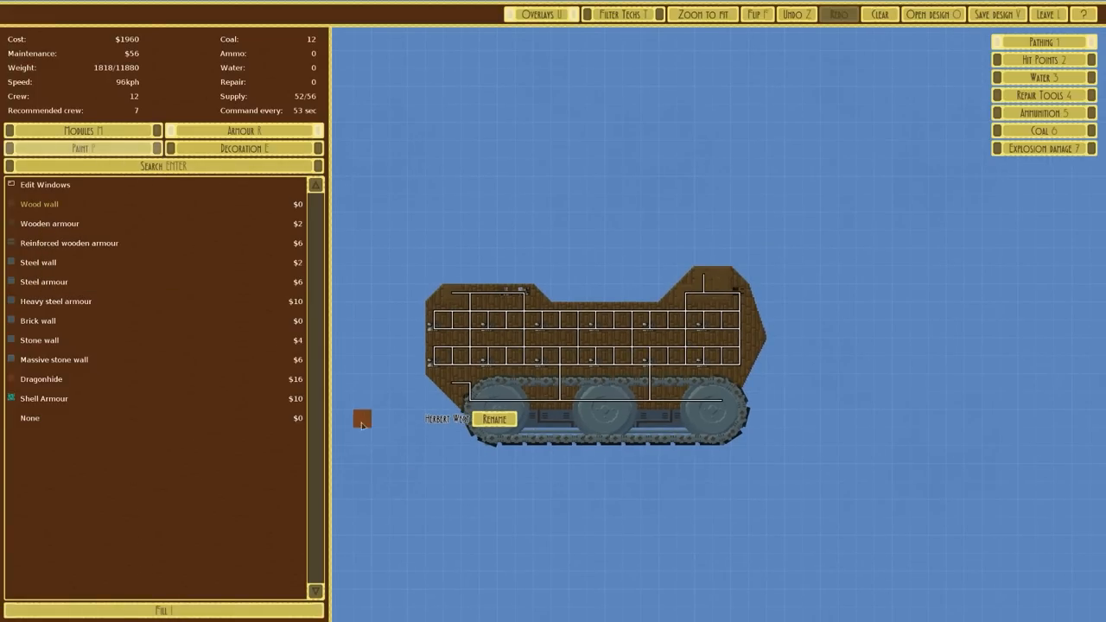
# Step: Rename the landship design from its old name to 'Helsinki'
pyautogui.click(495, 418)
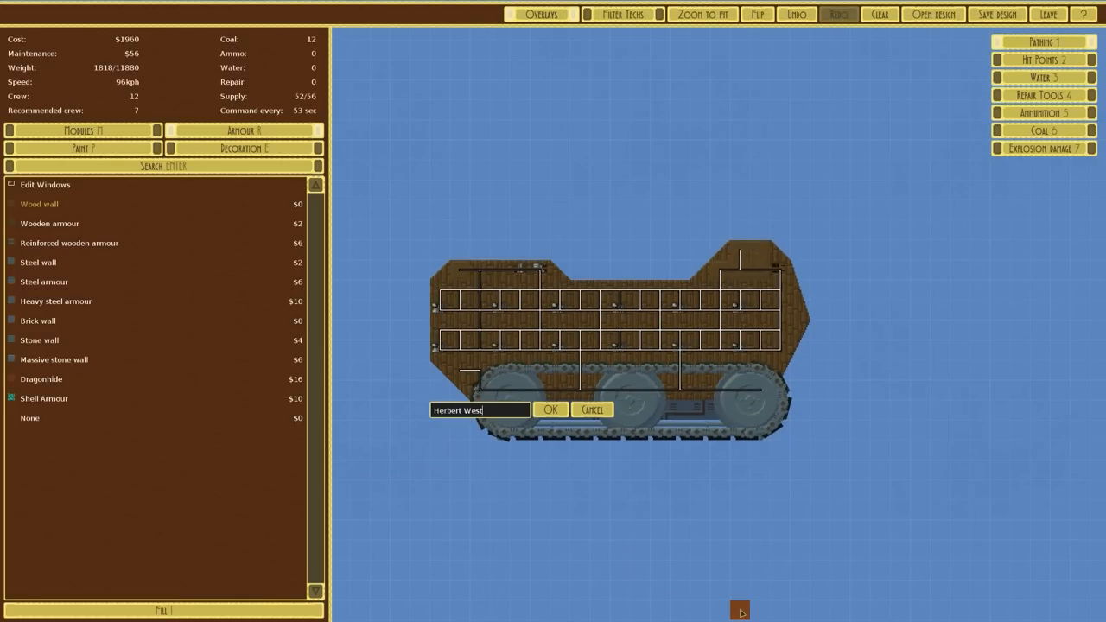
pyautogui.press('BackSpace')
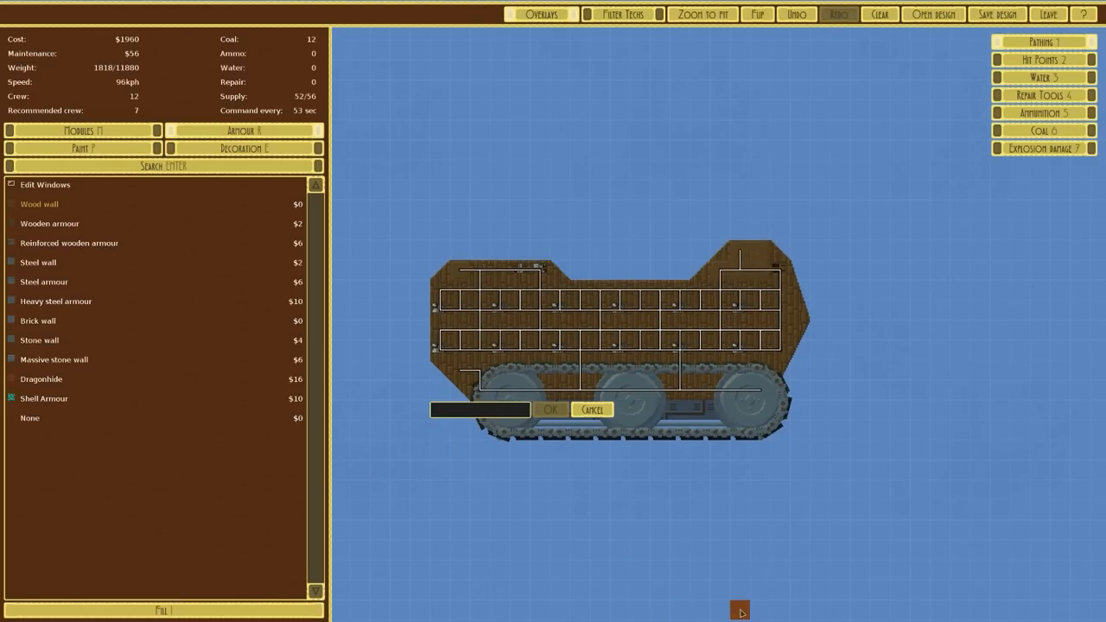
pyautogui.write('H')
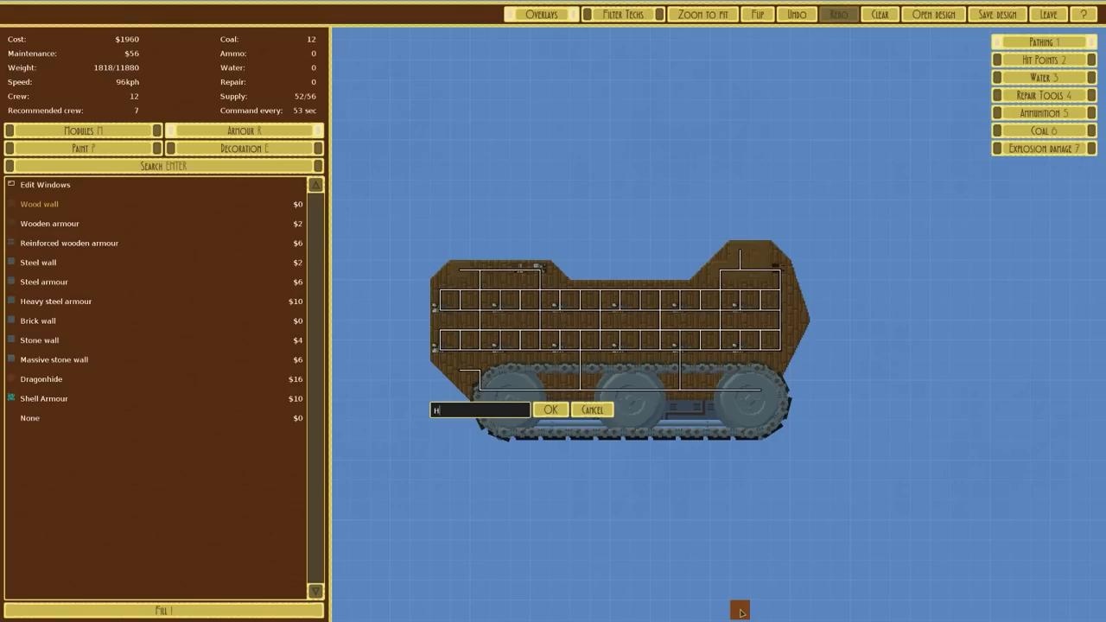
pyautogui.write('elsinki')
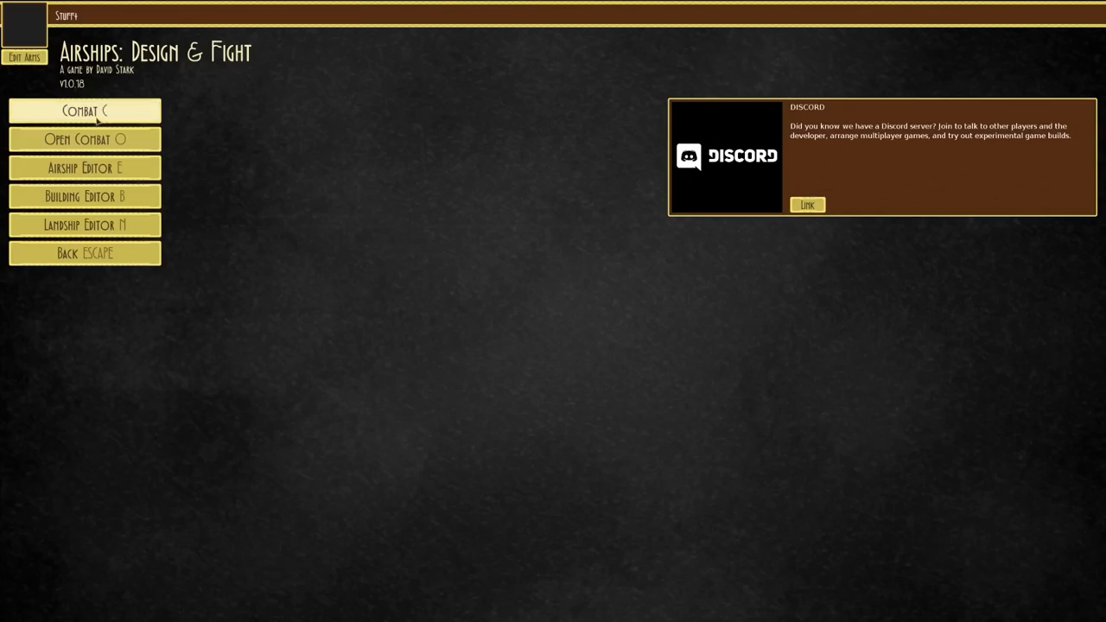
# Step: Start a daytime custom battle and preview GDS Turret V1, Titan 2 and Grand Garrison
pyautogui.click(84, 111)
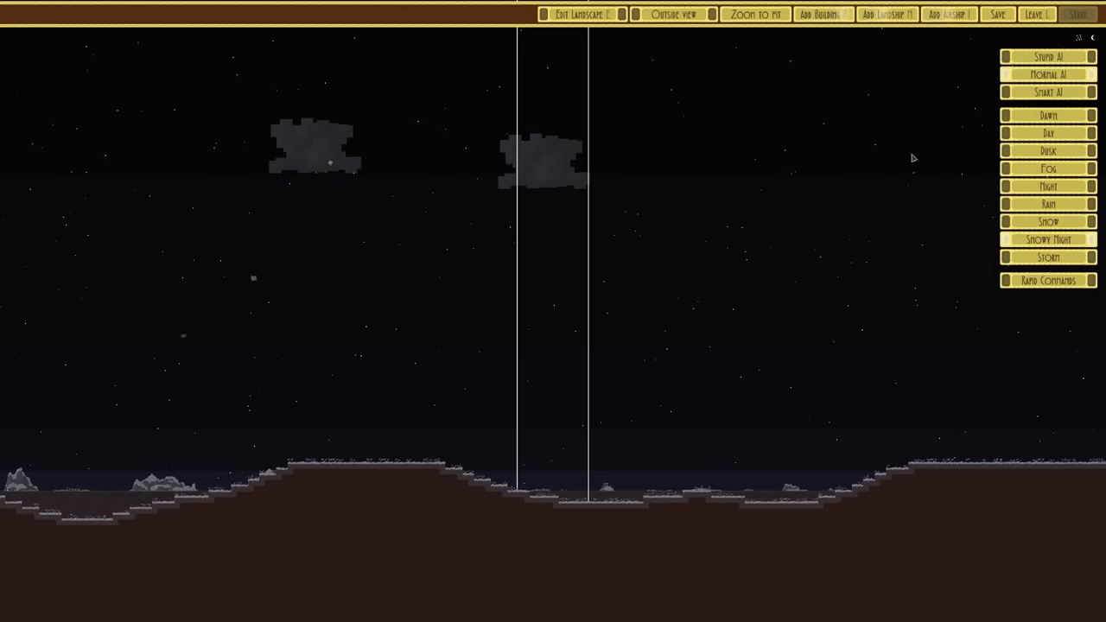
pyautogui.click(1048, 133)
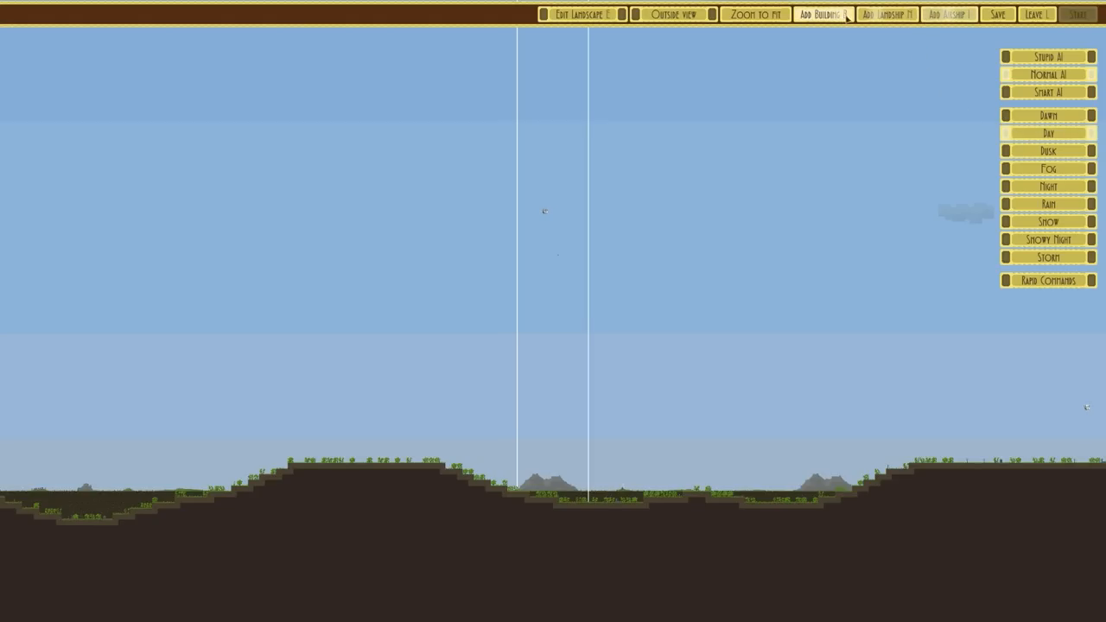
pyautogui.click(821, 14)
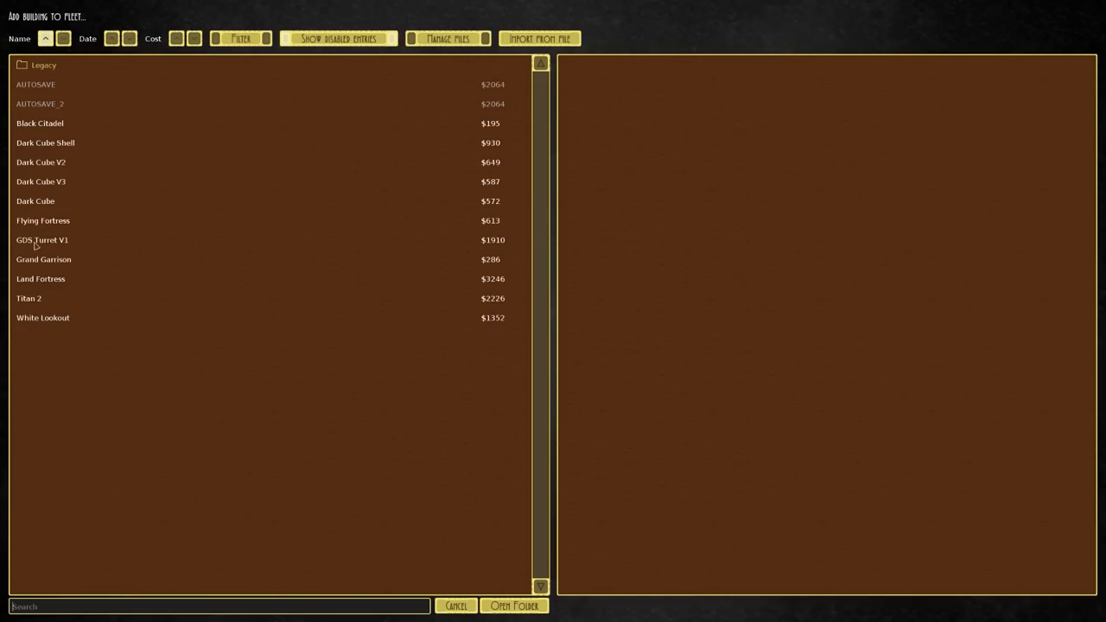
pyautogui.click(42, 240)
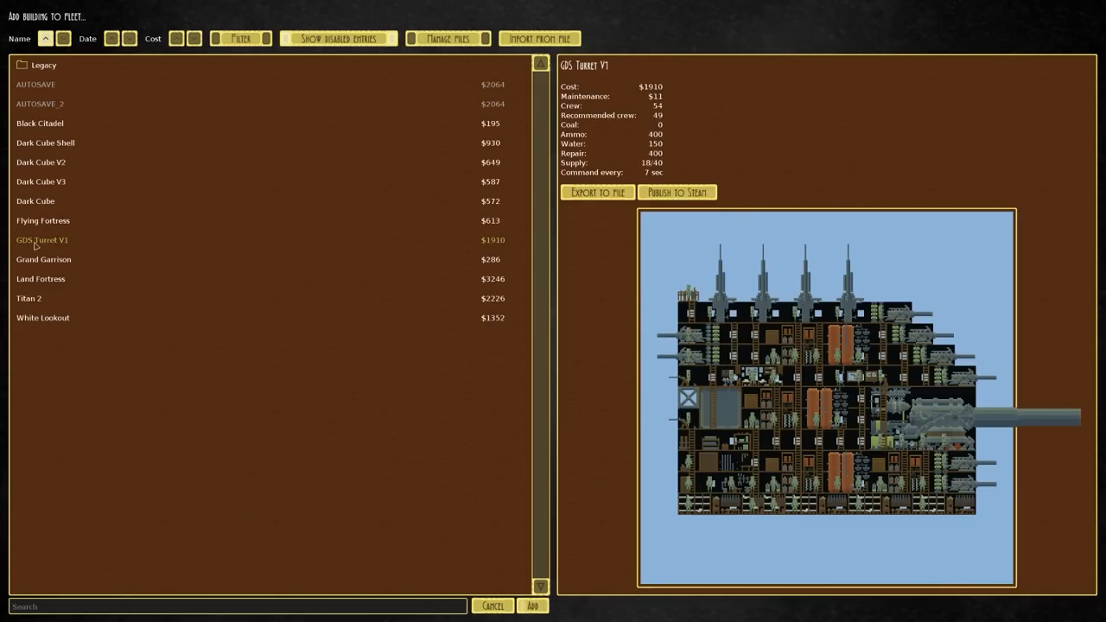
pyautogui.click(29, 298)
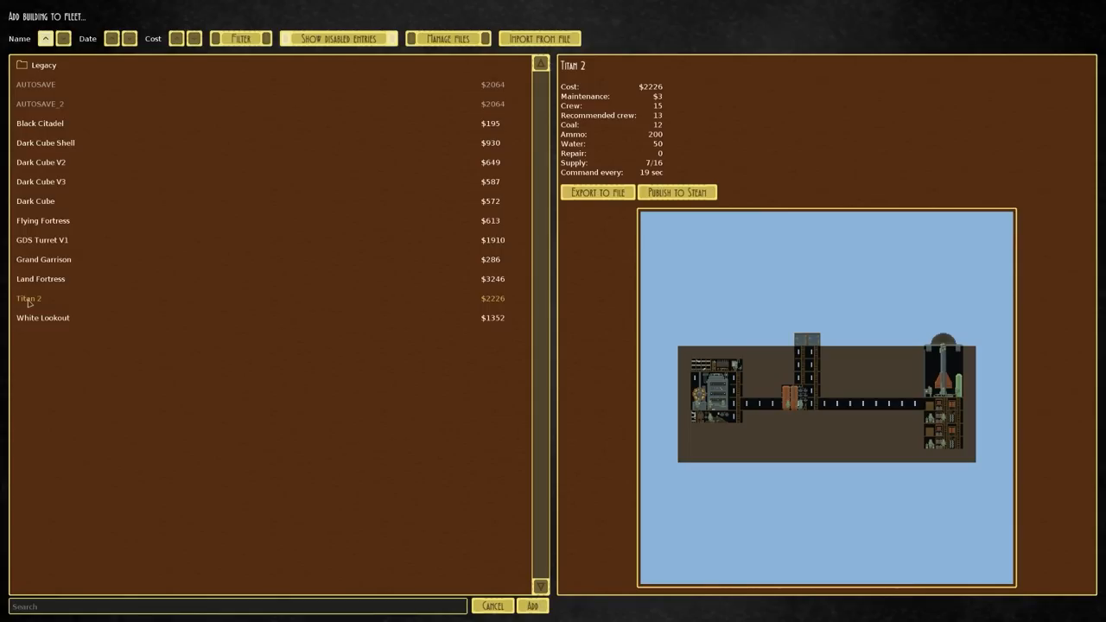
pyautogui.click(43, 260)
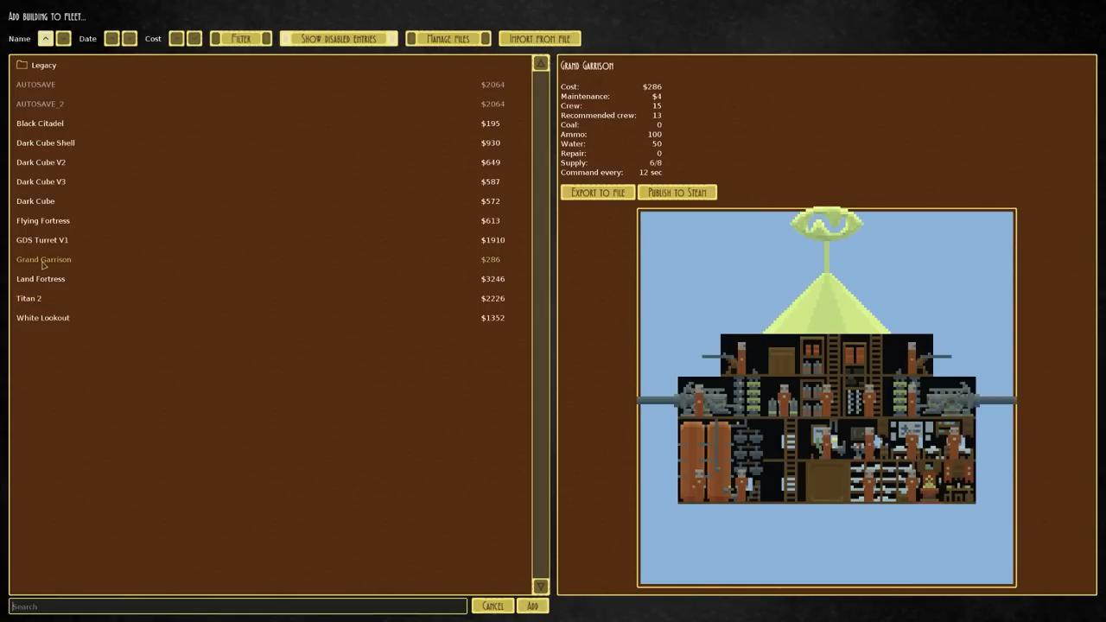
pyautogui.click(41, 239)
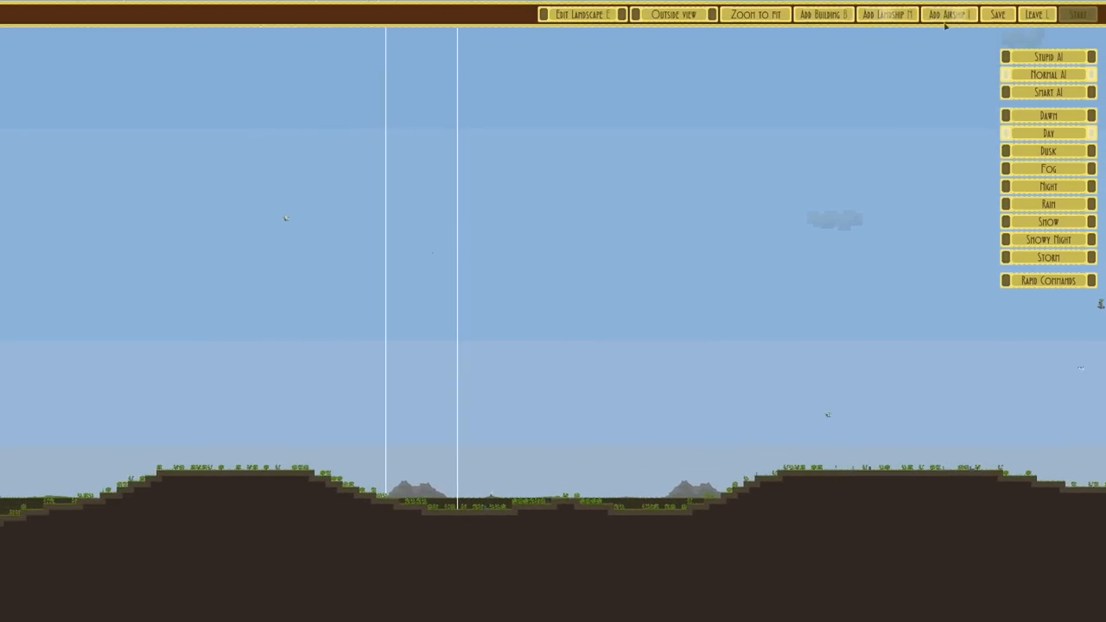
# Step: Bring up the landship list to place Helsinki on the battlefield
pyautogui.click(886, 14)
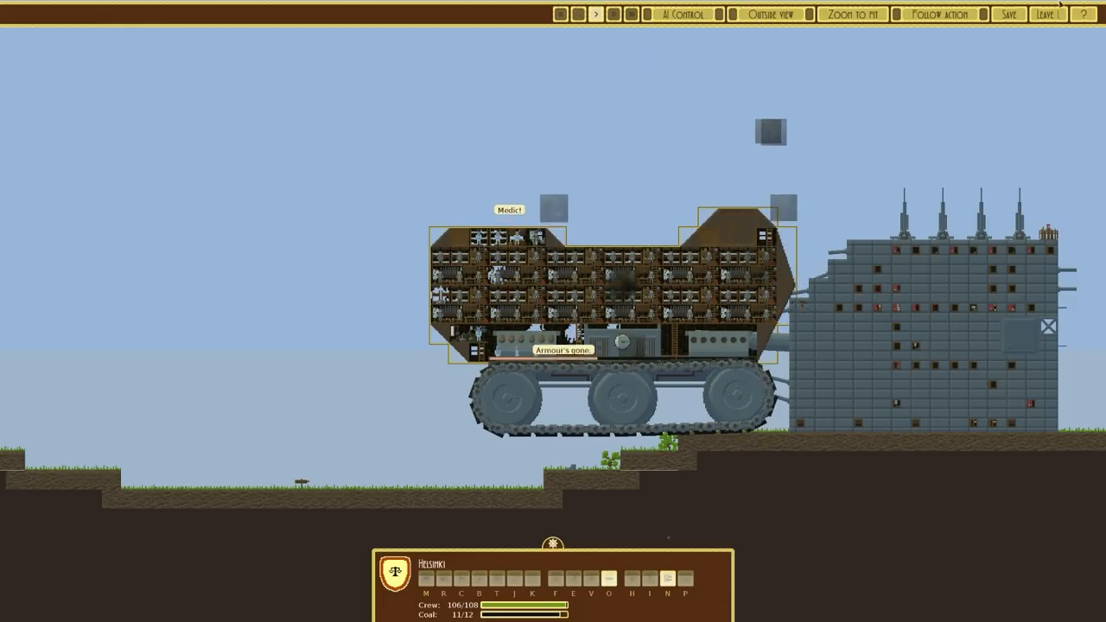
# Step: Load the saved Helsinki design into the editor and place a command module
pyautogui.click(1047, 13)
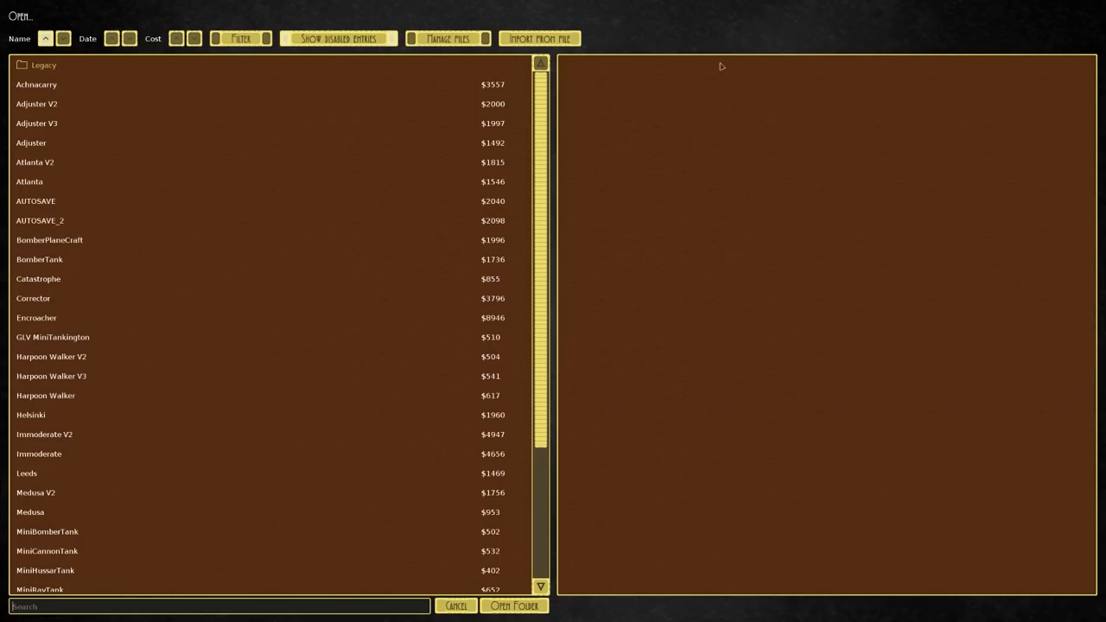
pyautogui.click(30, 415)
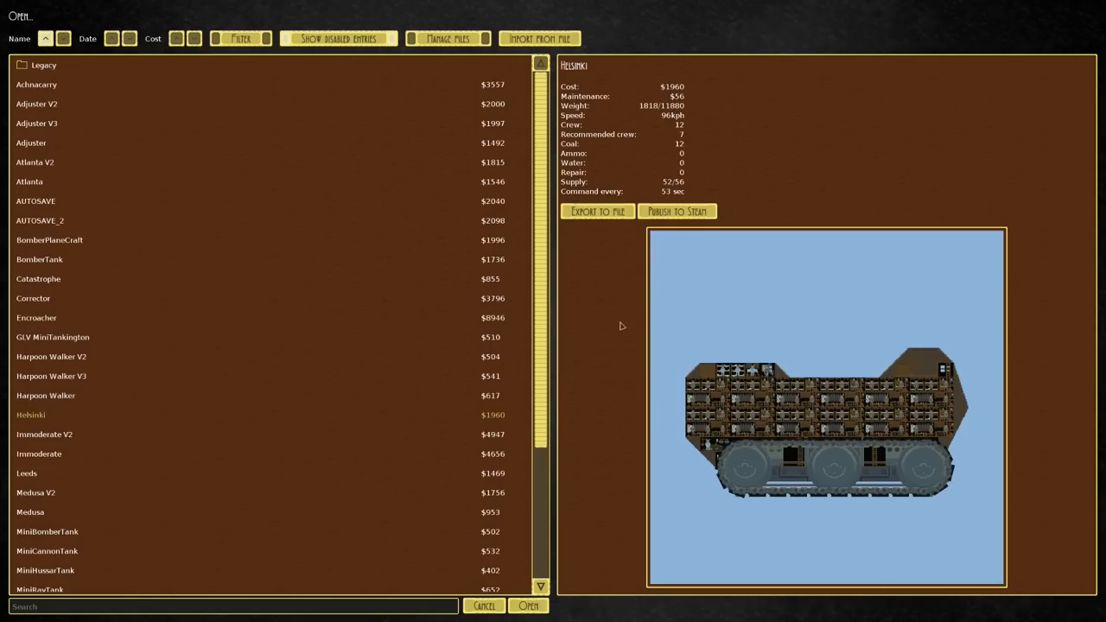
pyautogui.click(528, 605)
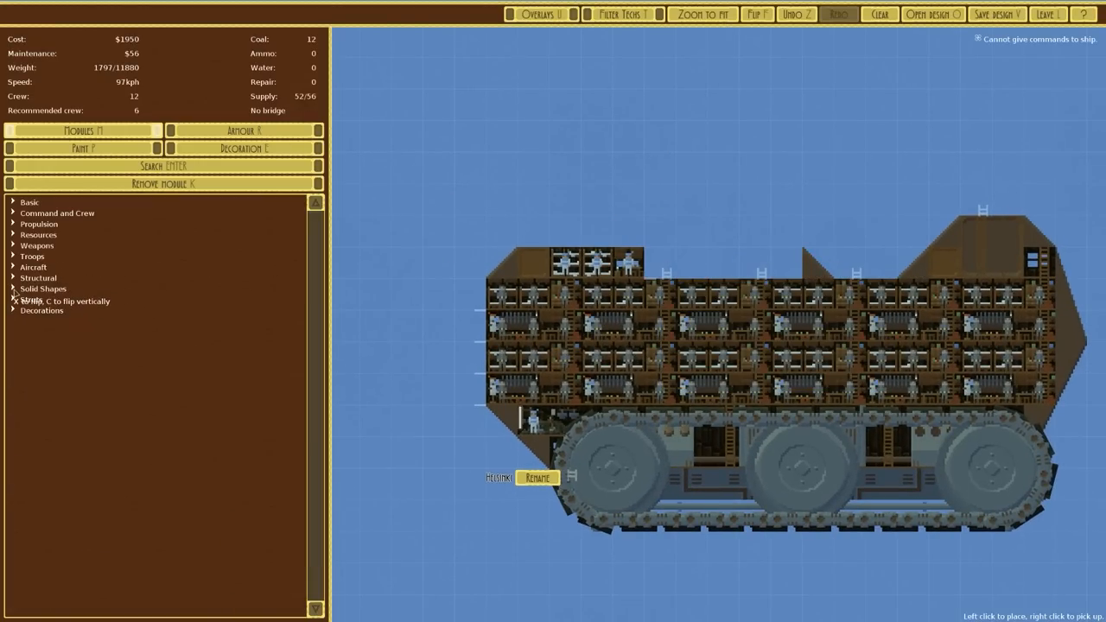
pyautogui.click(57, 212)
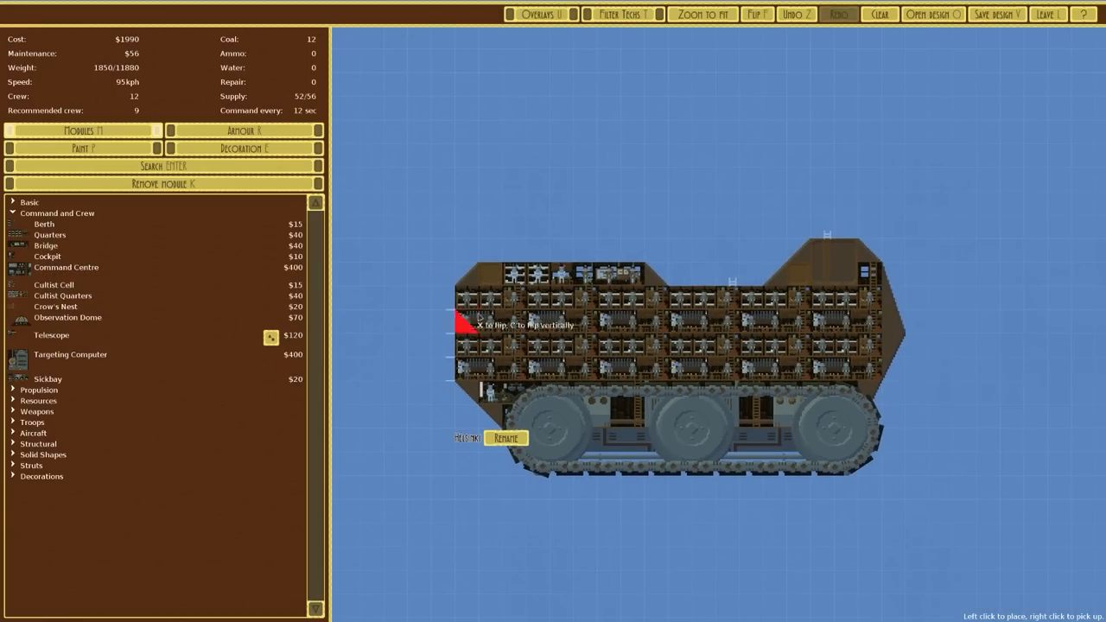
pyautogui.click(996, 14)
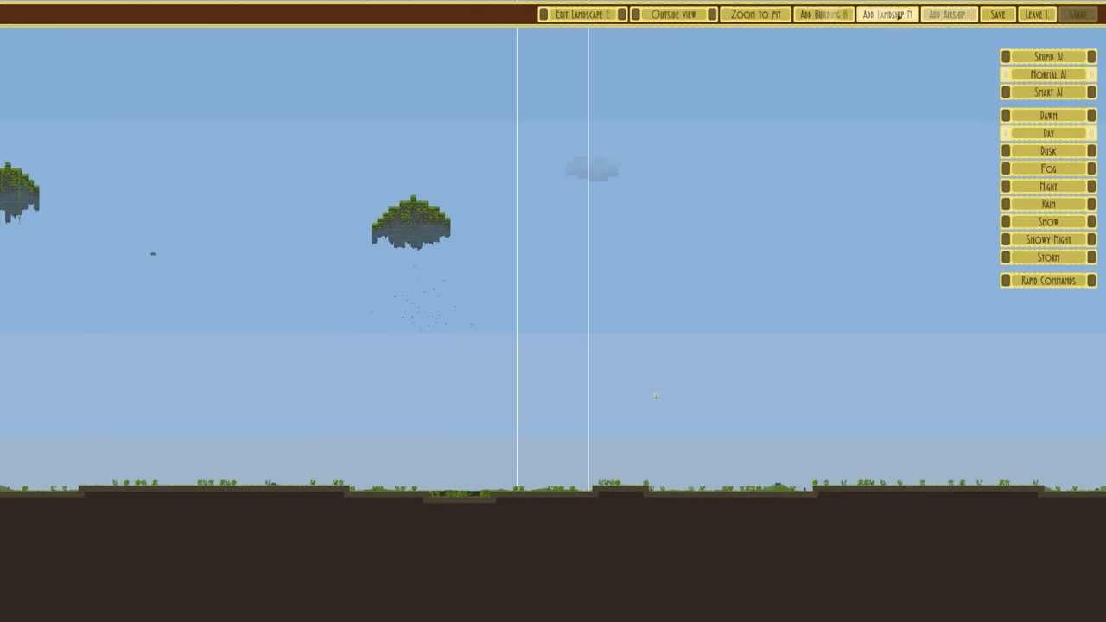
# Step: Place Helsinki on the battlefield and start the fight against the spired fortress
pyautogui.click(887, 14)
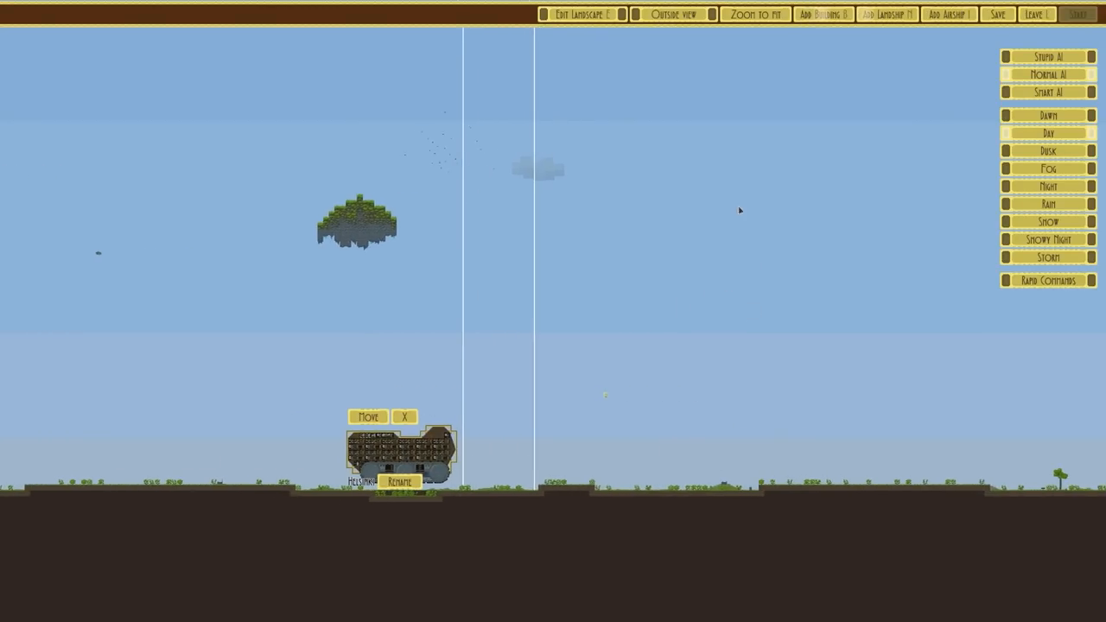
pyautogui.click(821, 13)
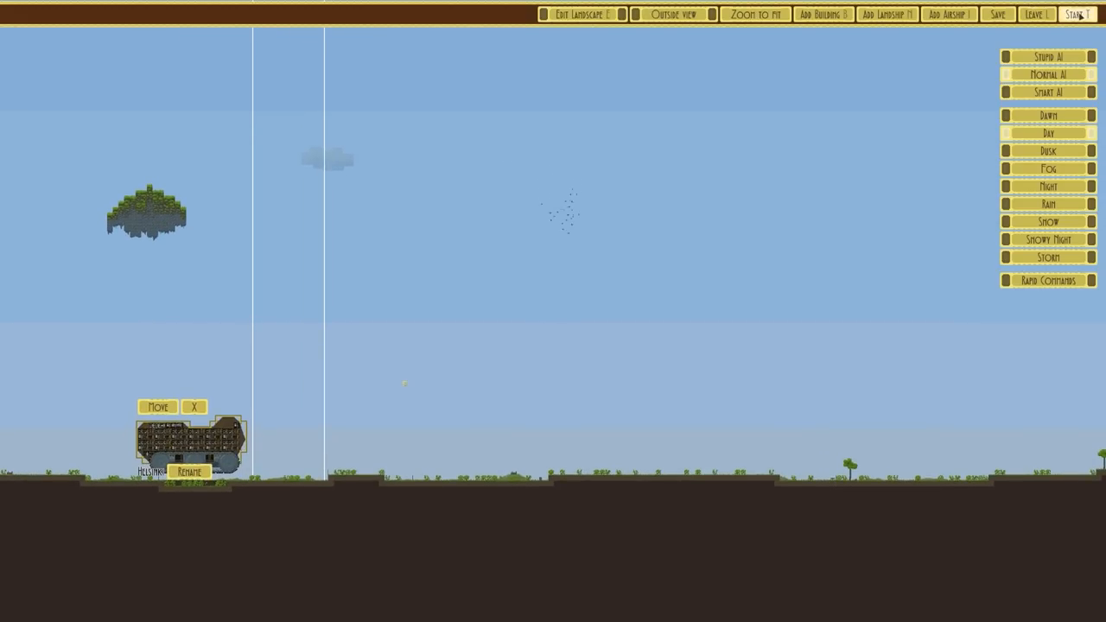
pyautogui.click(1078, 14)
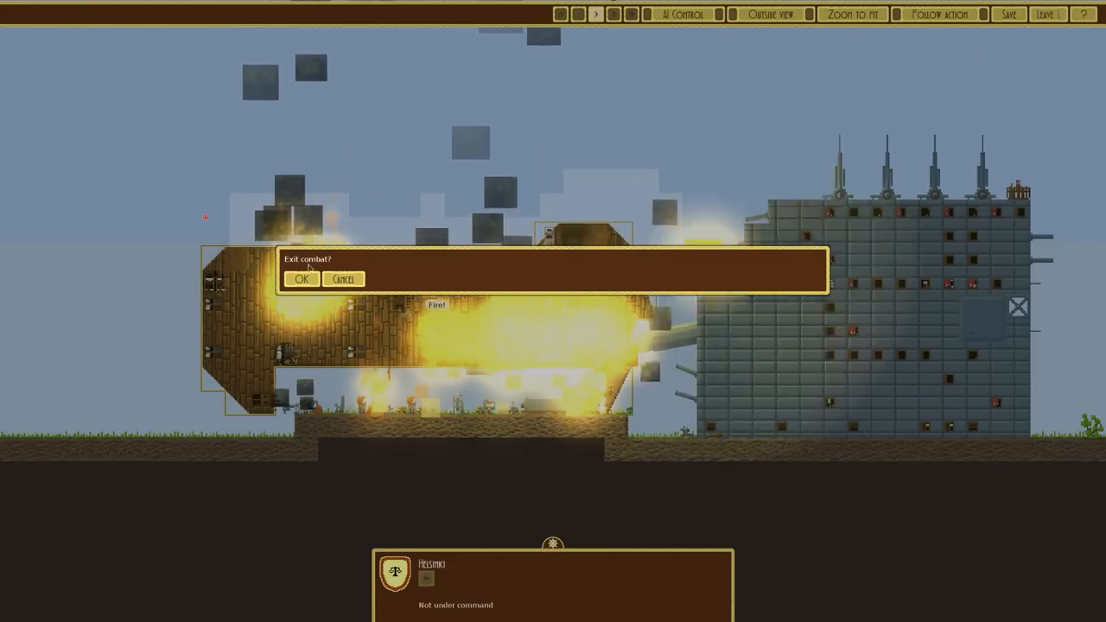
# Step: Leave the lost battle and go back to the Design & Fight menu
pyautogui.click(343, 279)
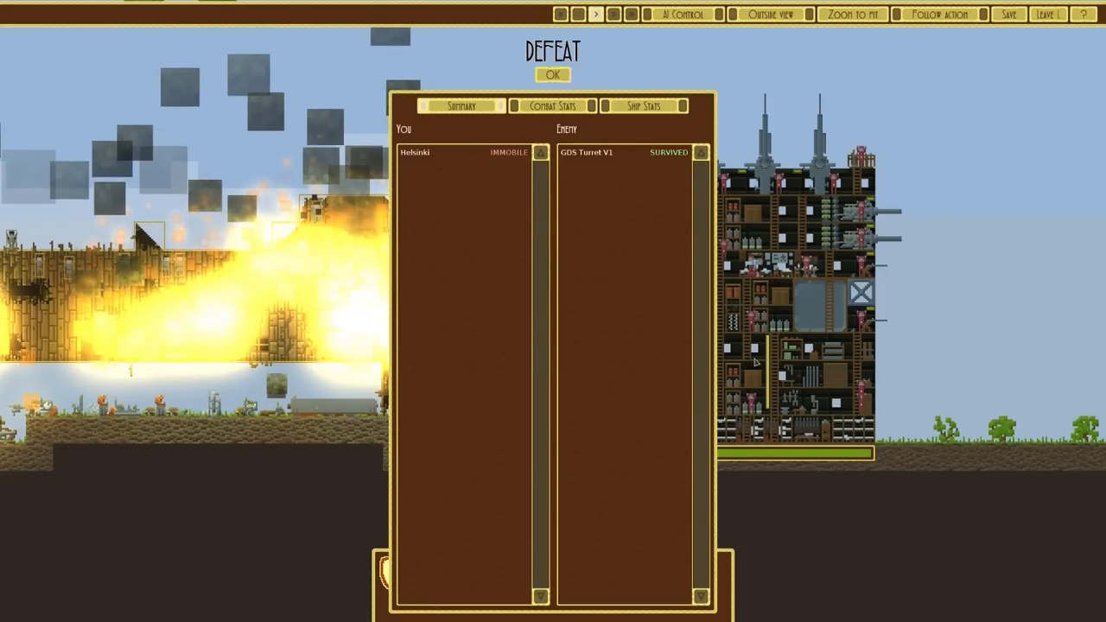
pyautogui.moveTo(549, 272)
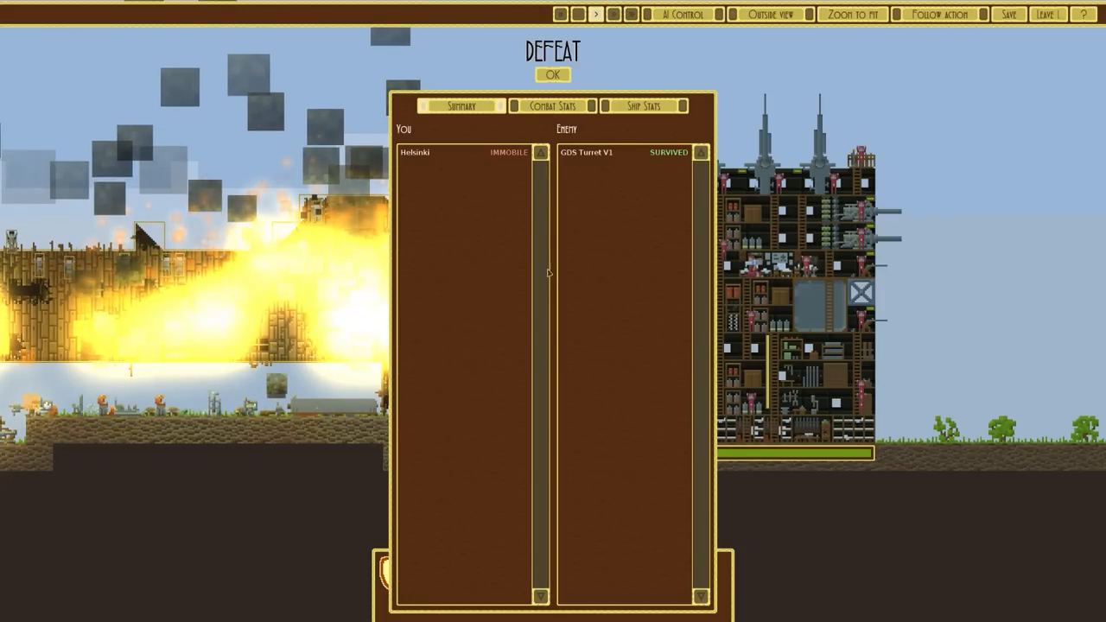
pyautogui.click(552, 75)
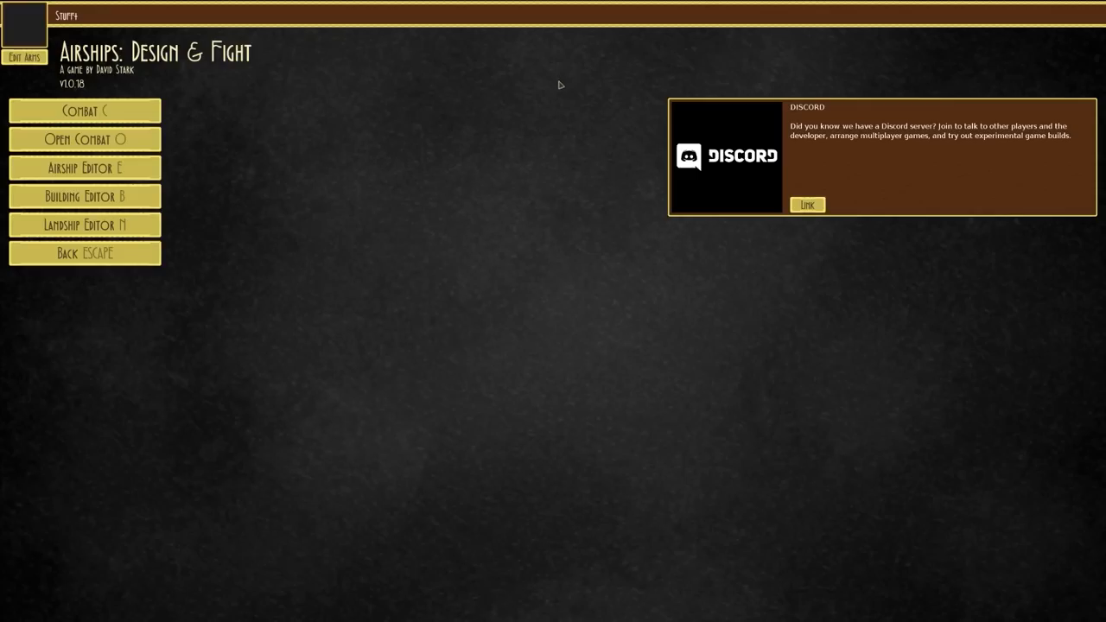
pyautogui.moveTo(85, 139)
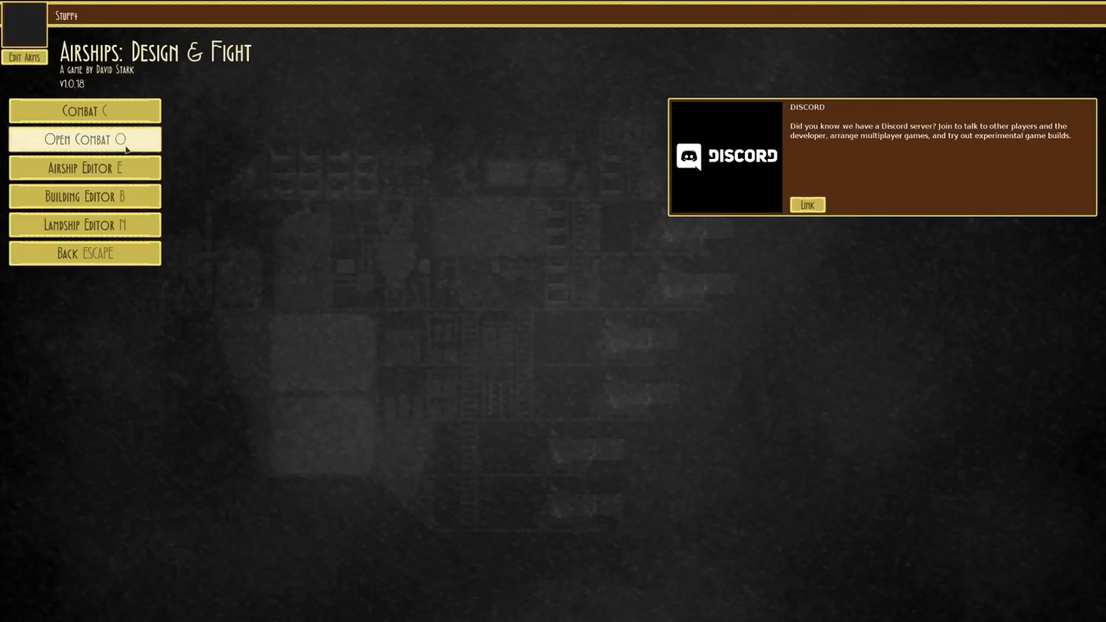
# Step: Set up a custom battle against the GDS Turret V1 and start it
pyautogui.click(83, 139)
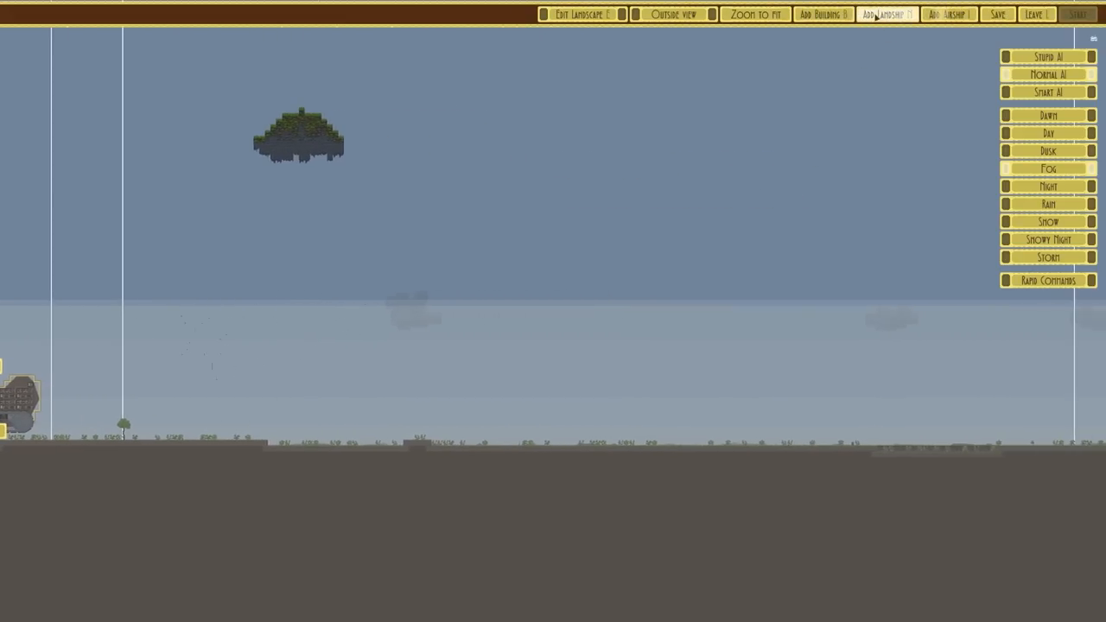
pyautogui.click(822, 14)
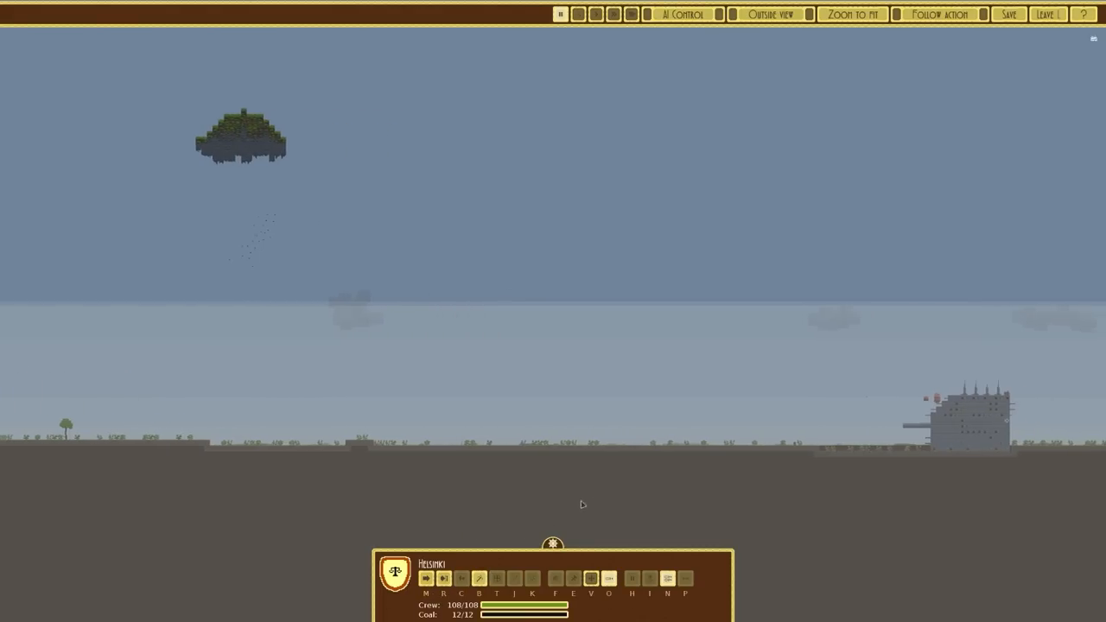
pyautogui.click(426, 578)
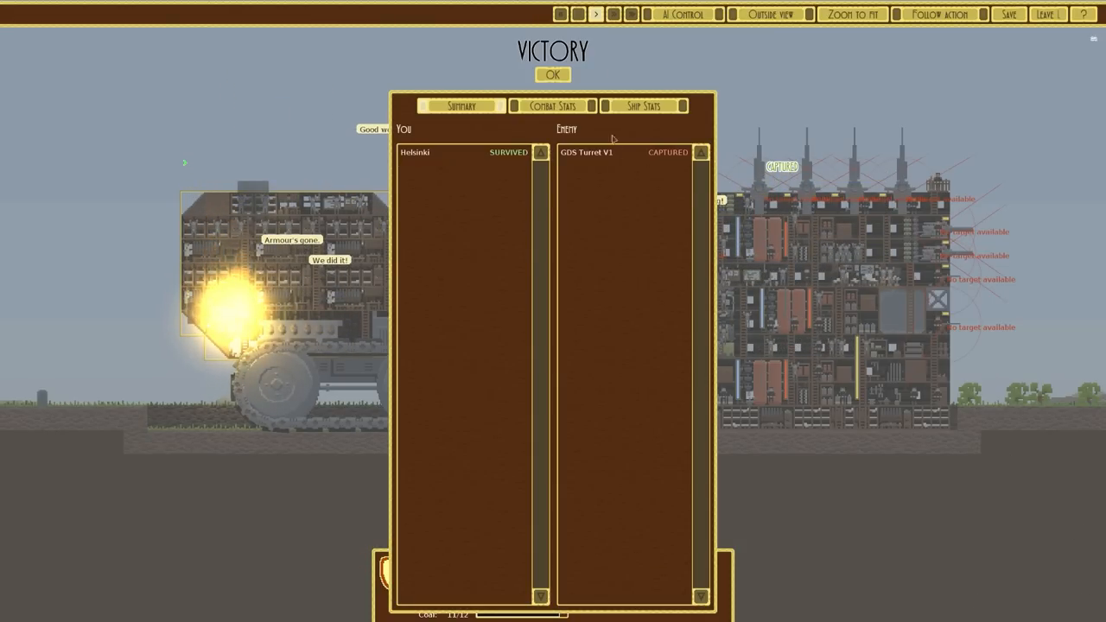
# Step: Set stormy weather, add the Land Fortress, fight it, and dismiss both victory summaries
pyautogui.click(552, 75)
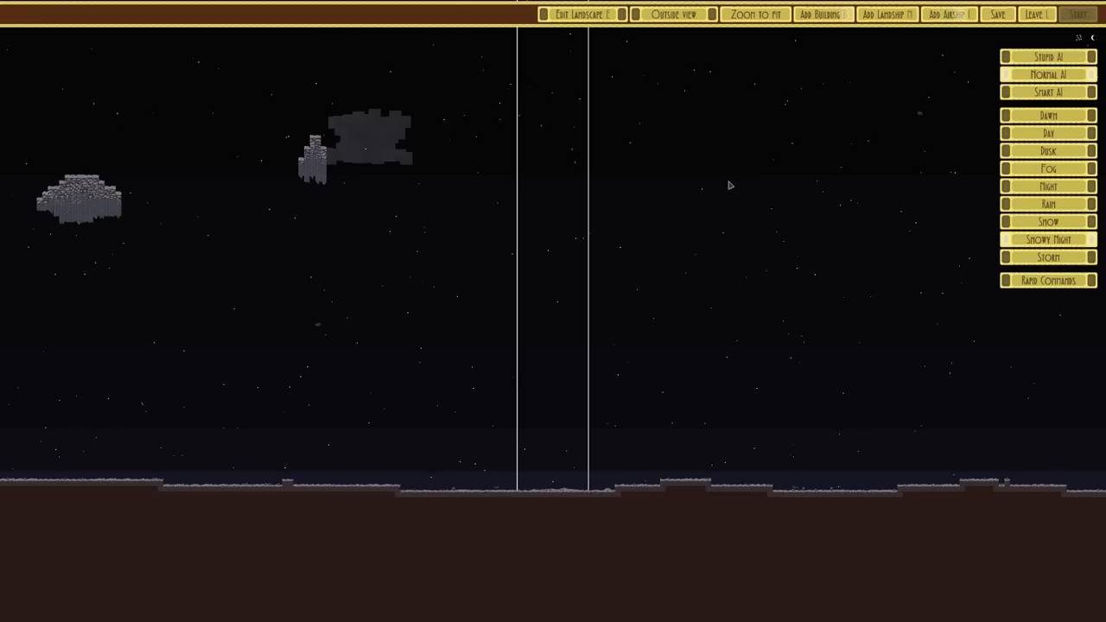
pyautogui.click(1048, 239)
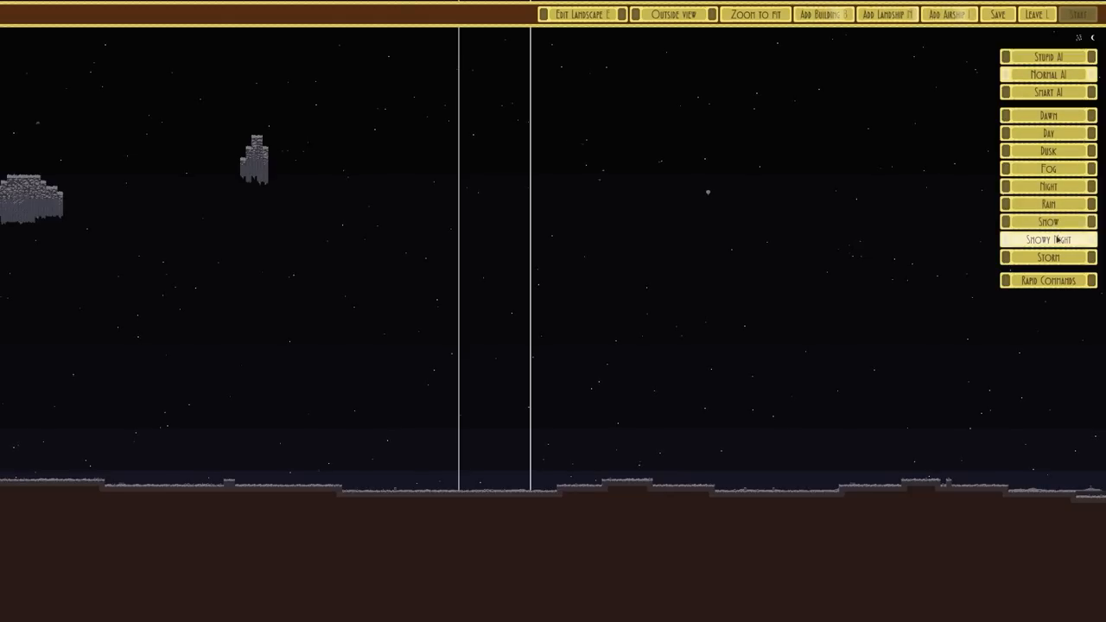
pyautogui.click(1048, 258)
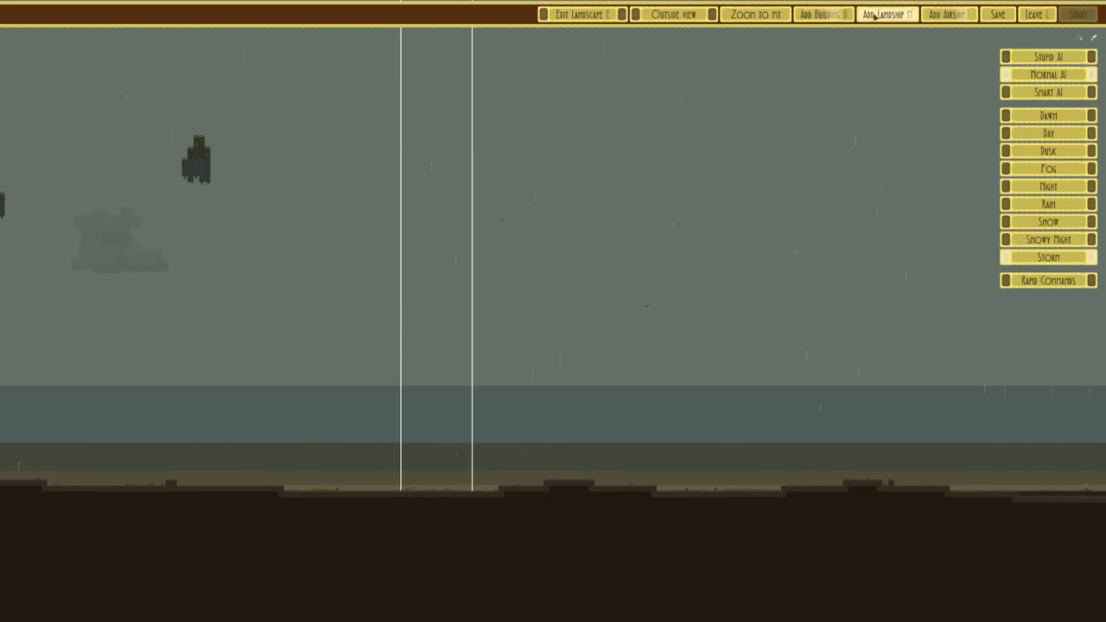
pyautogui.click(823, 14)
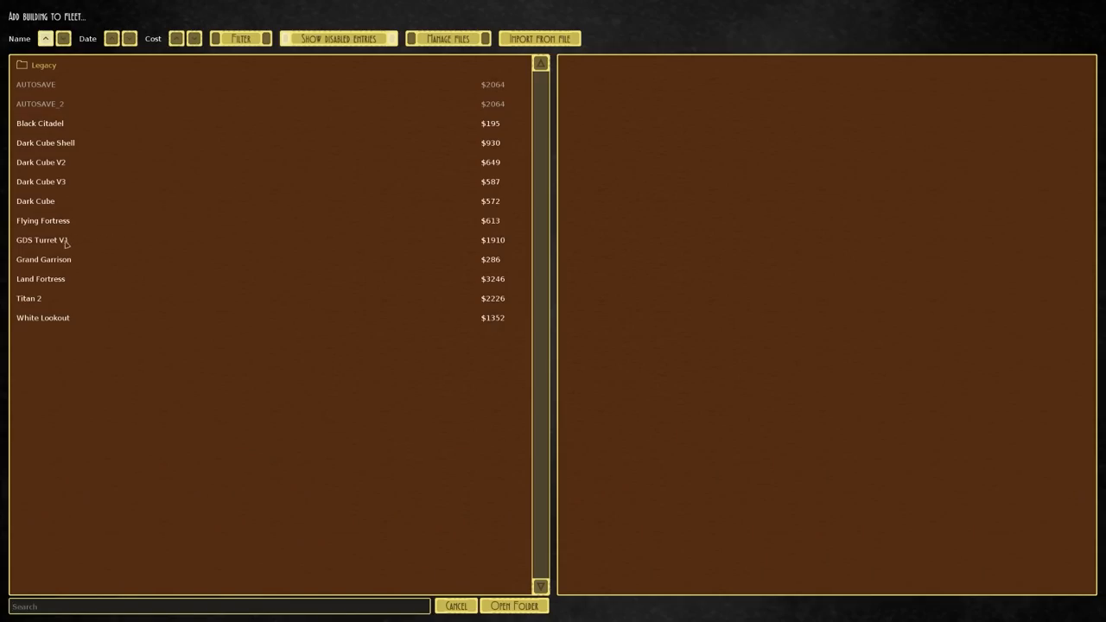
pyautogui.click(40, 279)
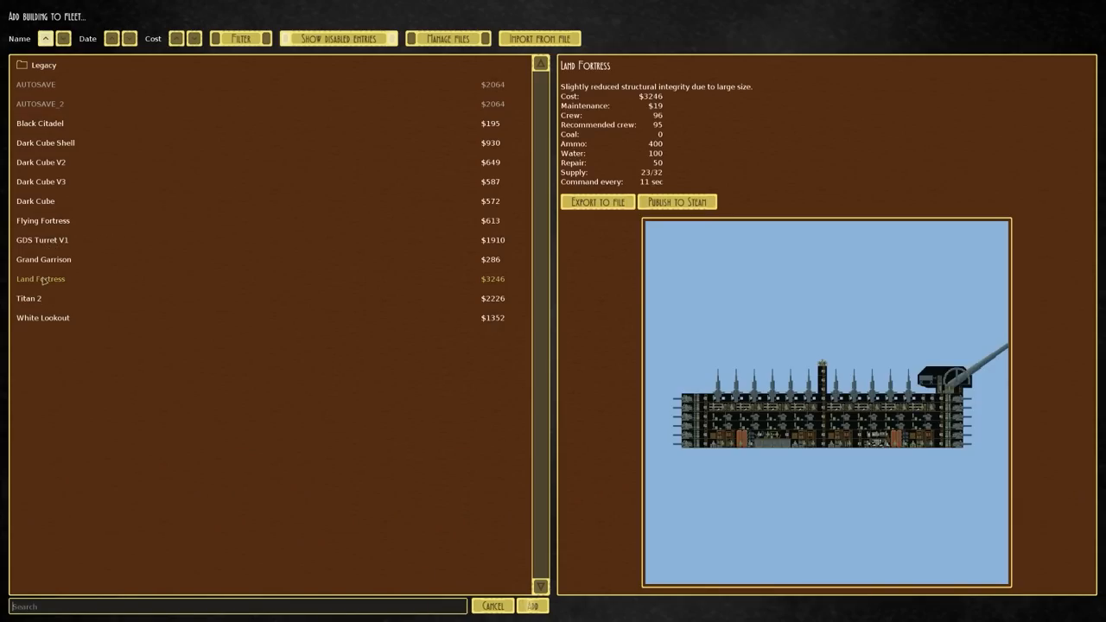
pyautogui.click(532, 605)
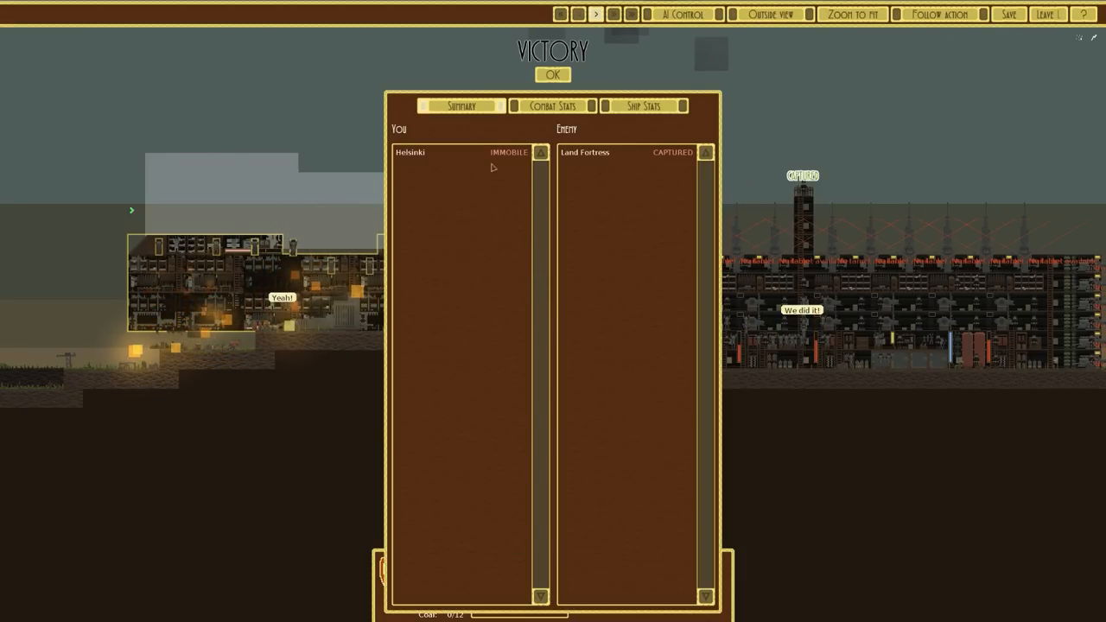
pyautogui.moveTo(442, 168)
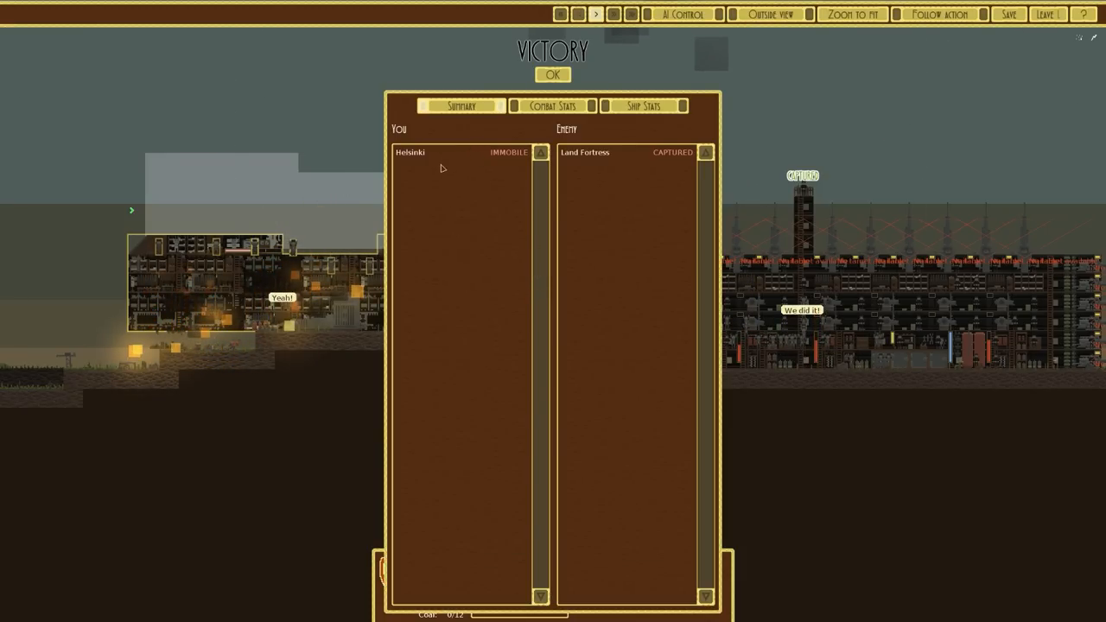
pyautogui.moveTo(497, 184)
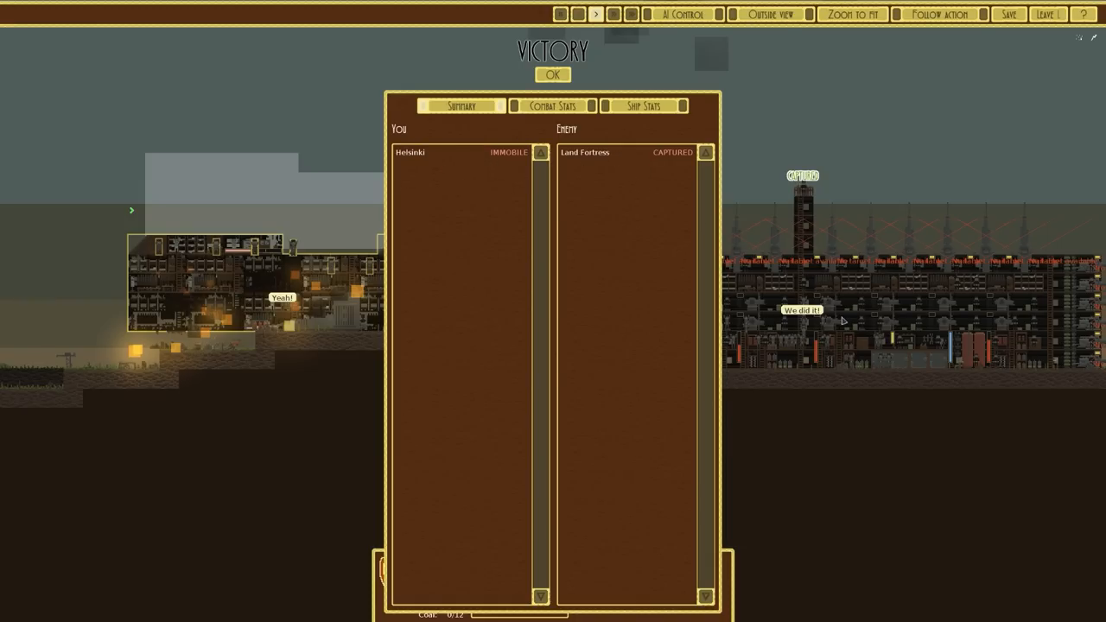
pyautogui.moveTo(843, 320)
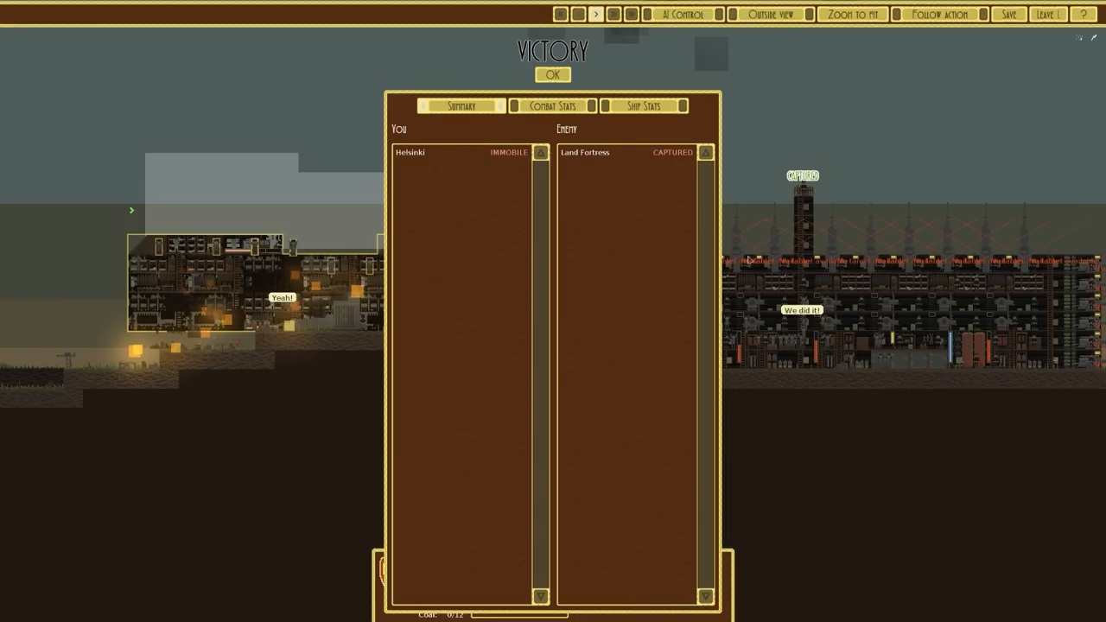
pyautogui.click(552, 75)
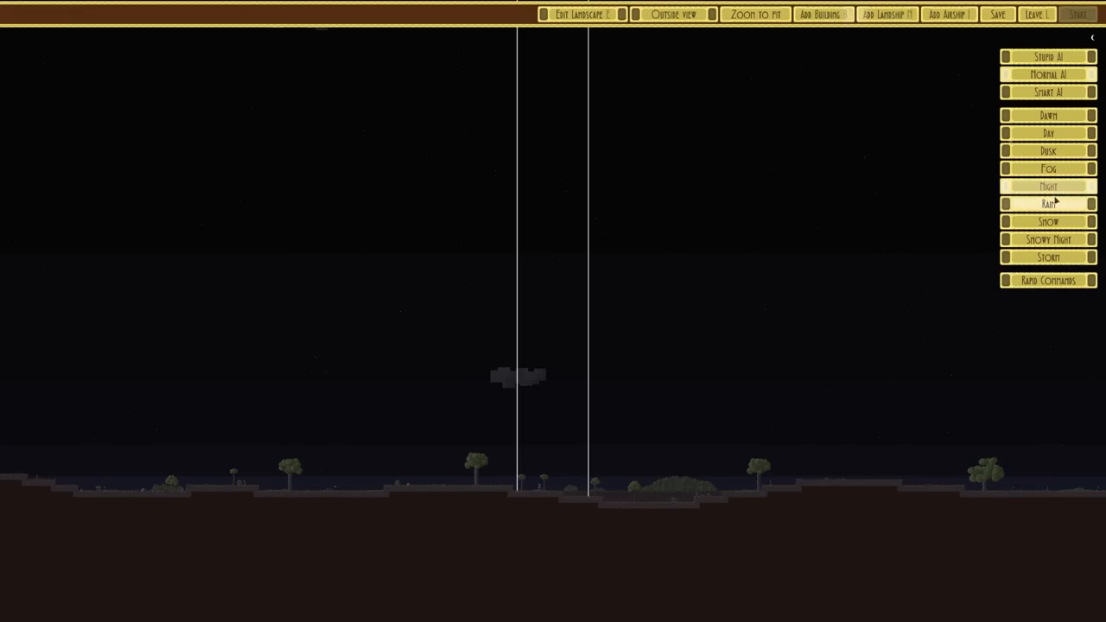
# Step: Switch the weather to dusk, place the Land Fortress, and list landships to add
pyautogui.click(1047, 151)
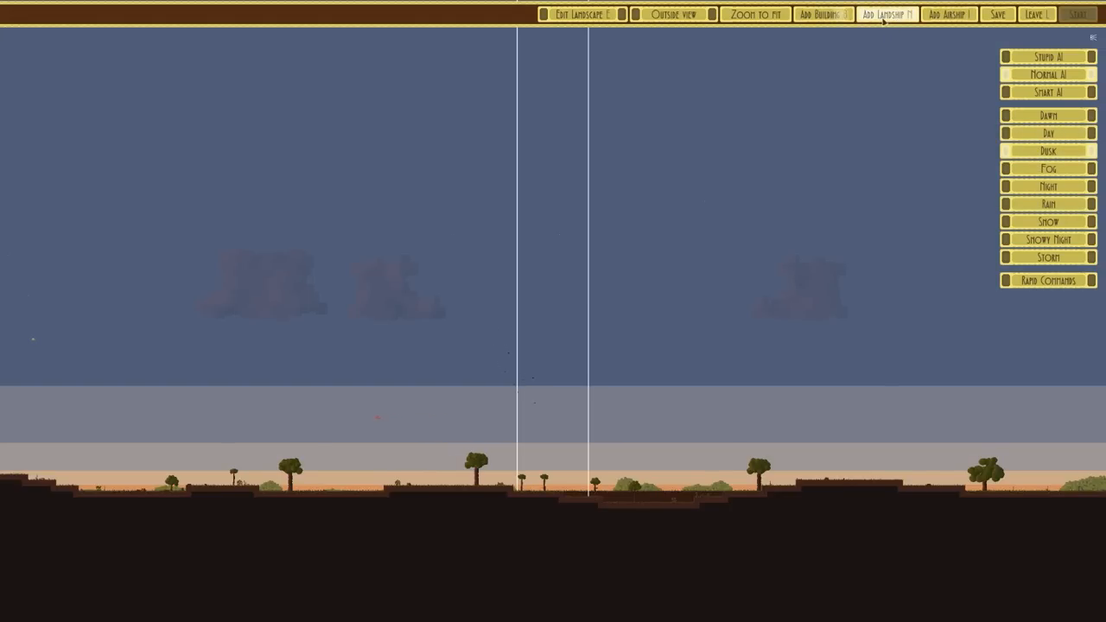
pyautogui.click(821, 14)
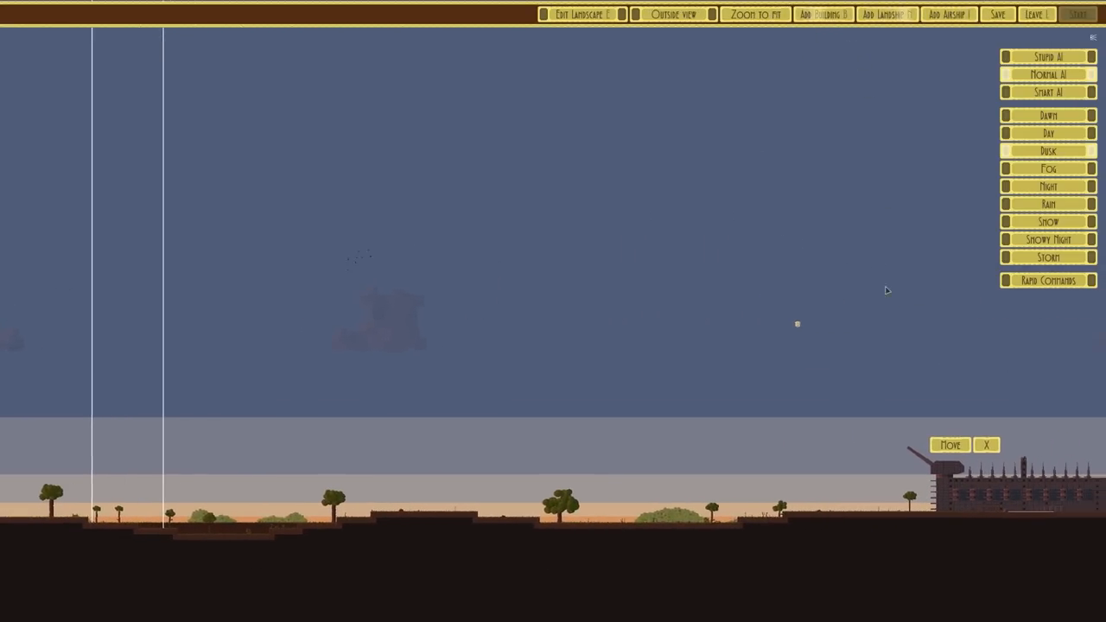
pyautogui.click(886, 14)
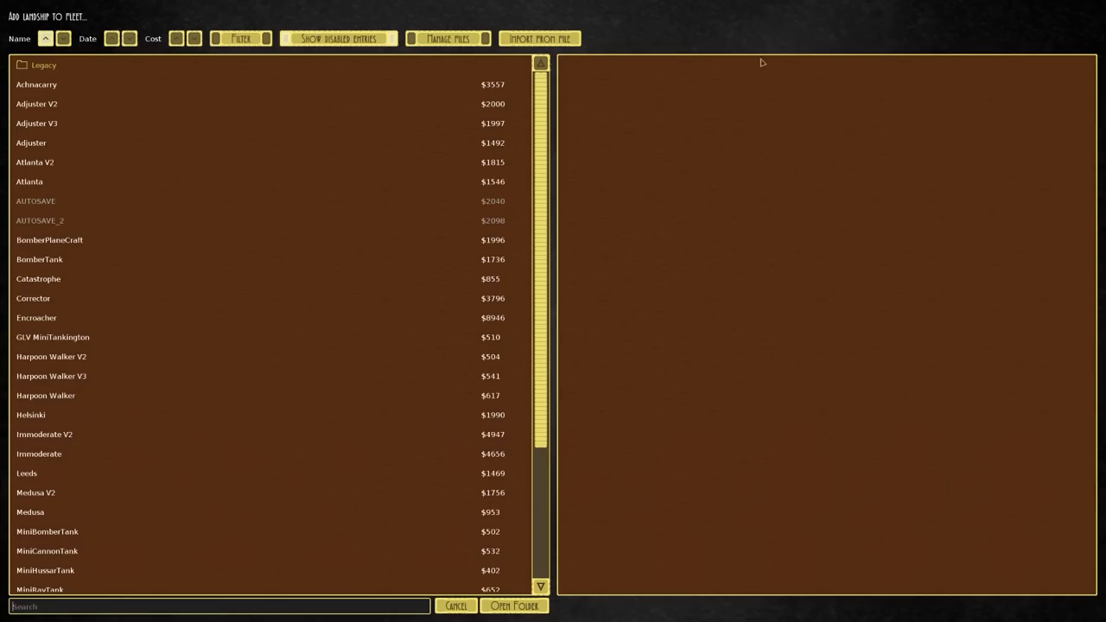
# Step: Add Helsinki, fight the Land Fortress to victory, and close the summary
pyautogui.click(31, 415)
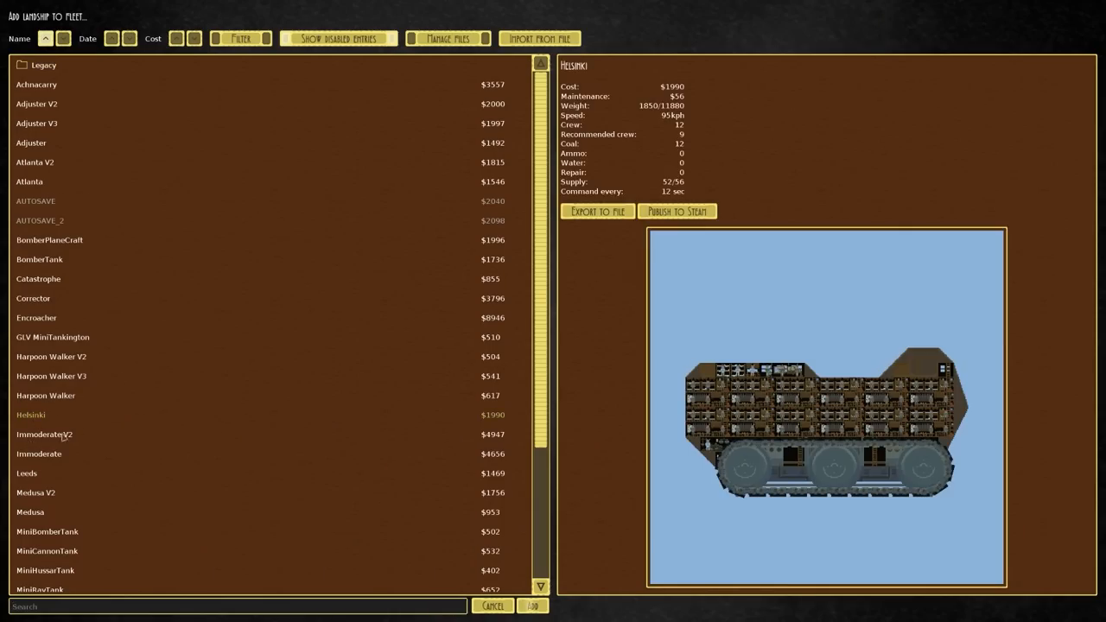
pyautogui.click(533, 606)
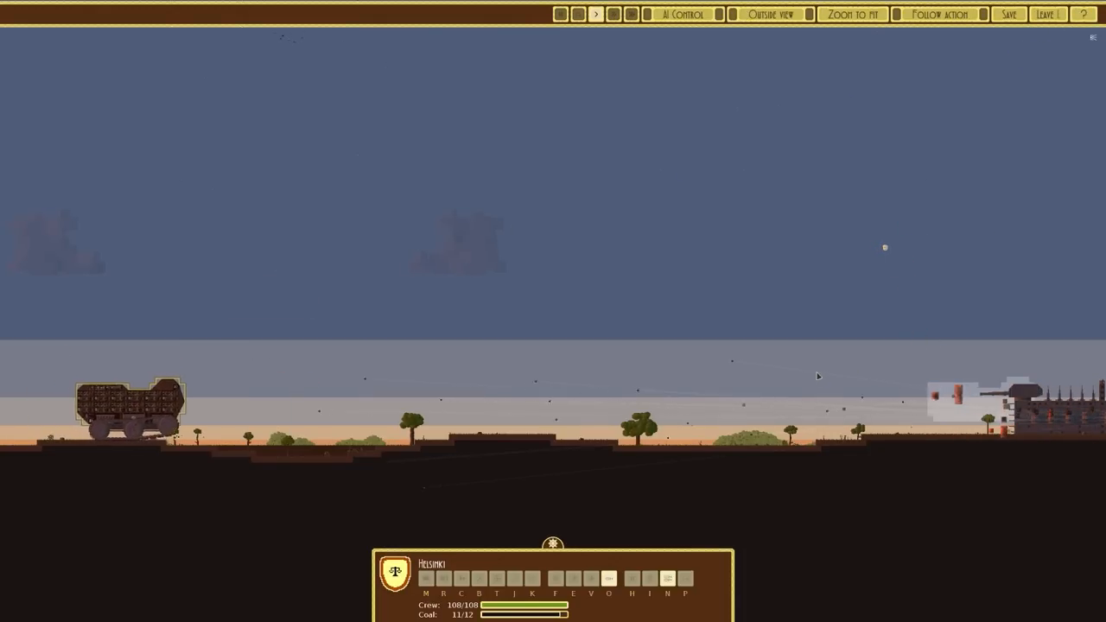
pyautogui.hscroll(-3)
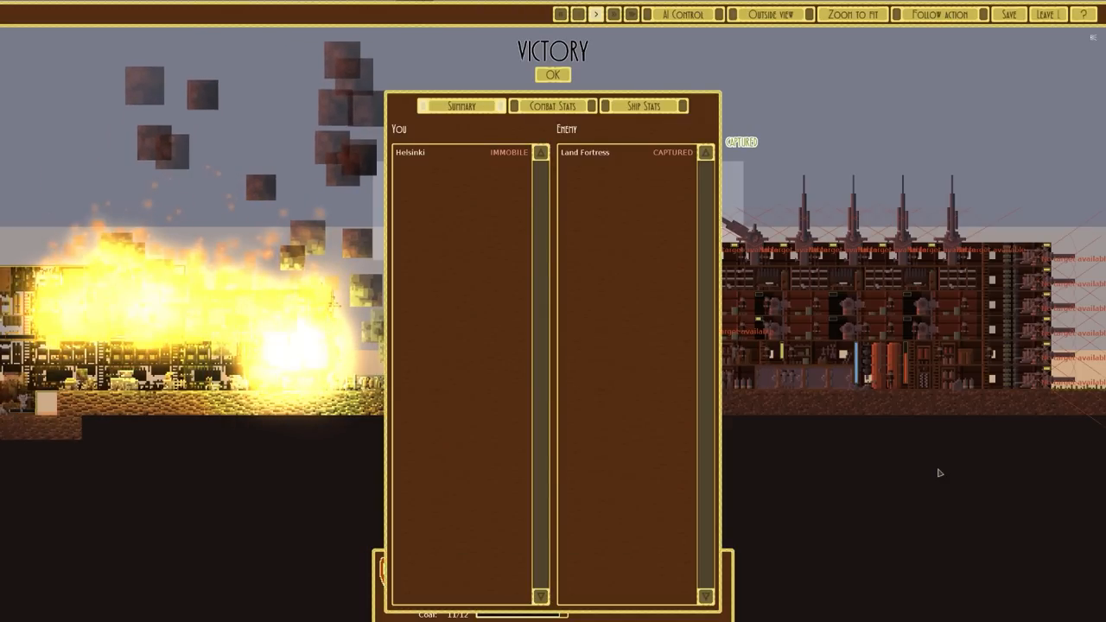
pyautogui.moveTo(685, 192)
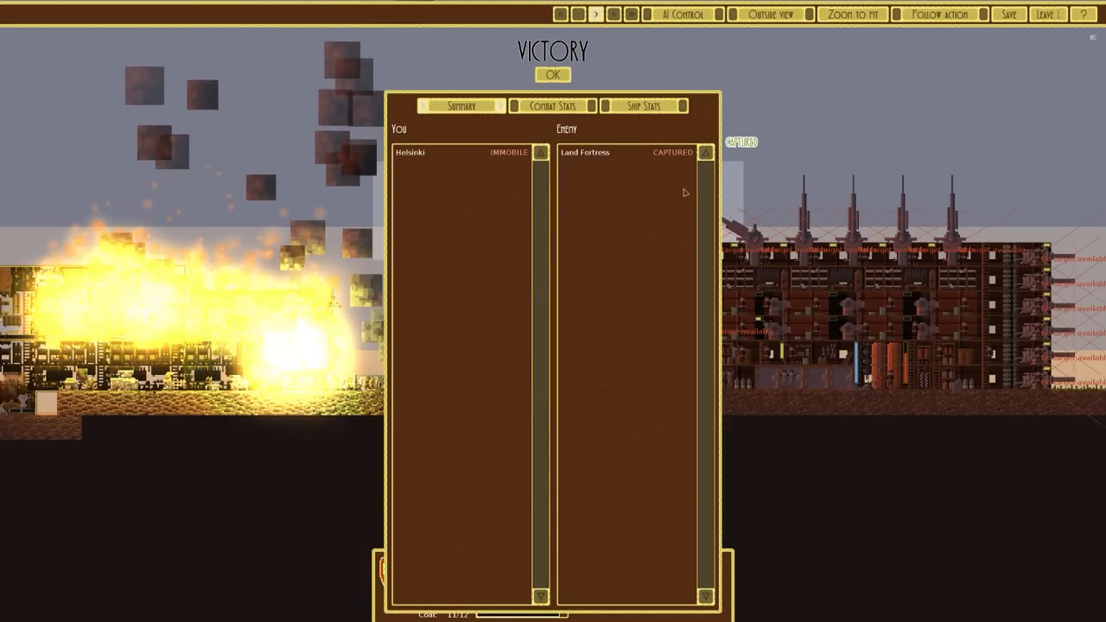
pyautogui.click(553, 75)
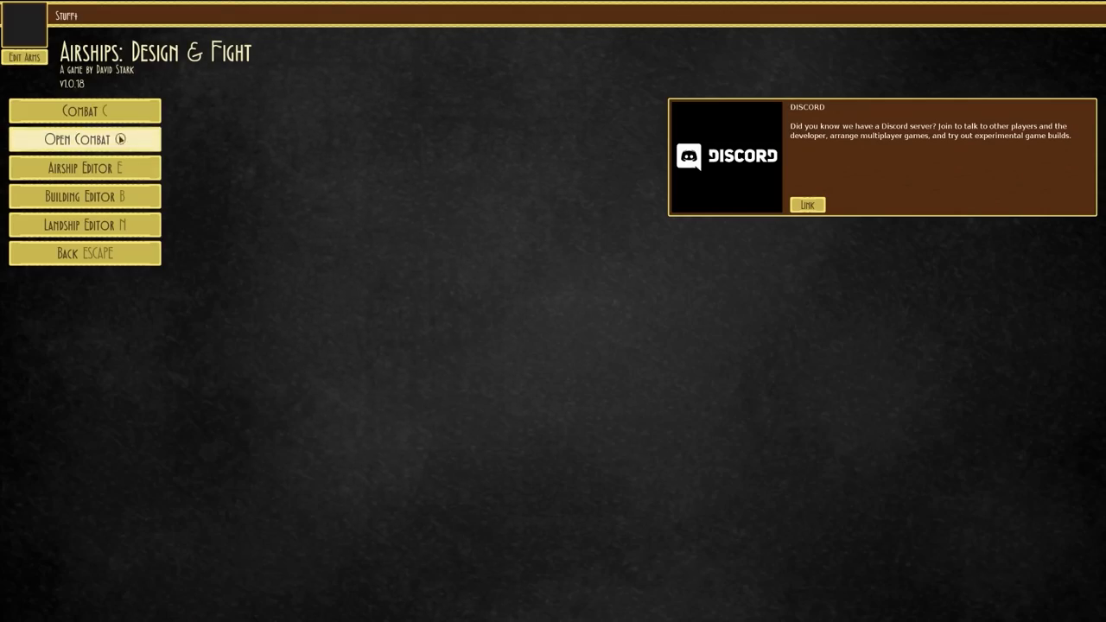
# Step: Fight Helsinki against the Encroacher in snow after browsing Atlanta V2 and Adjuster V2, and accept defeat
pyautogui.click(84, 140)
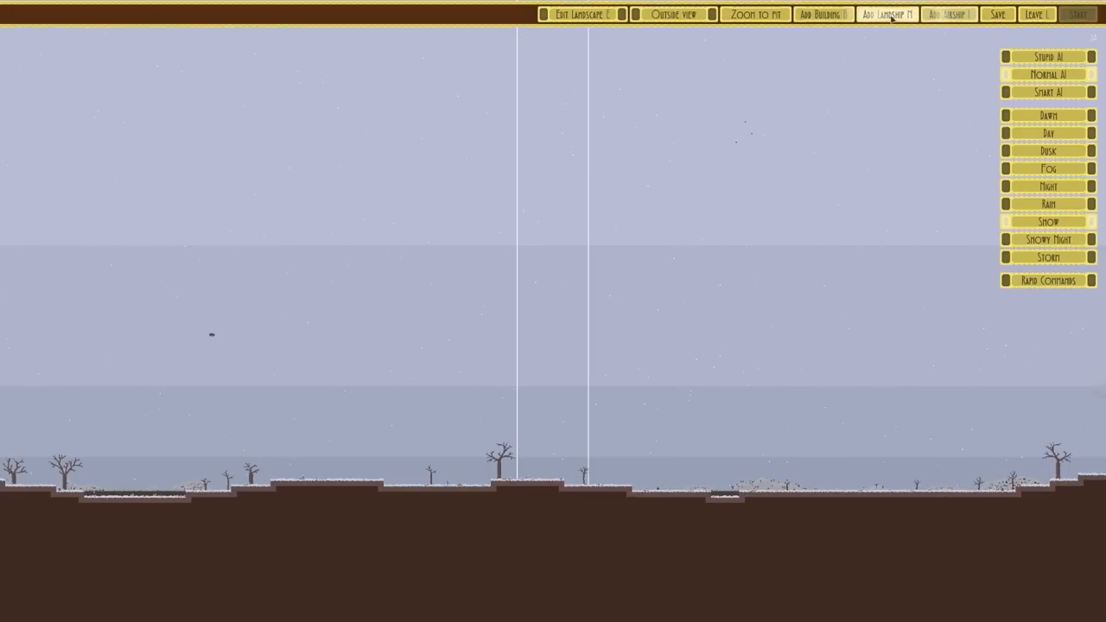
pyautogui.click(886, 14)
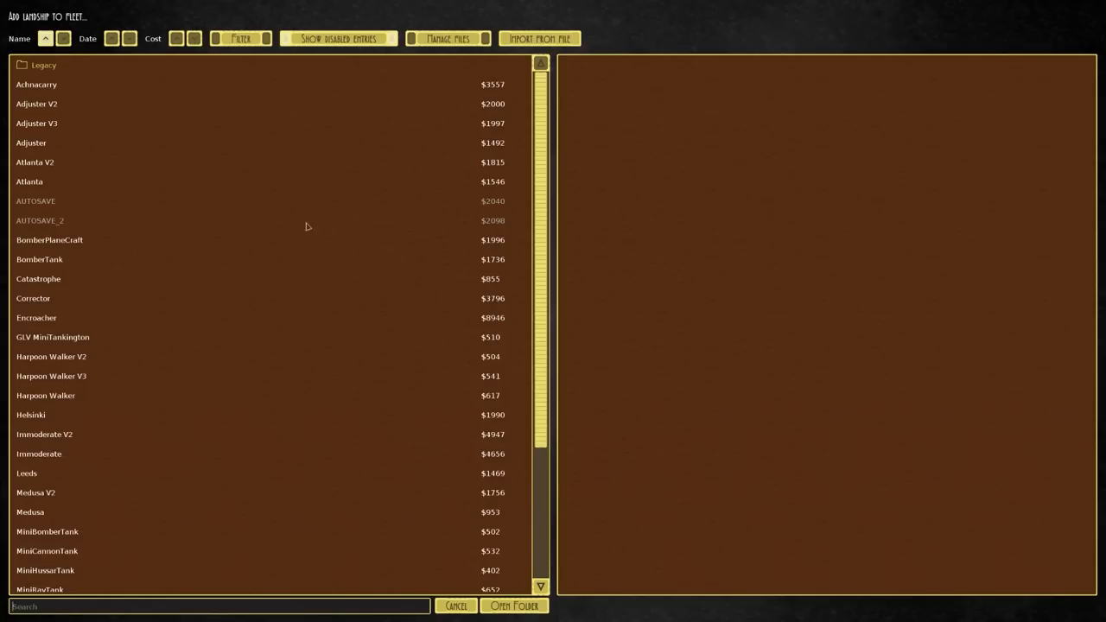
pyautogui.click(35, 161)
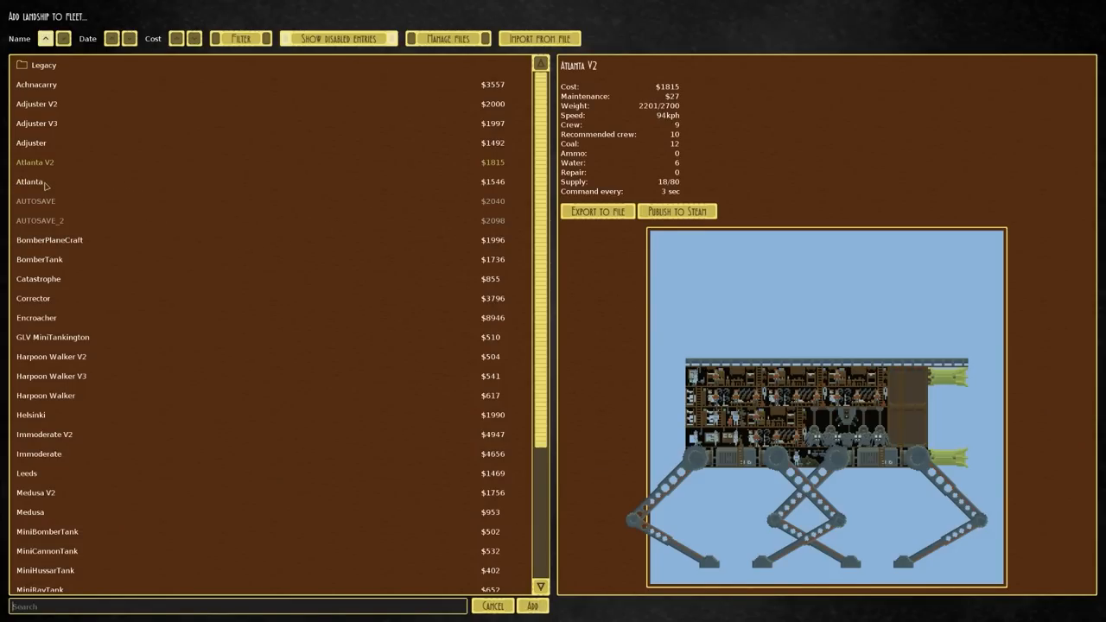
pyautogui.click(36, 103)
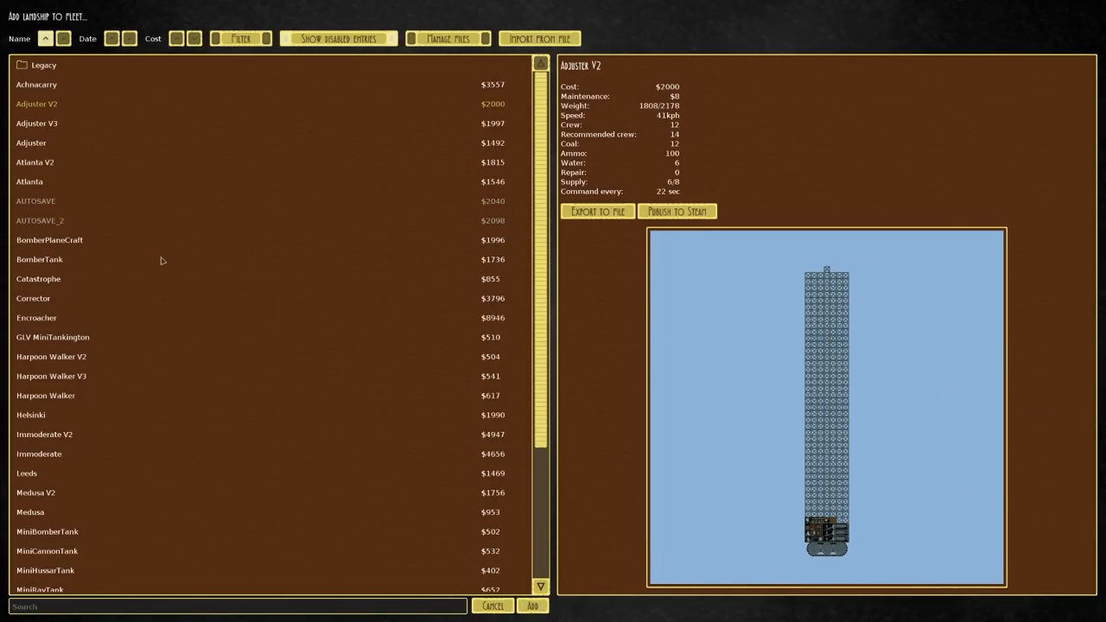
pyautogui.click(35, 200)
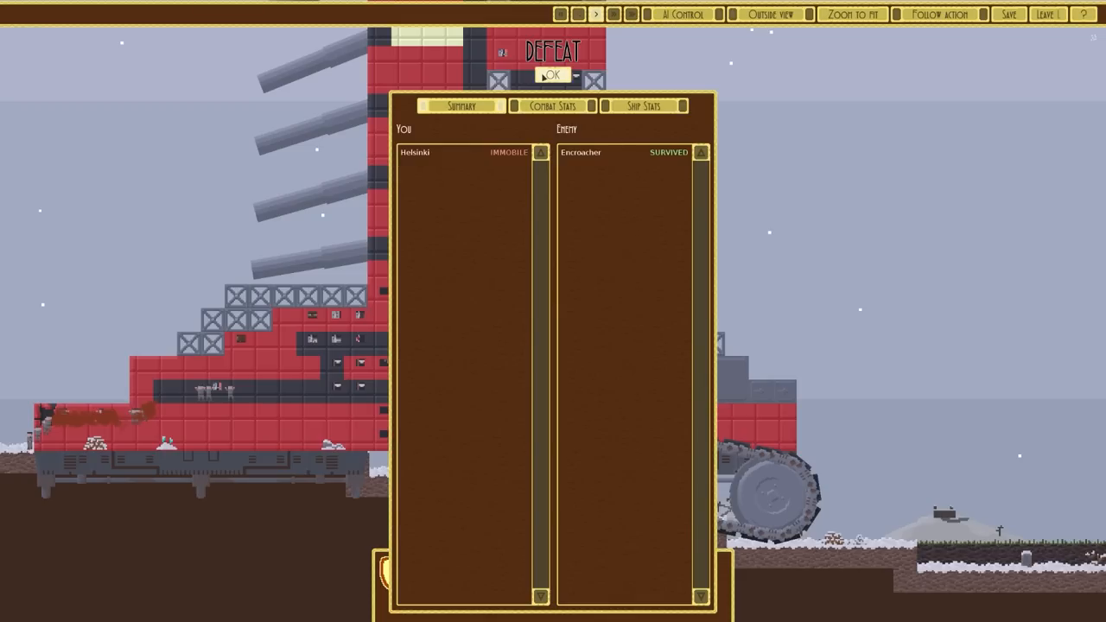
pyautogui.click(550, 74)
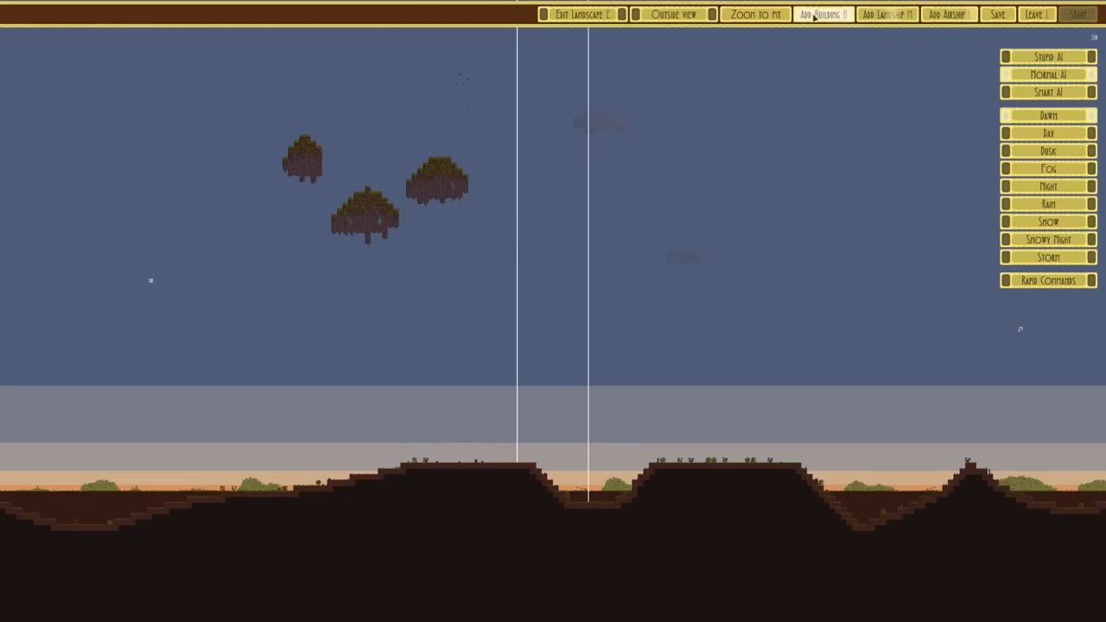
# Step: Add a building to the dawn battlefield, let Helsinki capture the Titan 2, then leave
pyautogui.click(823, 13)
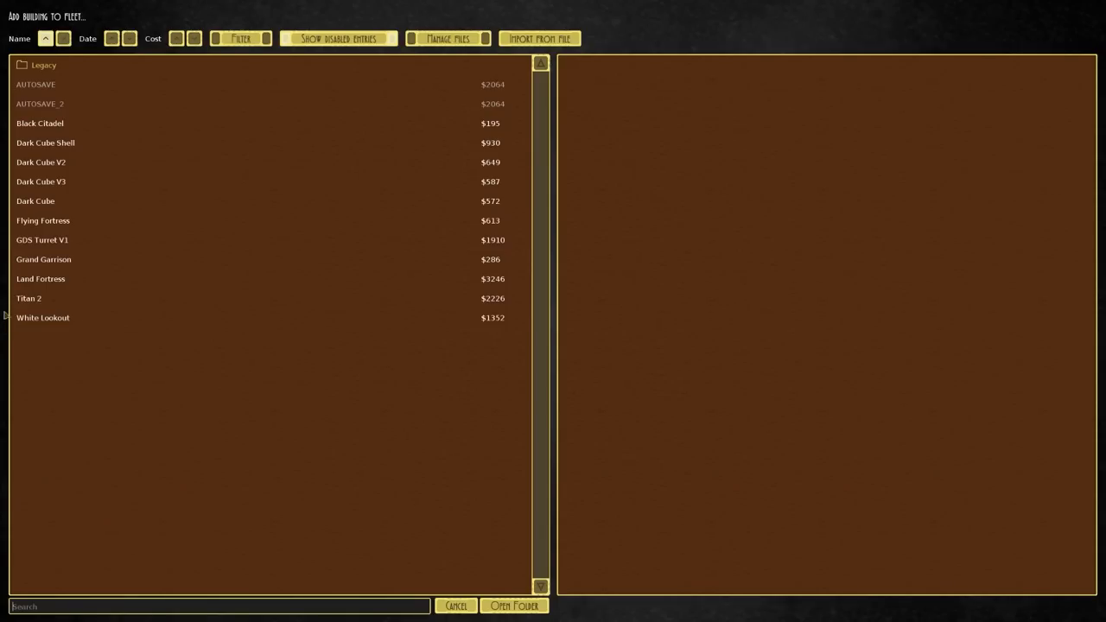
pyautogui.doubleClick(40, 162)
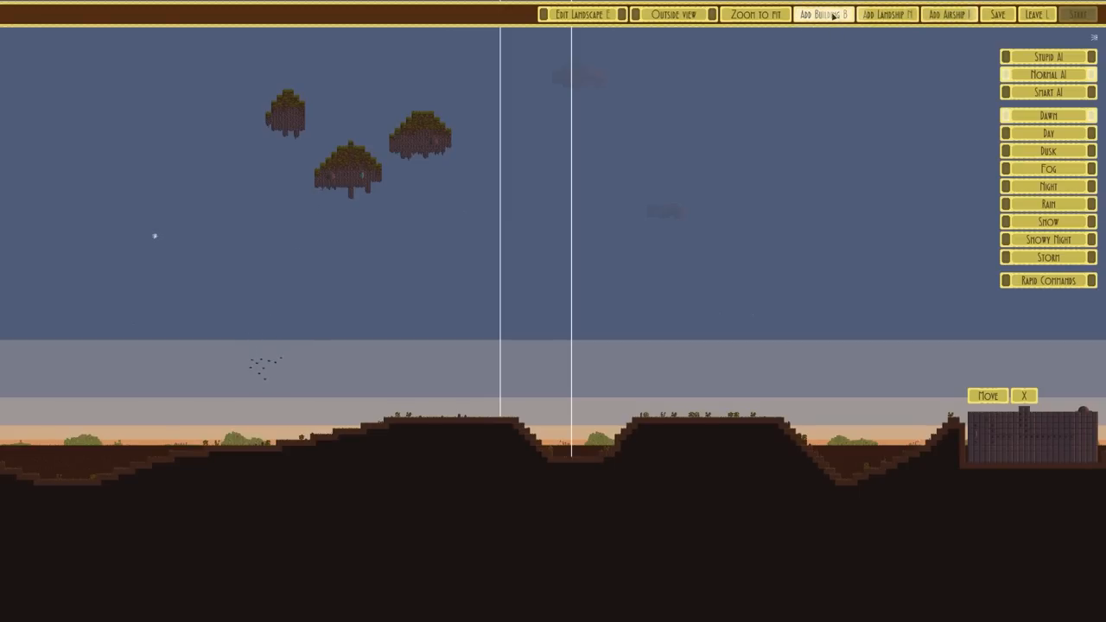
pyautogui.click(887, 14)
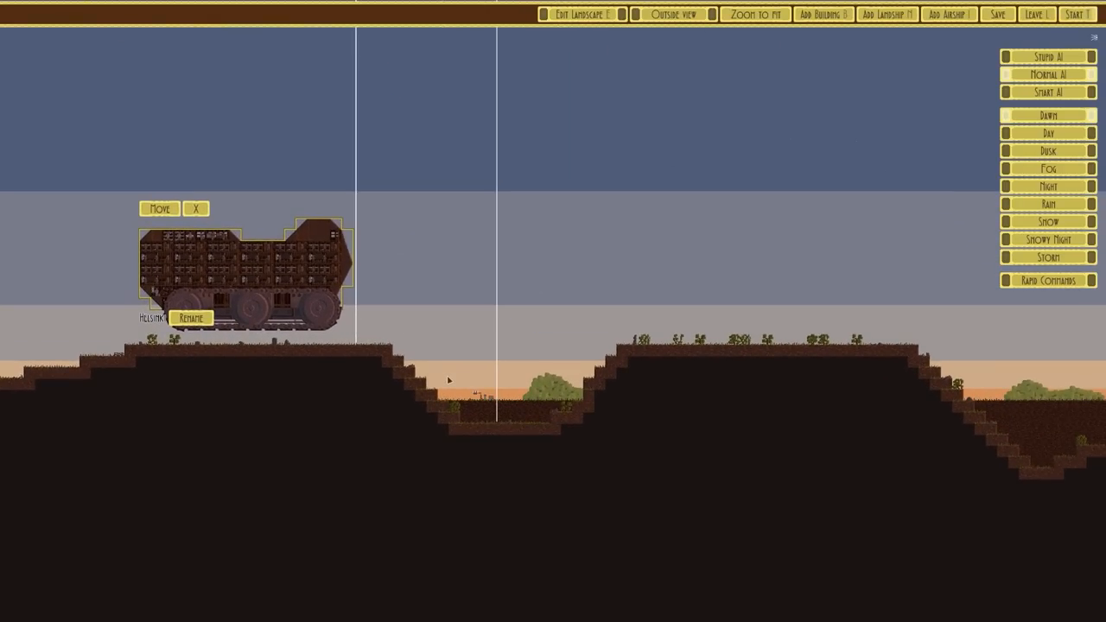
pyautogui.moveTo(319, 318)
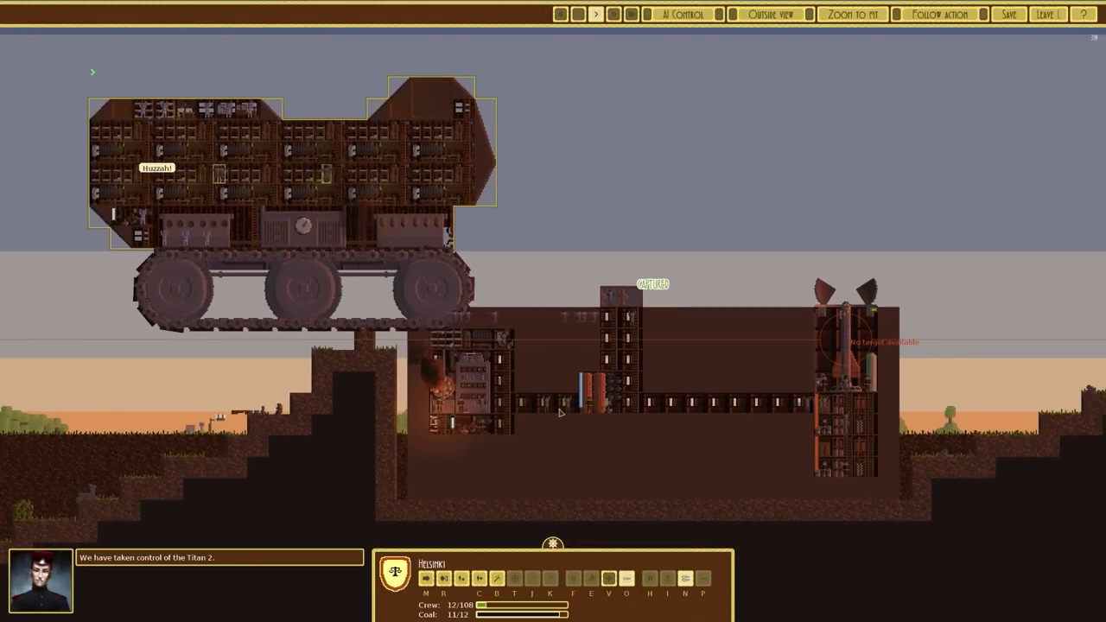
pyautogui.click(1047, 14)
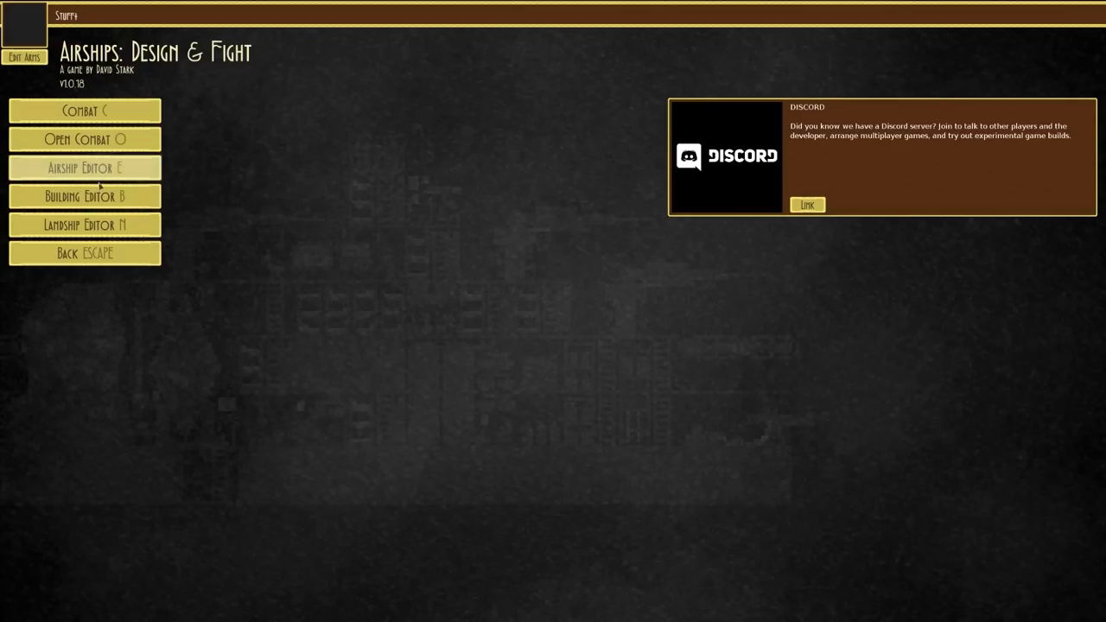
# Step: Load the saved Helsinki design in the landship editor
pyautogui.click(83, 168)
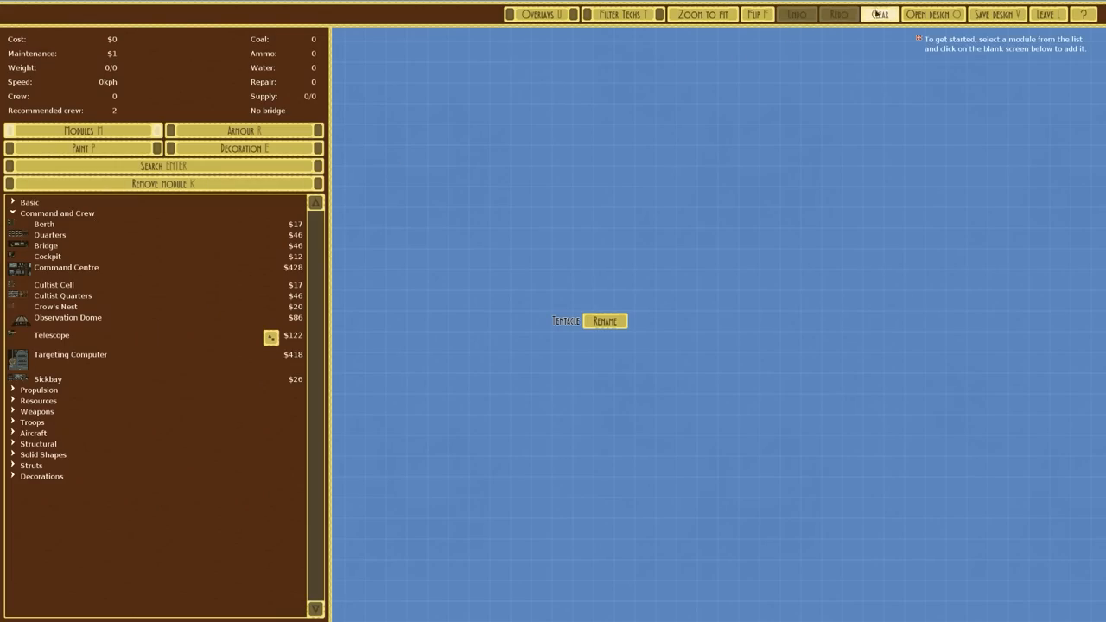
pyautogui.click(932, 14)
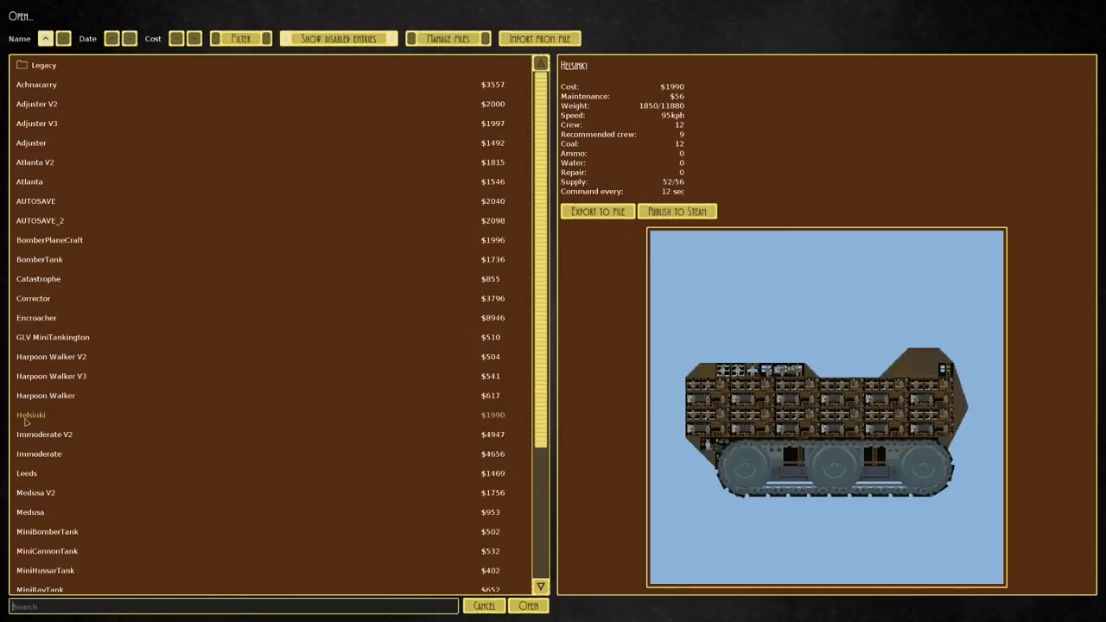
pyautogui.click(528, 606)
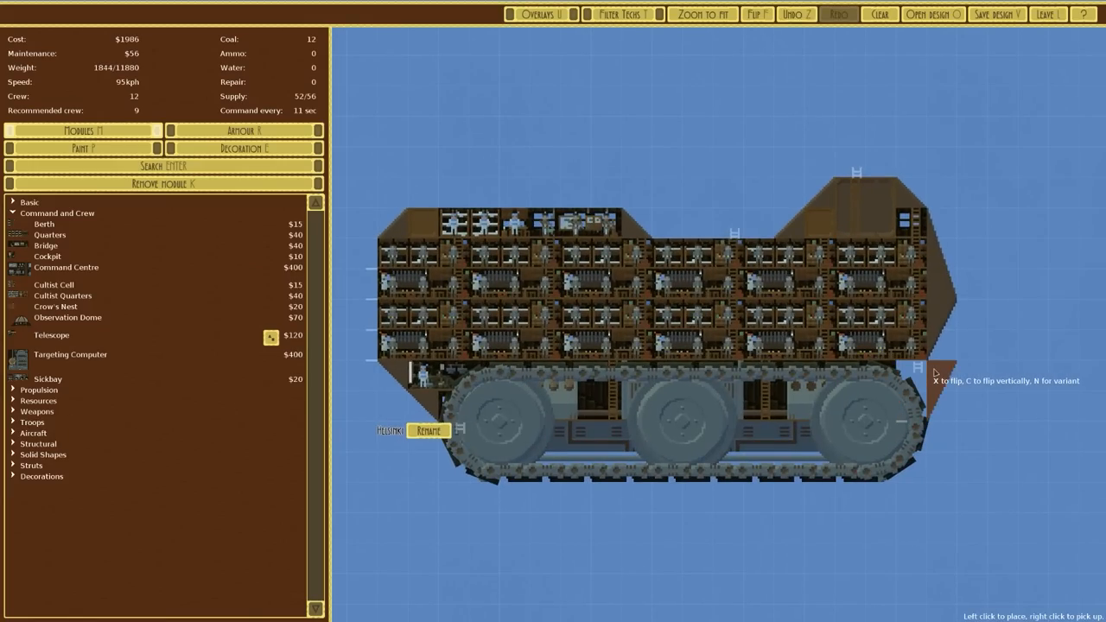
# Step: Add slope blocks along the front and upper front corner, reaching $1982 and 101kph
pyautogui.click(938, 333)
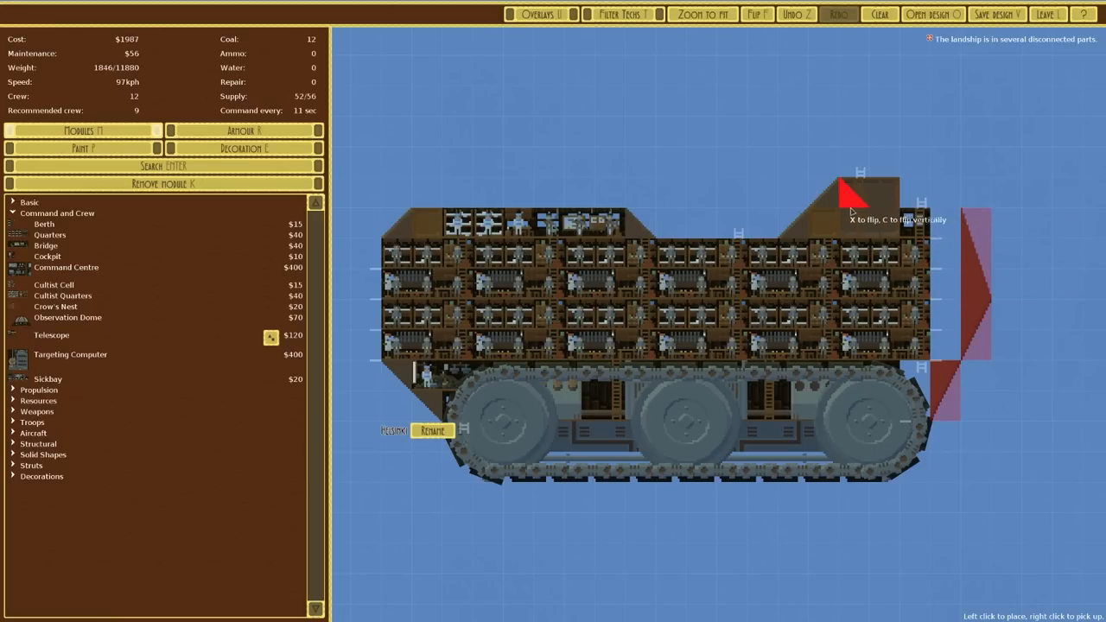
pyautogui.moveTo(857, 216)
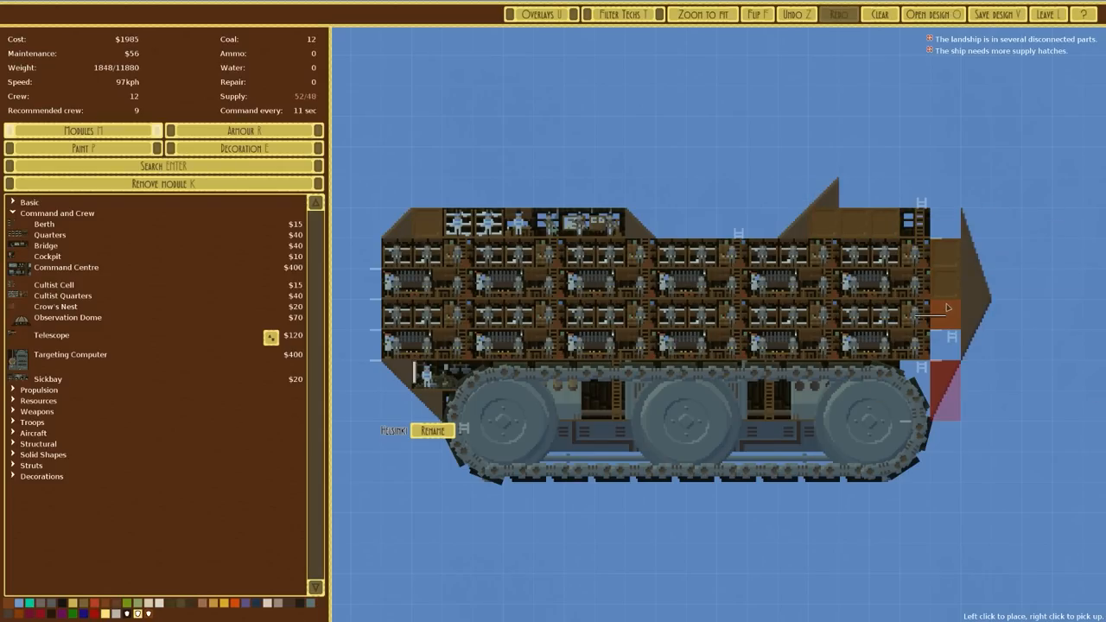
pyautogui.click(942, 313)
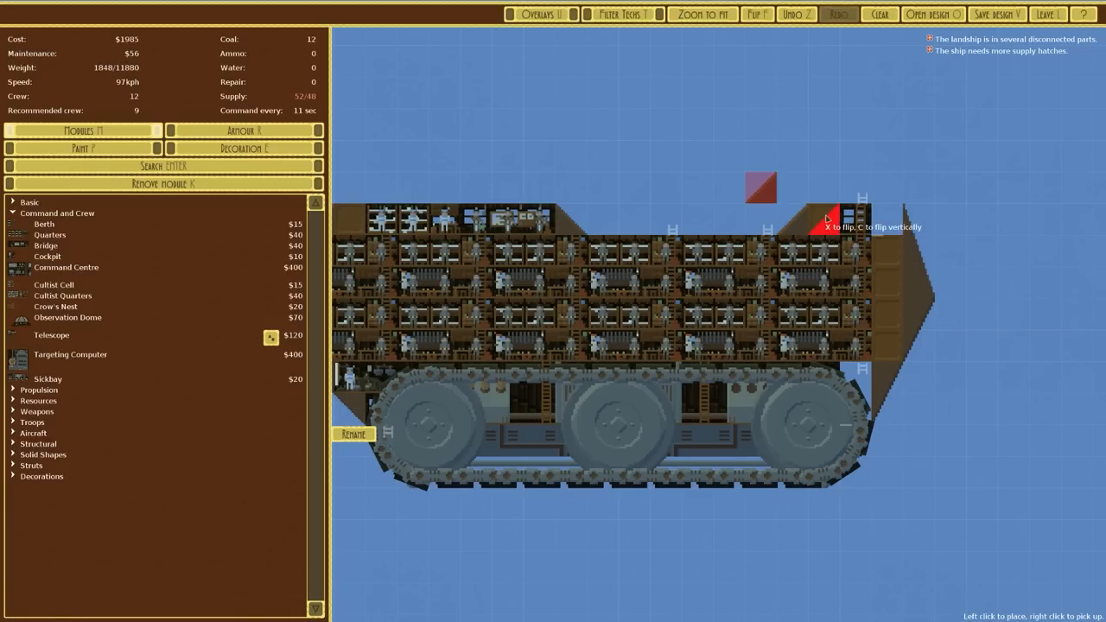
pyautogui.click(886, 216)
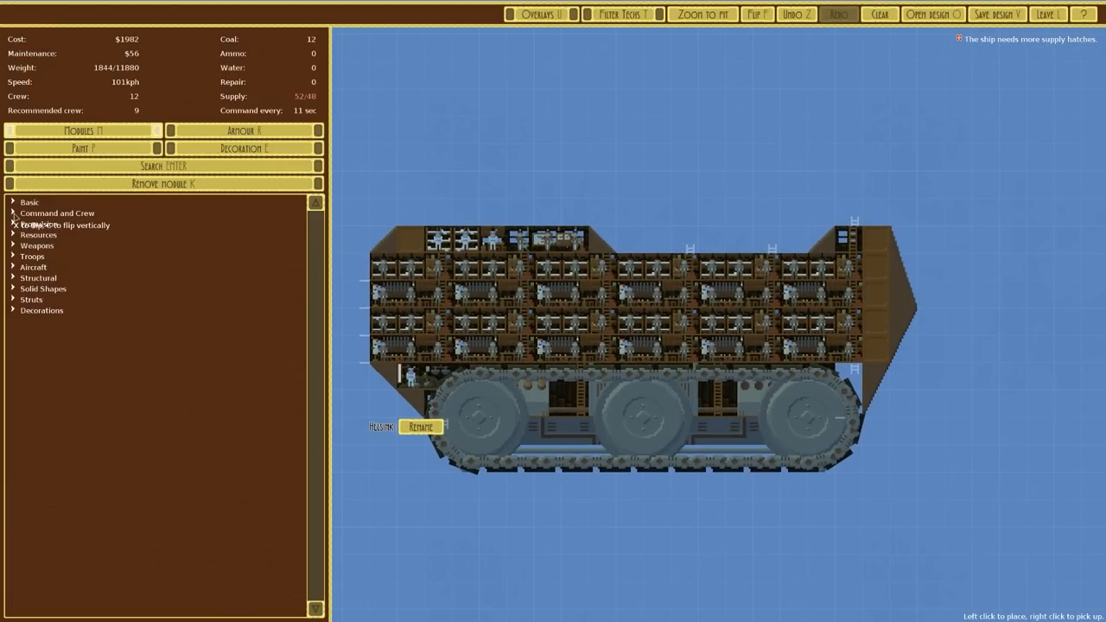
# Step: Add a Half Block from Solid Shapes and save as Helsinki at $1990, 100kph
pyautogui.click(43, 288)
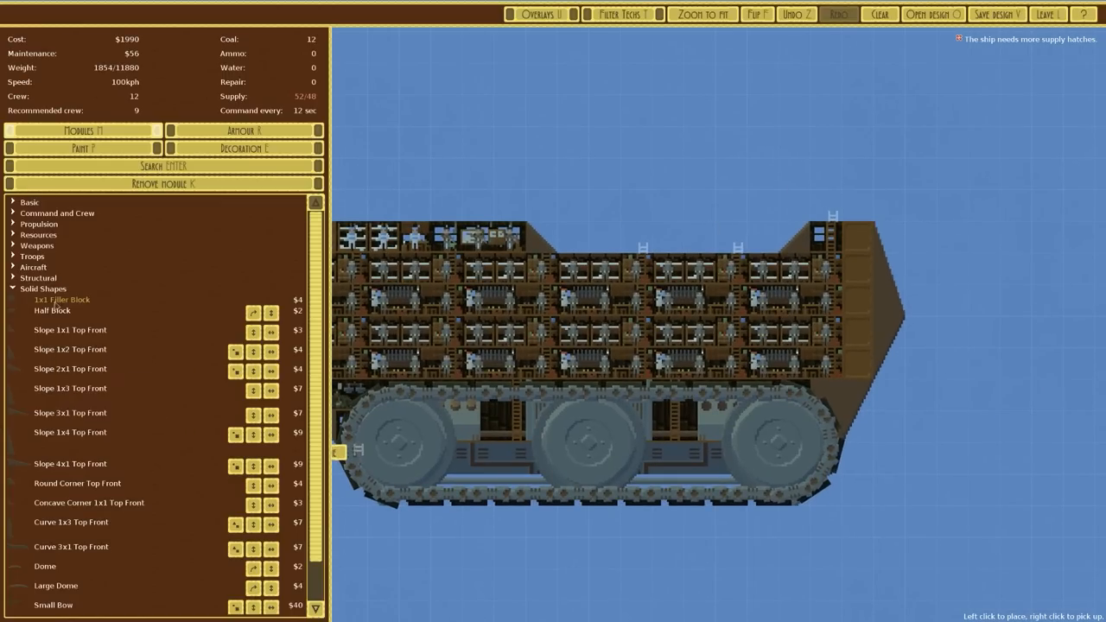
pyautogui.click(822, 214)
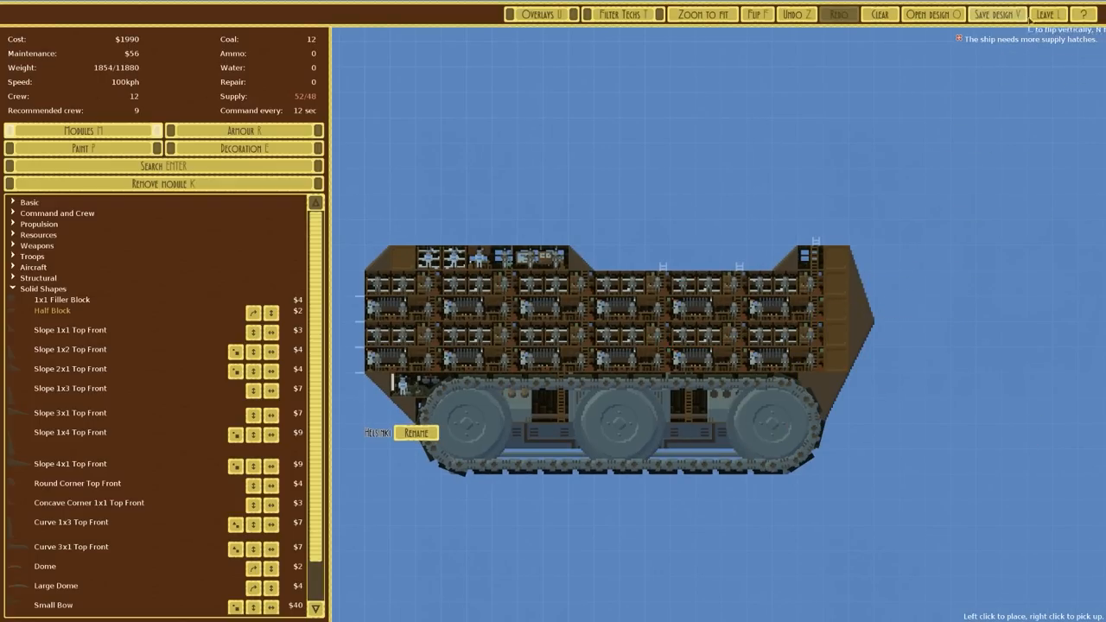
pyautogui.click(996, 14)
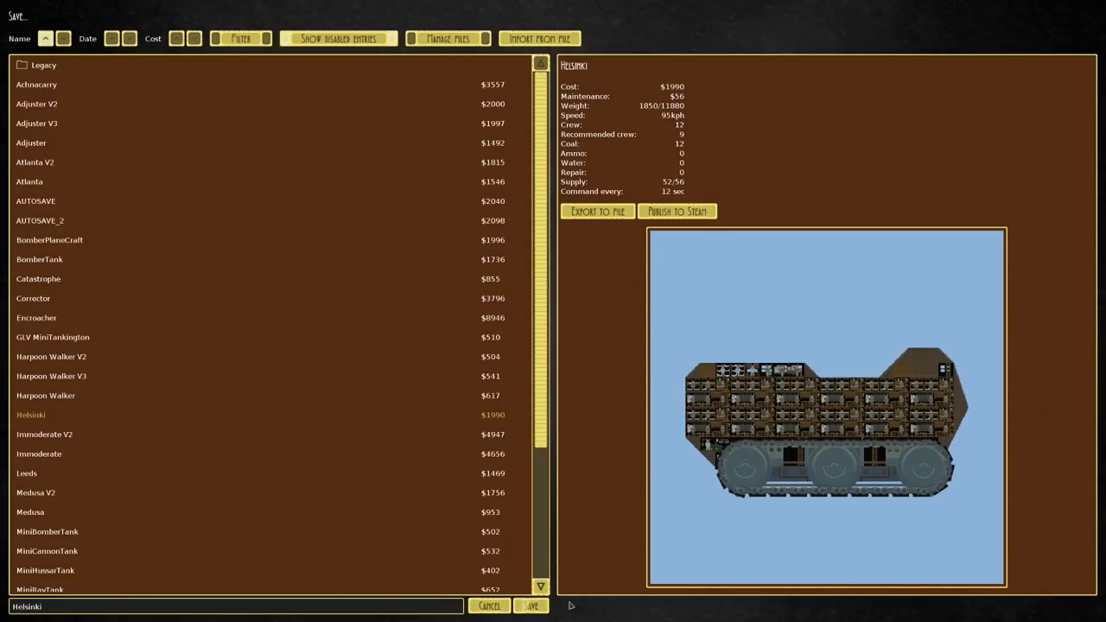
pyautogui.click(530, 605)
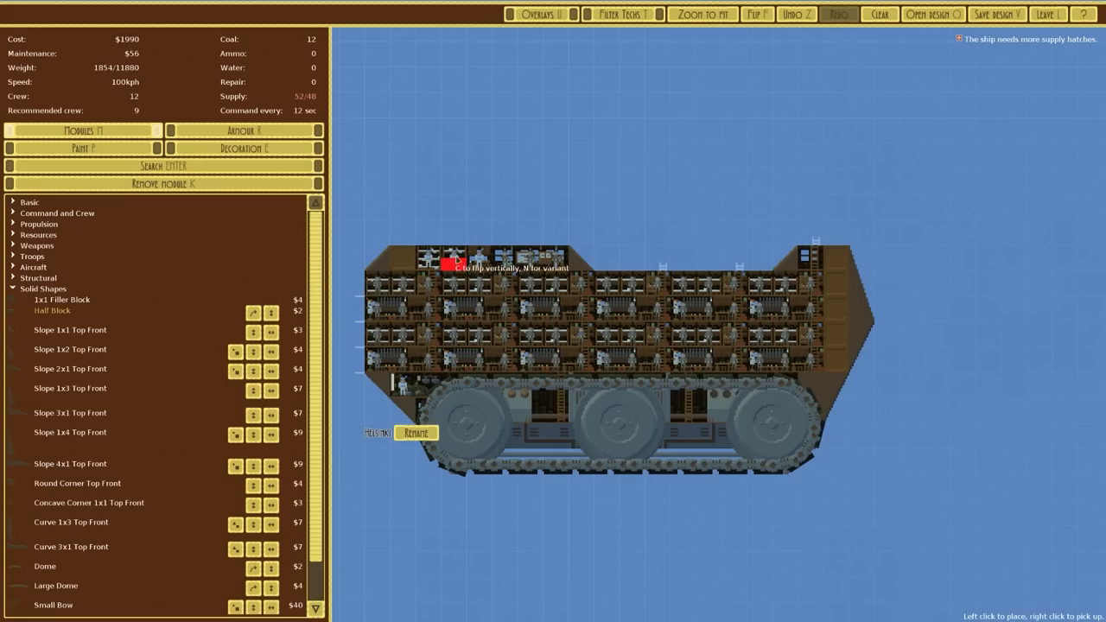
# Step: Start a test battle, open the landship list, and request to leave combat
pyautogui.click(1046, 14)
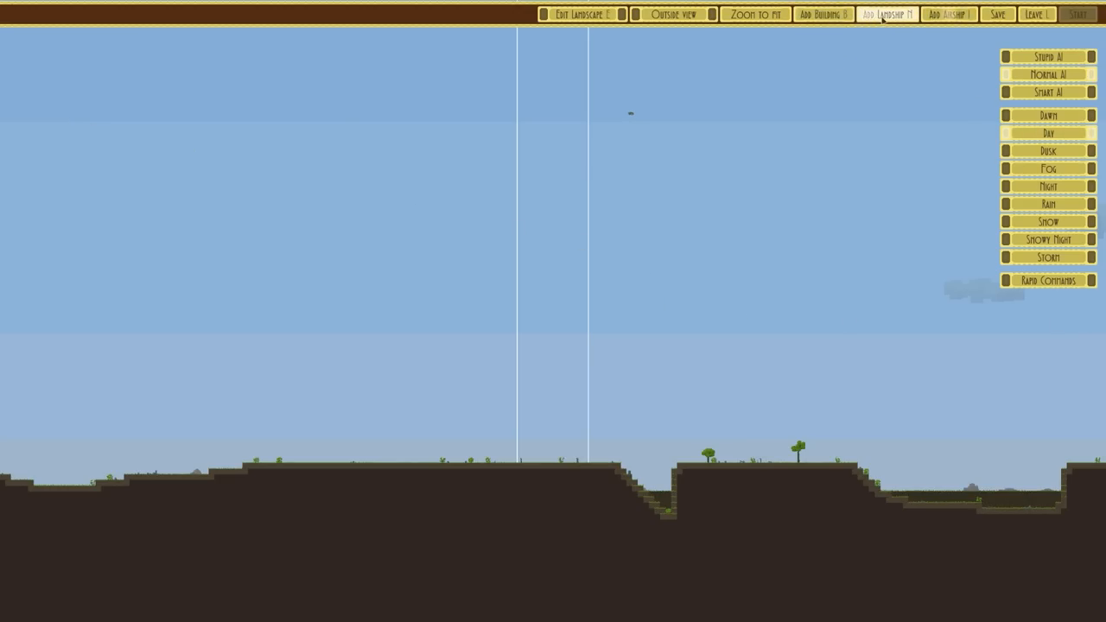
pyautogui.click(888, 13)
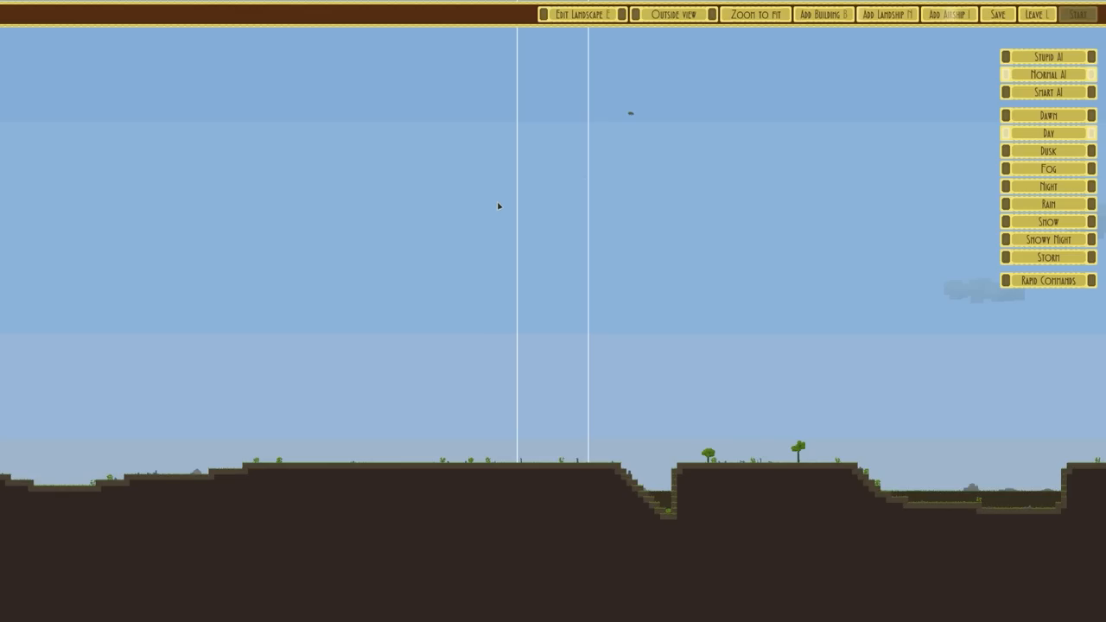
pyautogui.click(1036, 14)
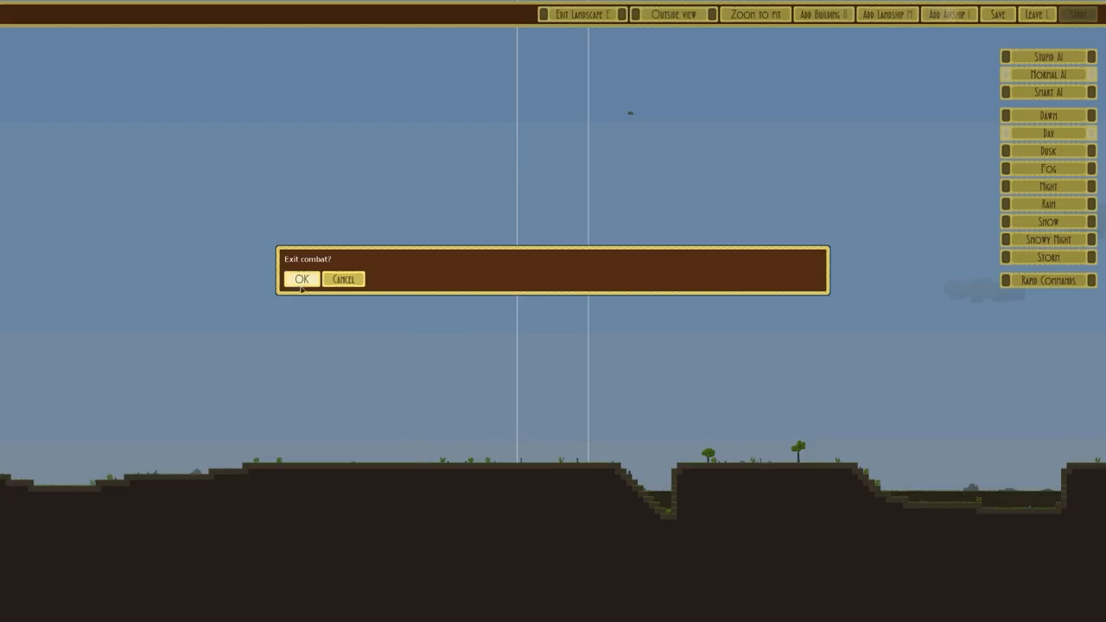
# Step: Exit combat, reopen Helsinki from the Open dialog, and add a small hull block
pyautogui.click(302, 280)
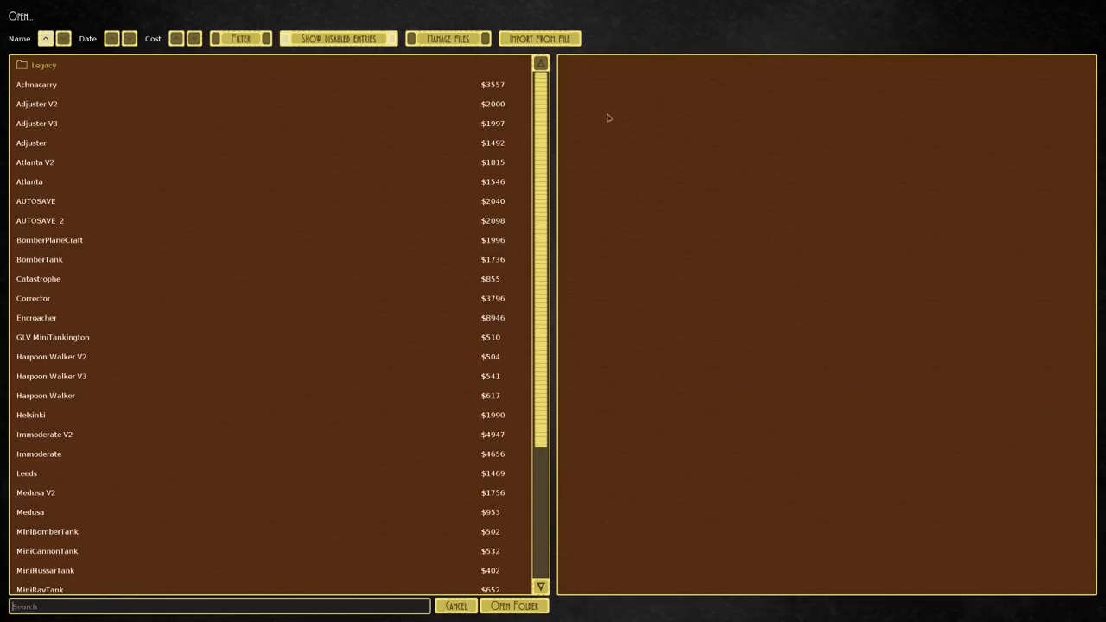
pyautogui.doubleClick(31, 415)
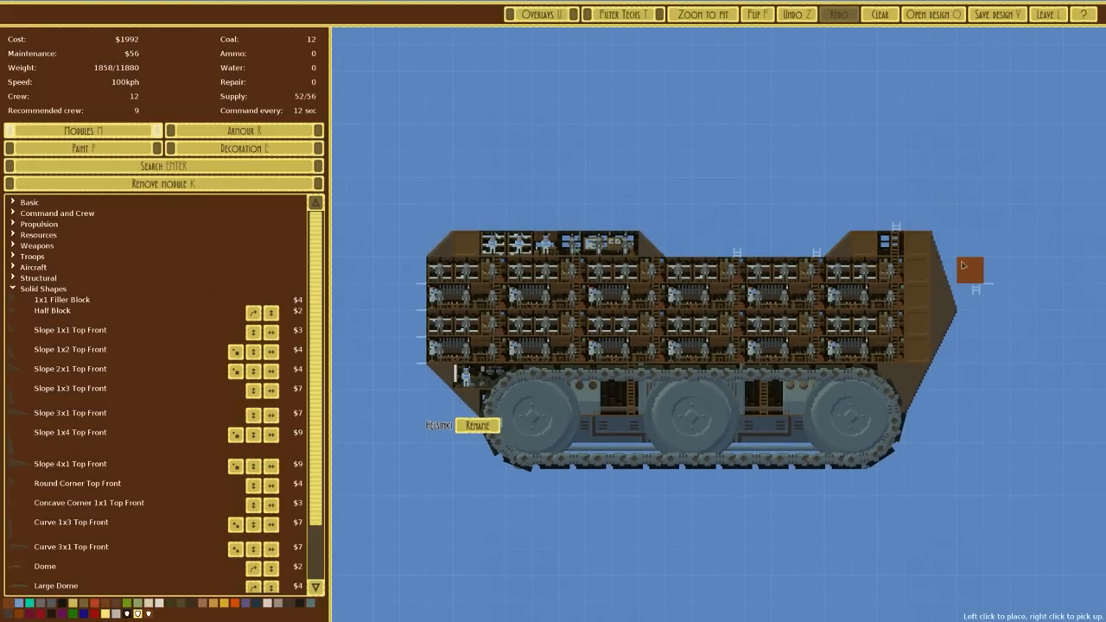
pyautogui.click(995, 13)
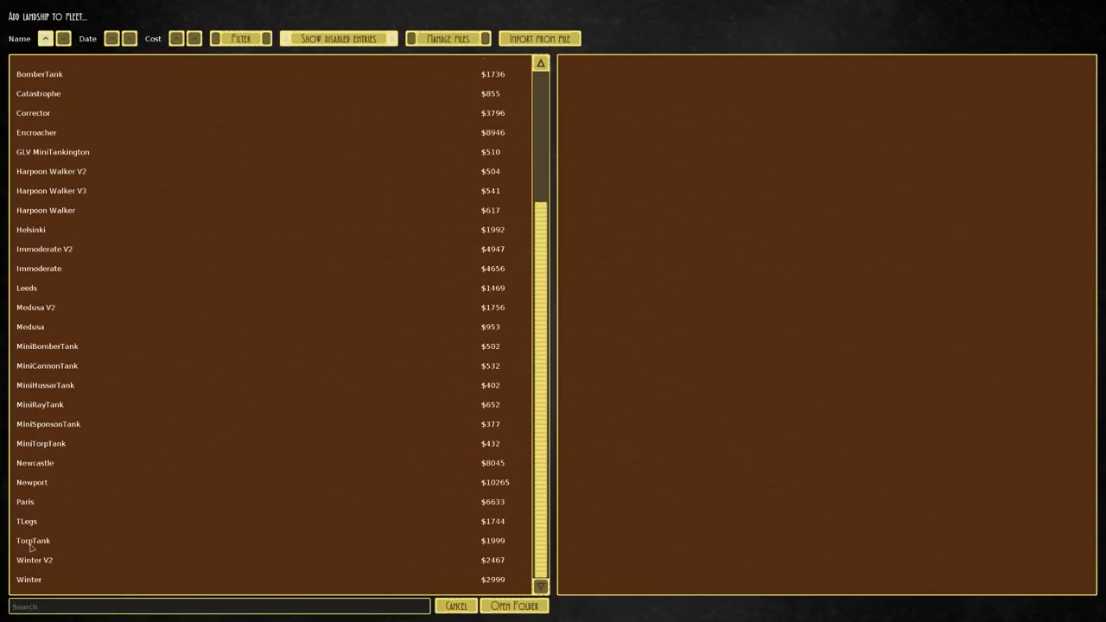
# Step: Select Winter V2 in the landship list and add it to the battle
pyautogui.click(35, 560)
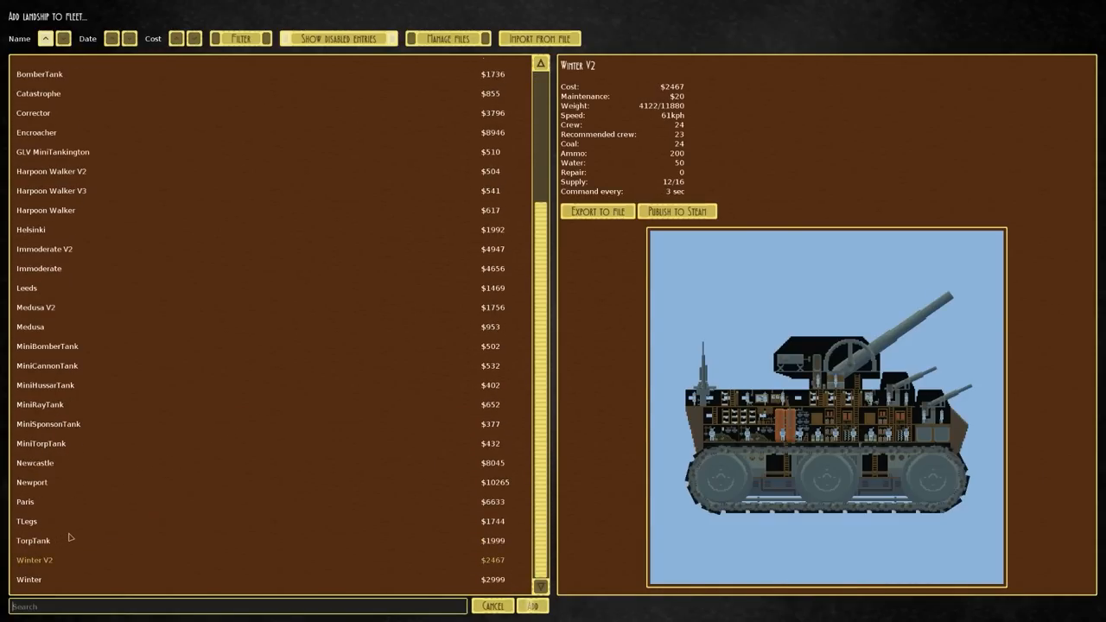
pyautogui.click(532, 605)
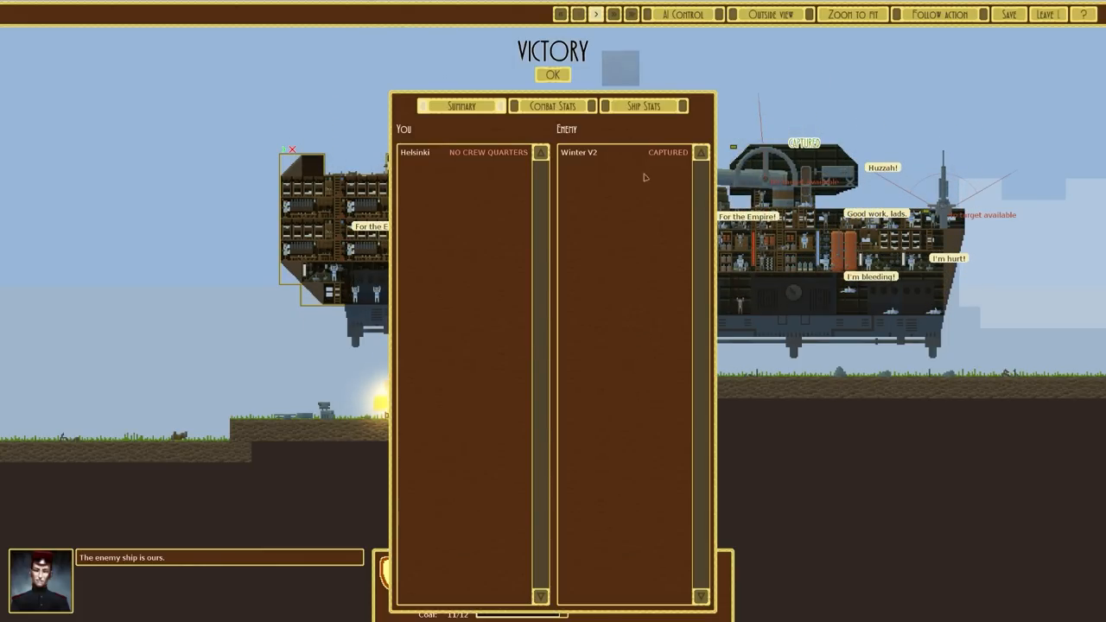
# Step: Dismiss the victory, briefly load Immoderate, then reopen Helsinki with crew pathing shown
pyautogui.click(552, 74)
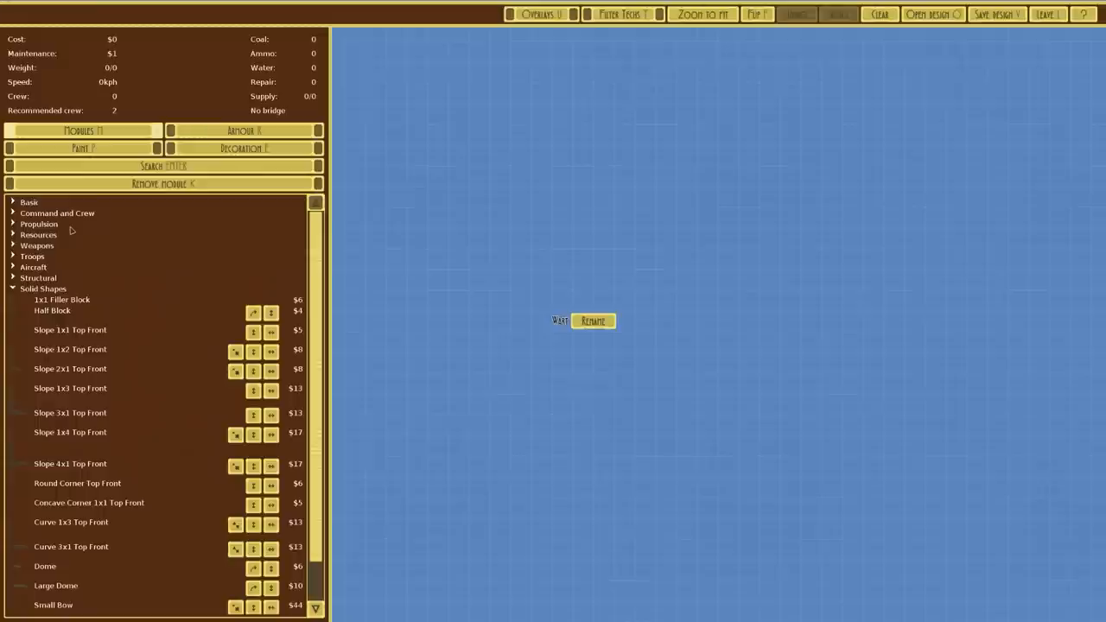
pyautogui.click(933, 14)
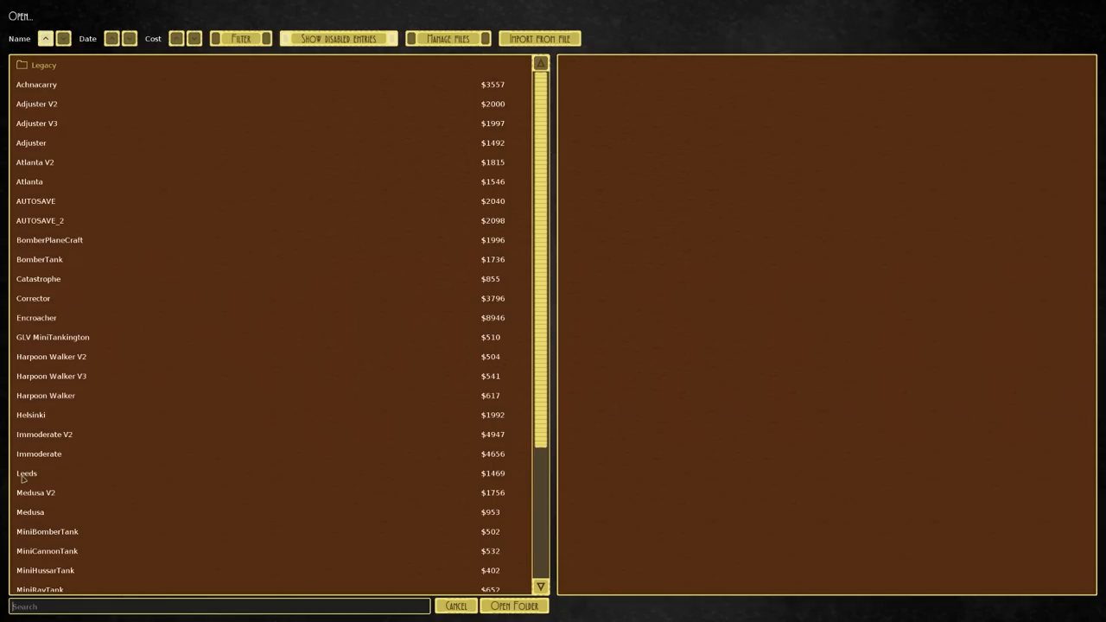
pyautogui.doubleClick(39, 454)
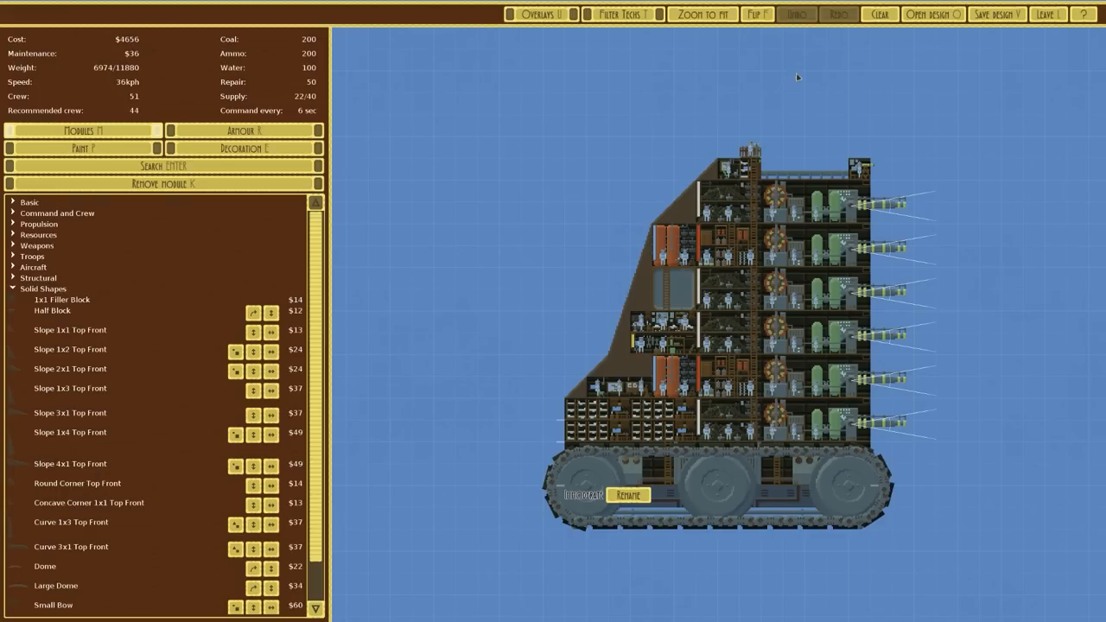
pyautogui.click(932, 14)
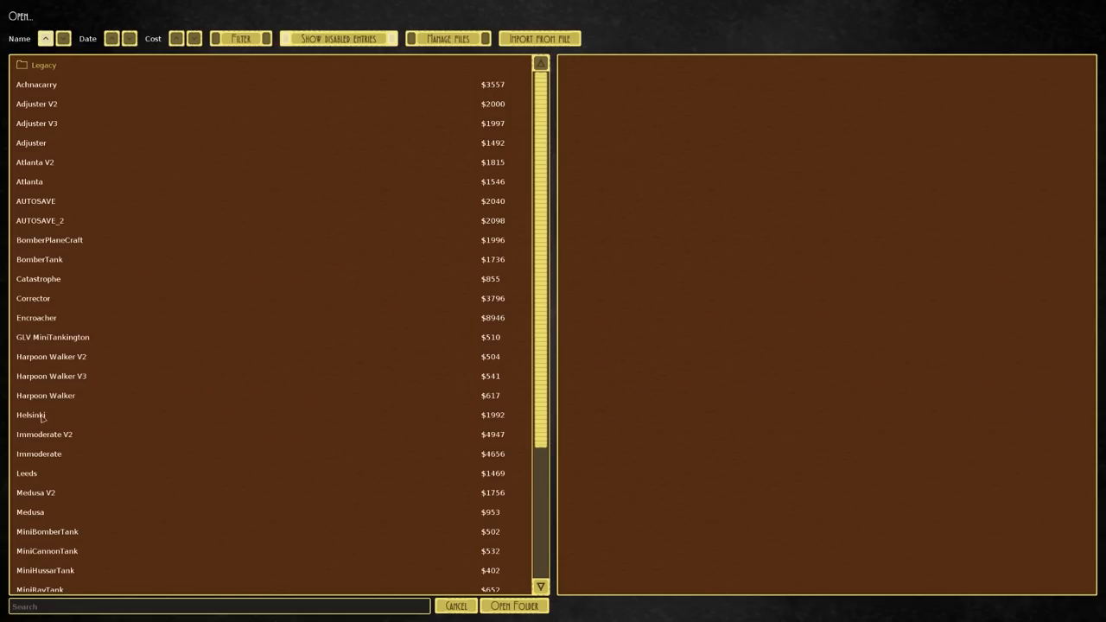
pyautogui.doubleClick(32, 415)
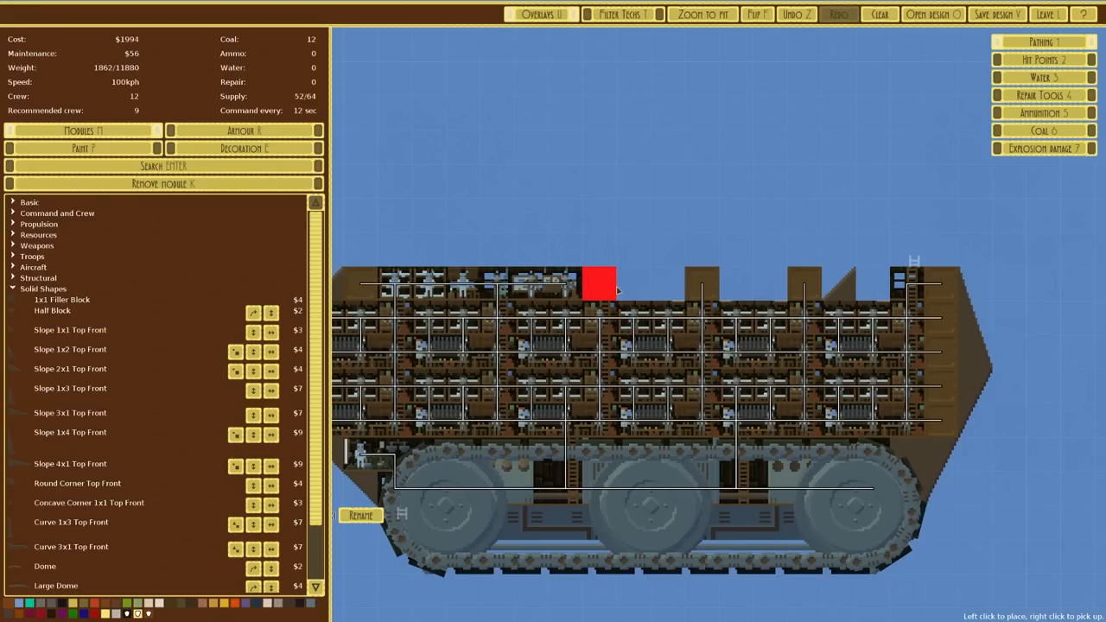
# Step: Add top-edge blocks and front slopes for a zigzag roof, then save as Helsinki ($1992)
pyautogui.click(597, 285)
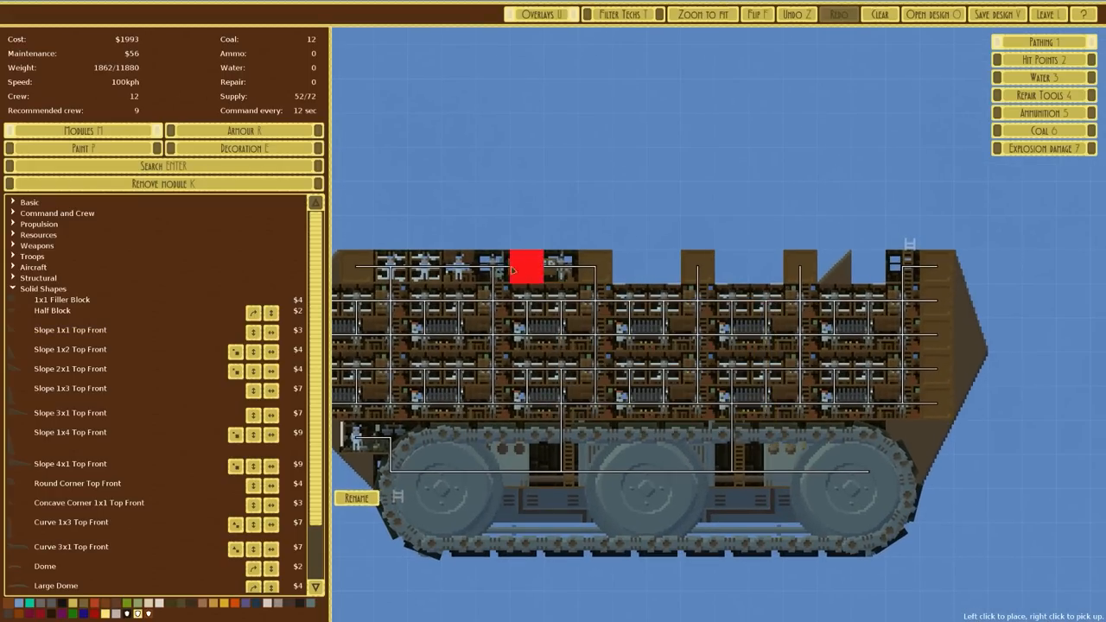
pyautogui.click(525, 265)
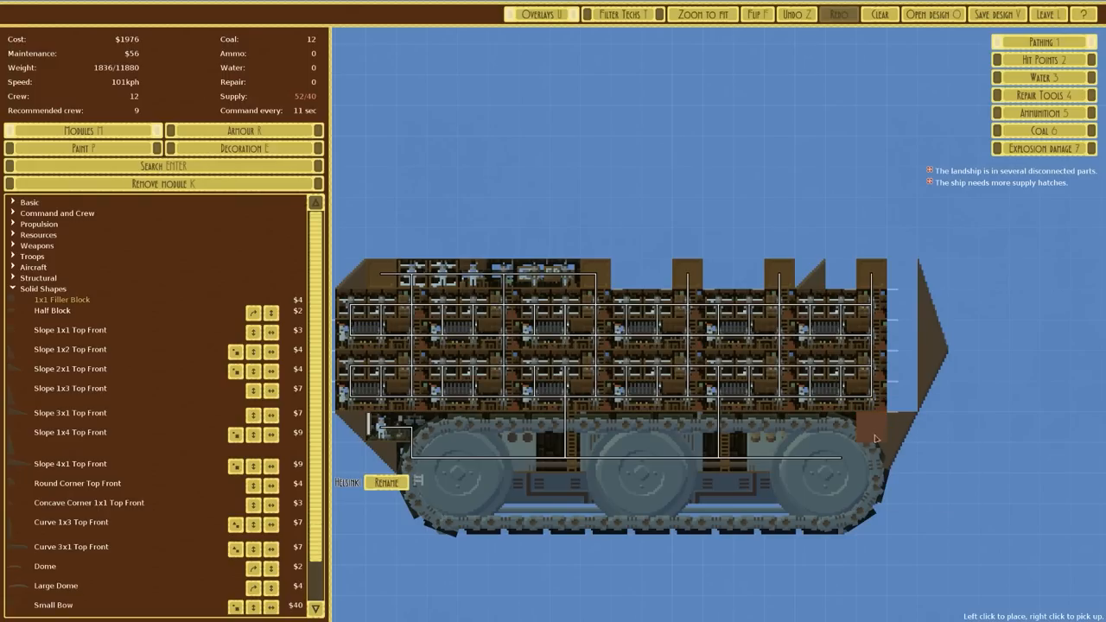
pyautogui.click(871, 457)
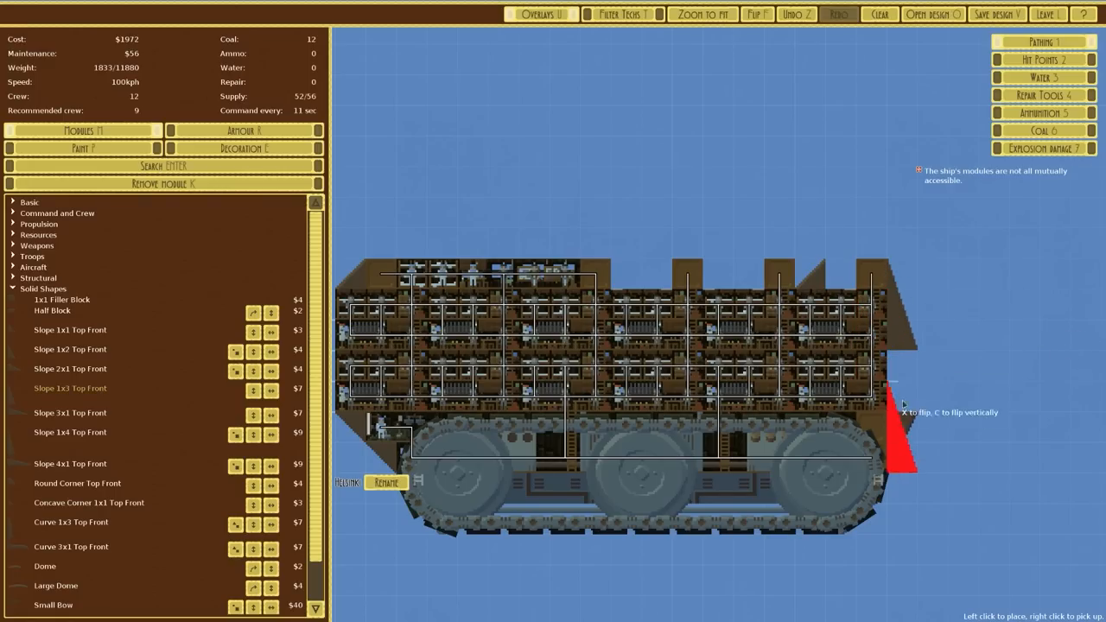
pyautogui.moveTo(813, 277)
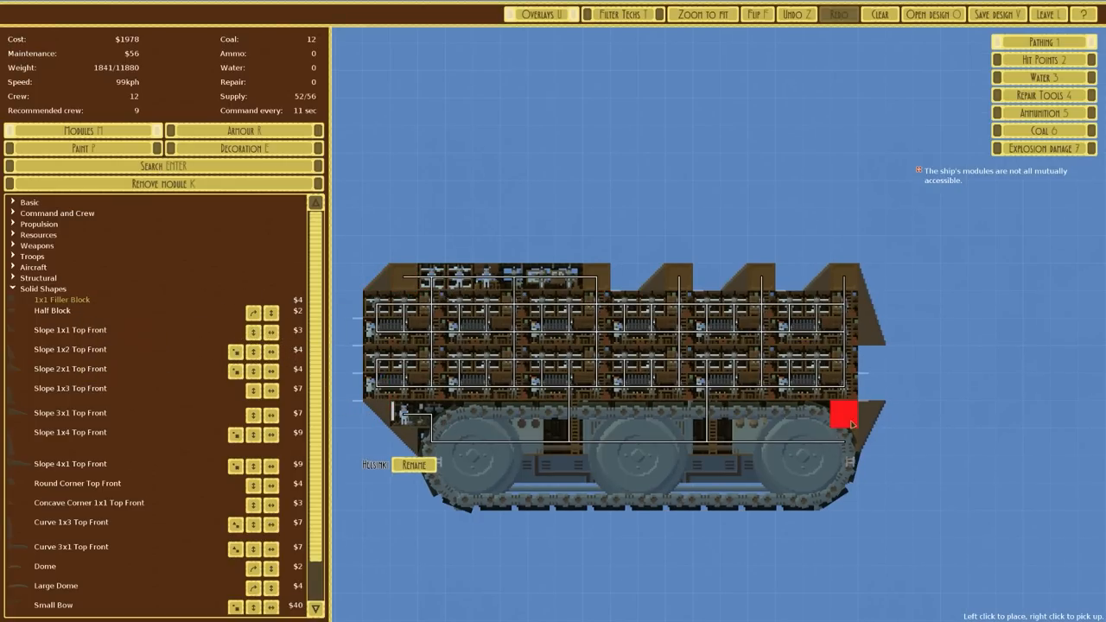
pyautogui.click(843, 415)
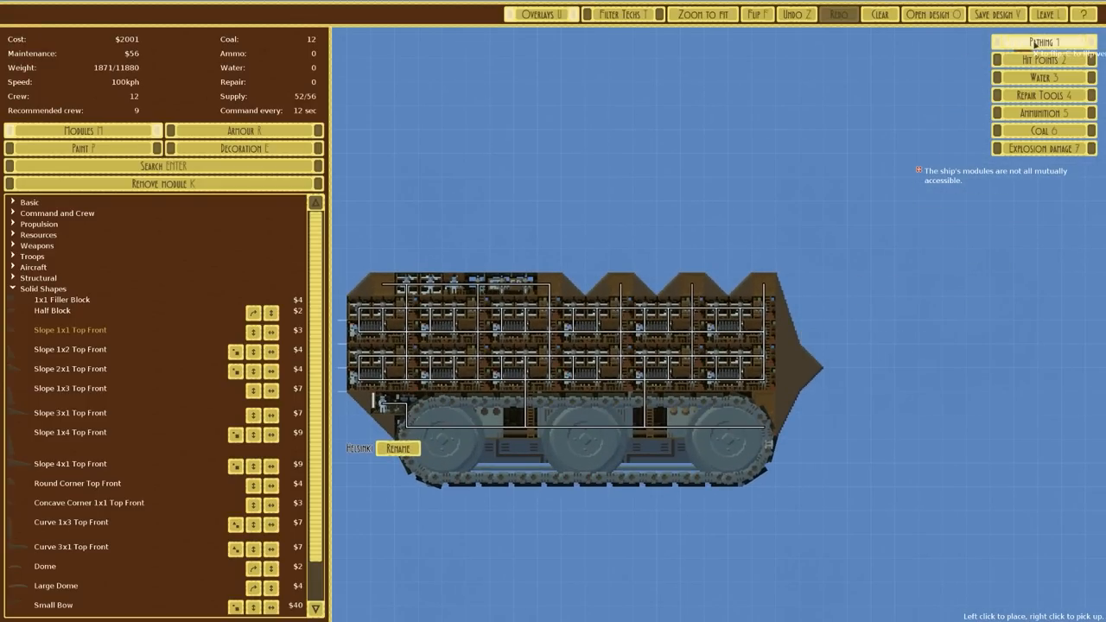
pyautogui.click(996, 14)
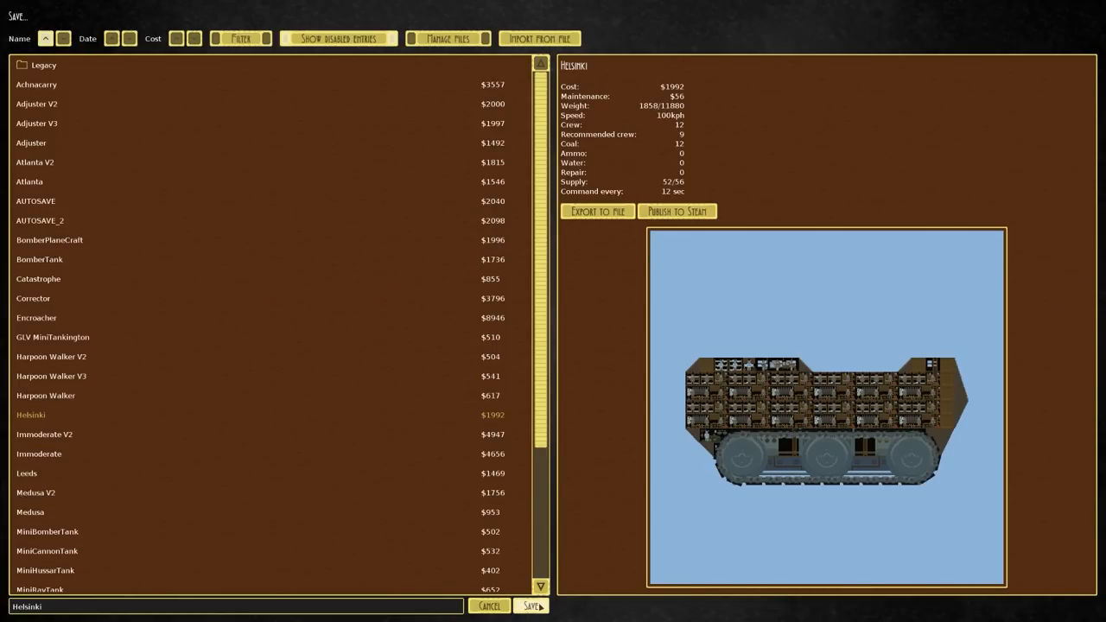
pyautogui.click(531, 606)
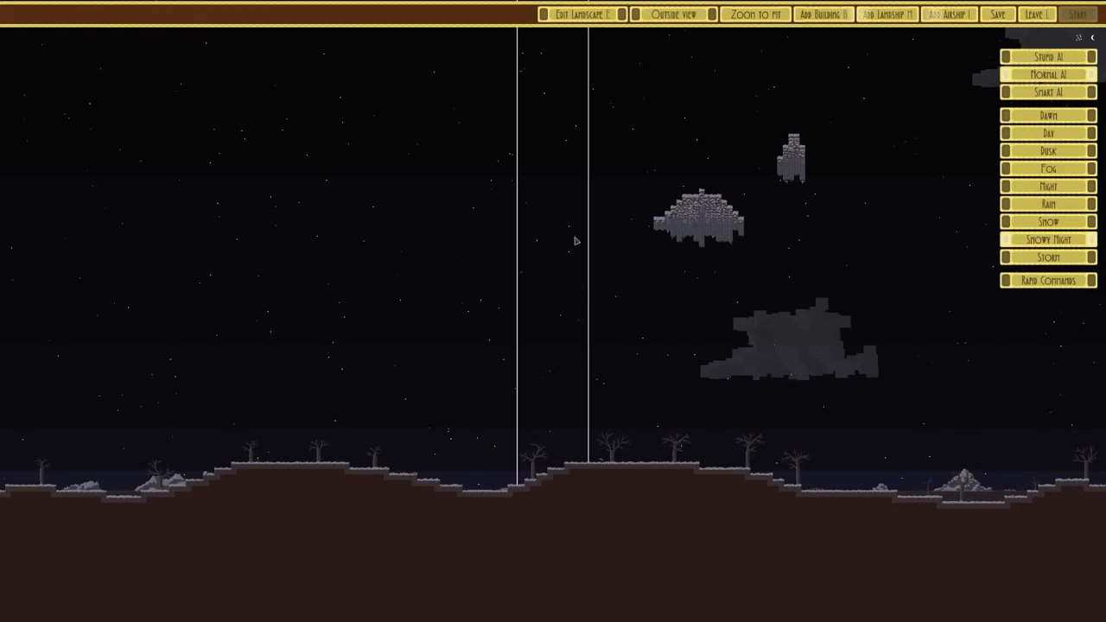
# Step: Cycle the battlefield weather through night, day, storm and night, ending on dusk
pyautogui.click(1048, 186)
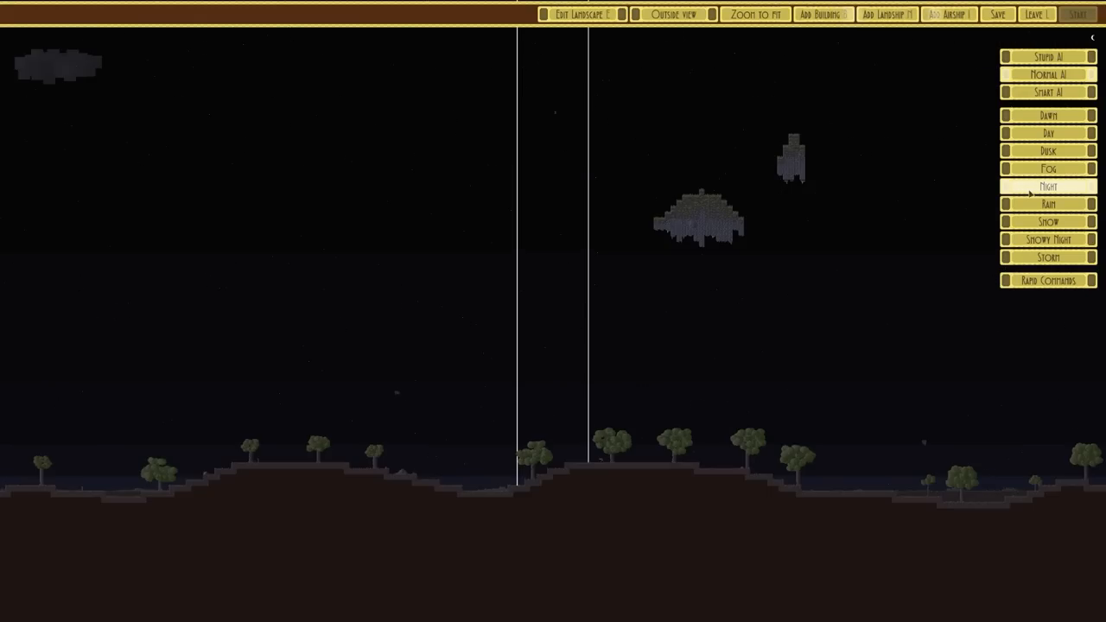
pyautogui.click(1048, 133)
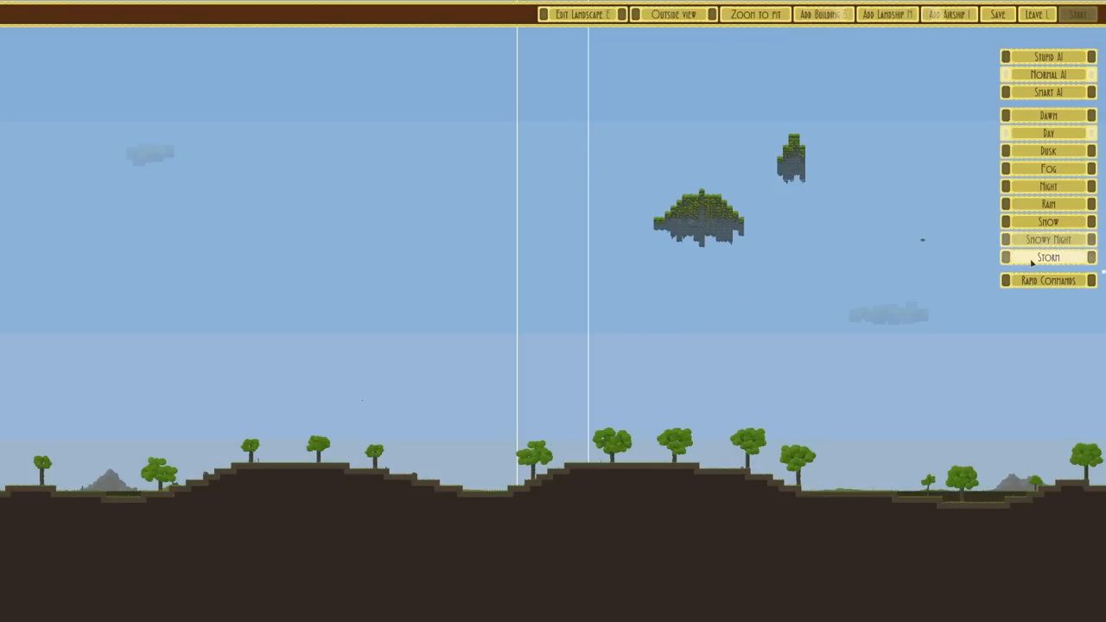
pyautogui.click(1048, 204)
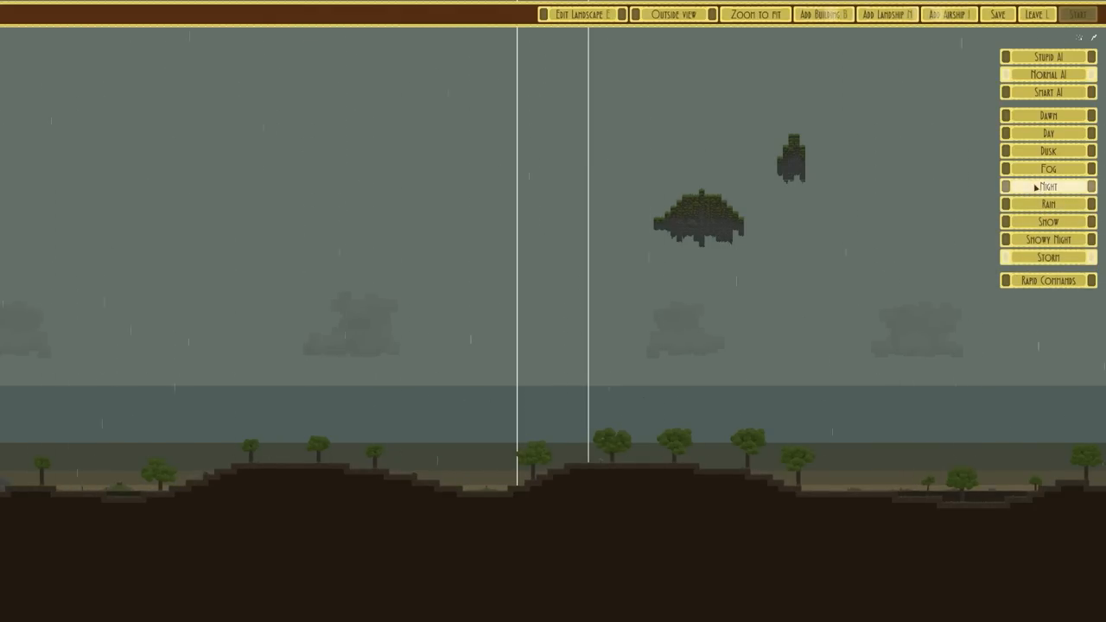
pyautogui.click(1048, 186)
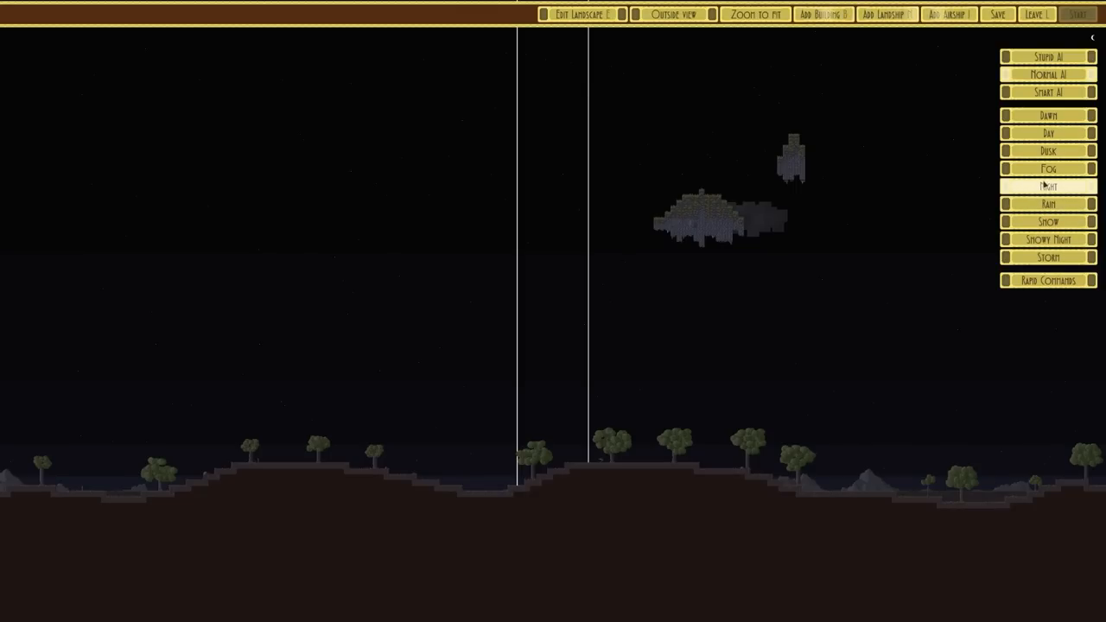
pyautogui.click(1047, 150)
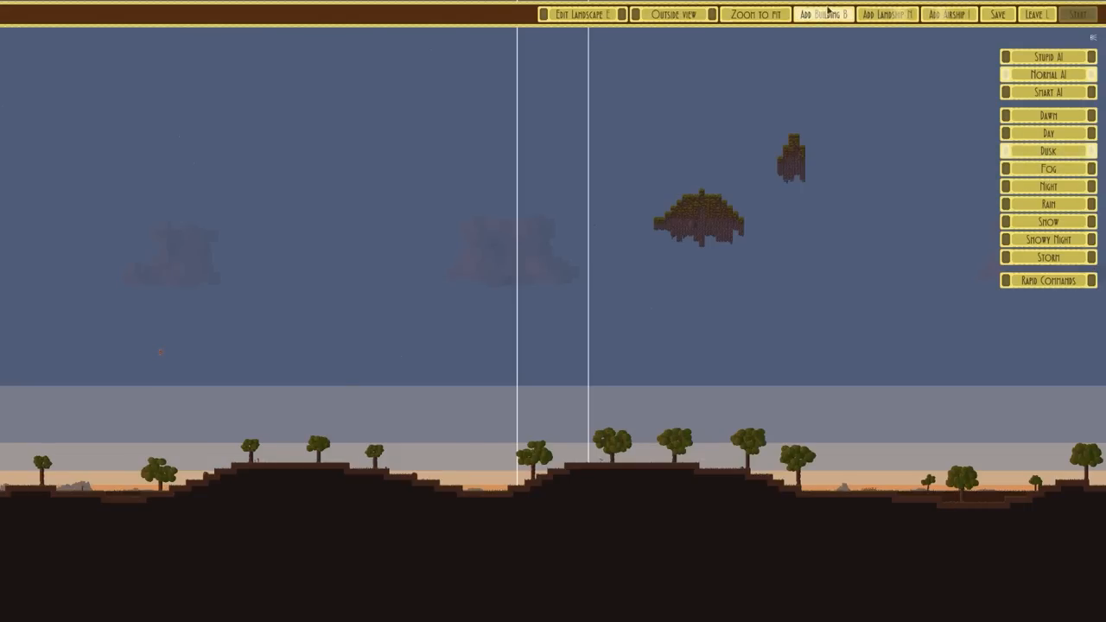
# Step: Preview Helsinki at $2001 in the landship list, then request to exit combat
pyautogui.click(884, 14)
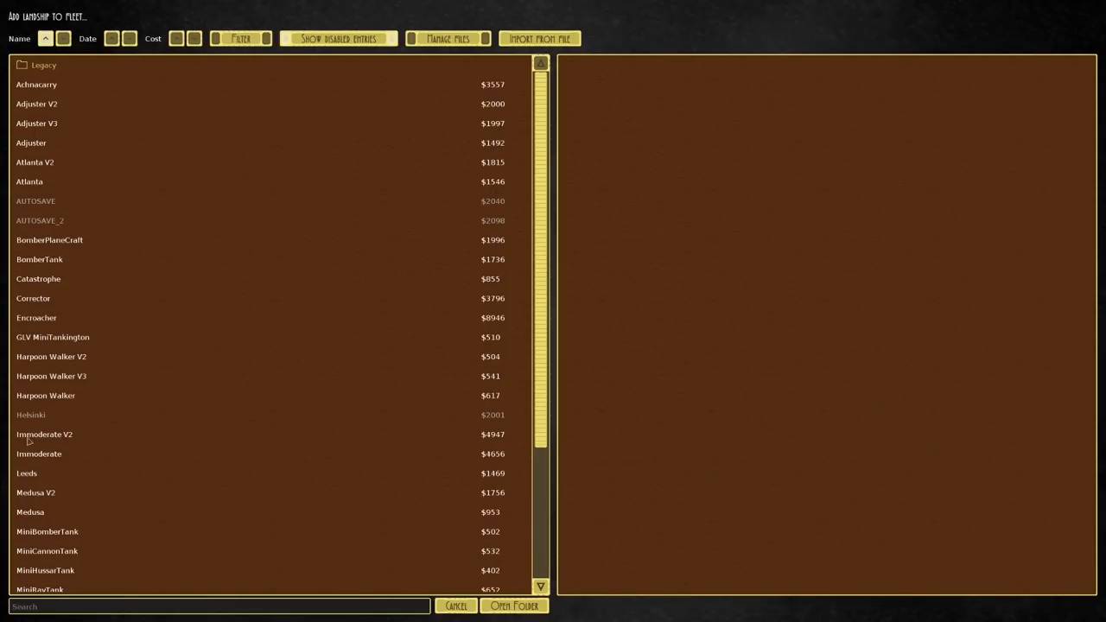
pyautogui.click(30, 415)
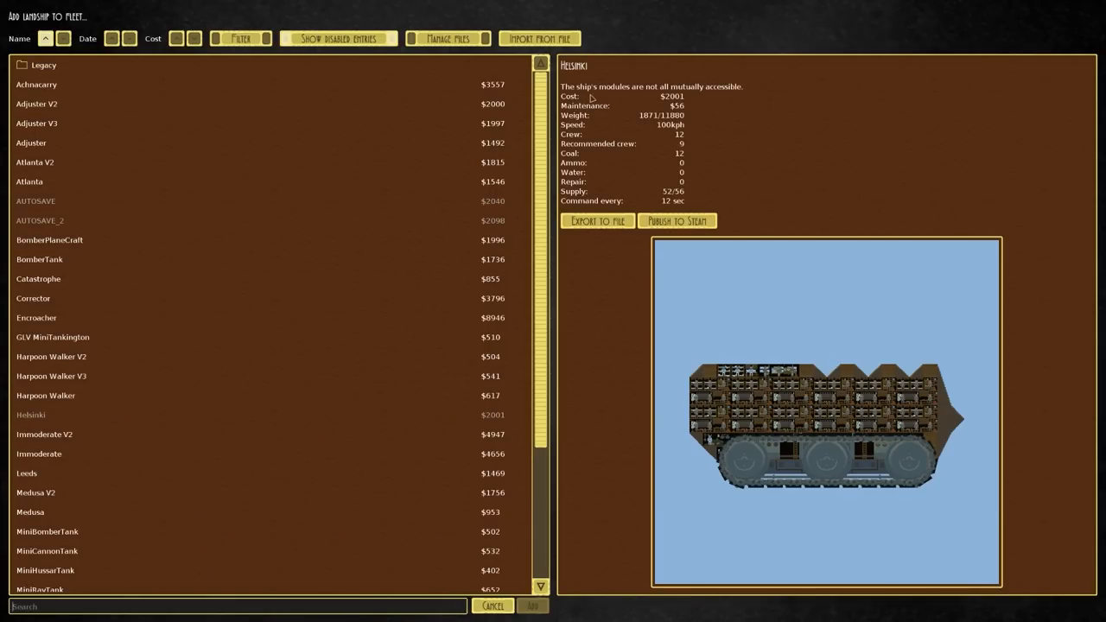
pyautogui.moveTo(866, 447)
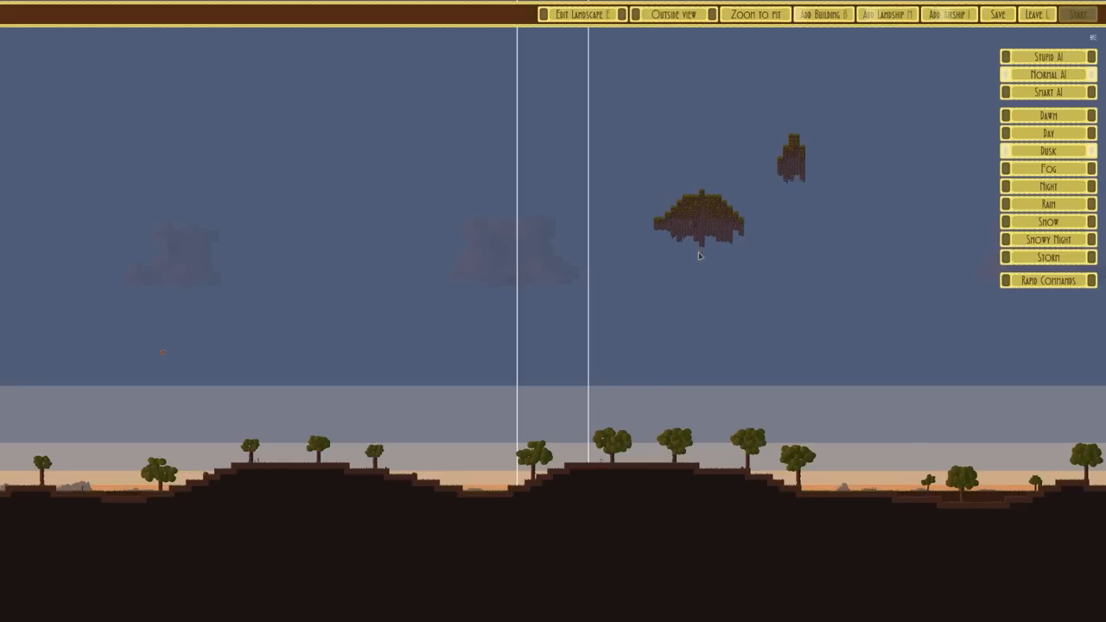
pyautogui.click(1036, 14)
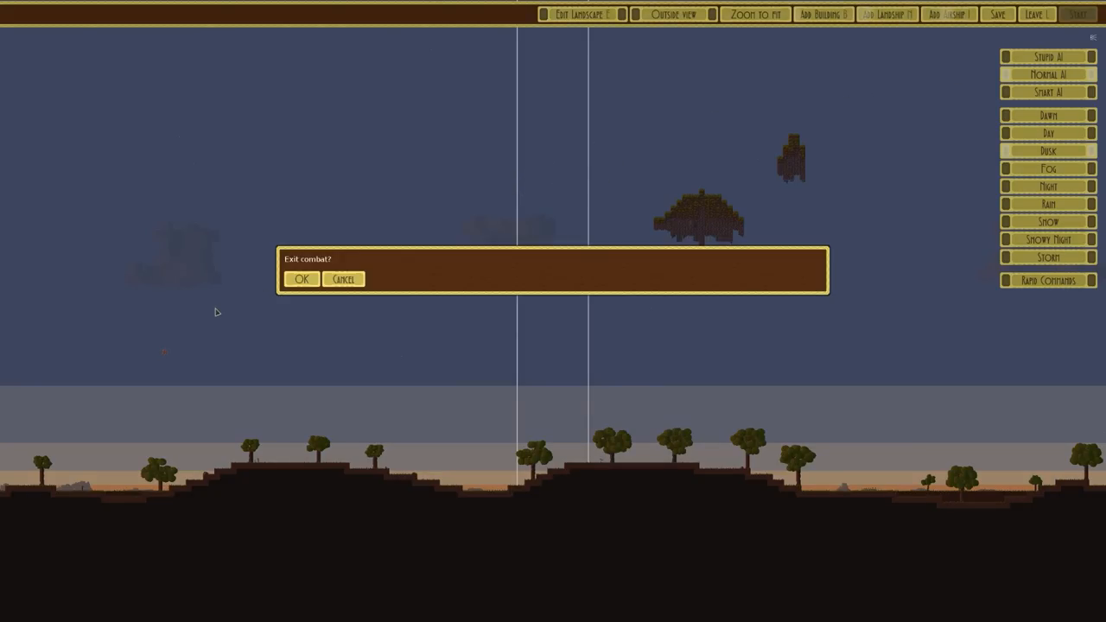
# Step: Exit combat and load the Helsinki design in the landship editor
pyautogui.click(301, 279)
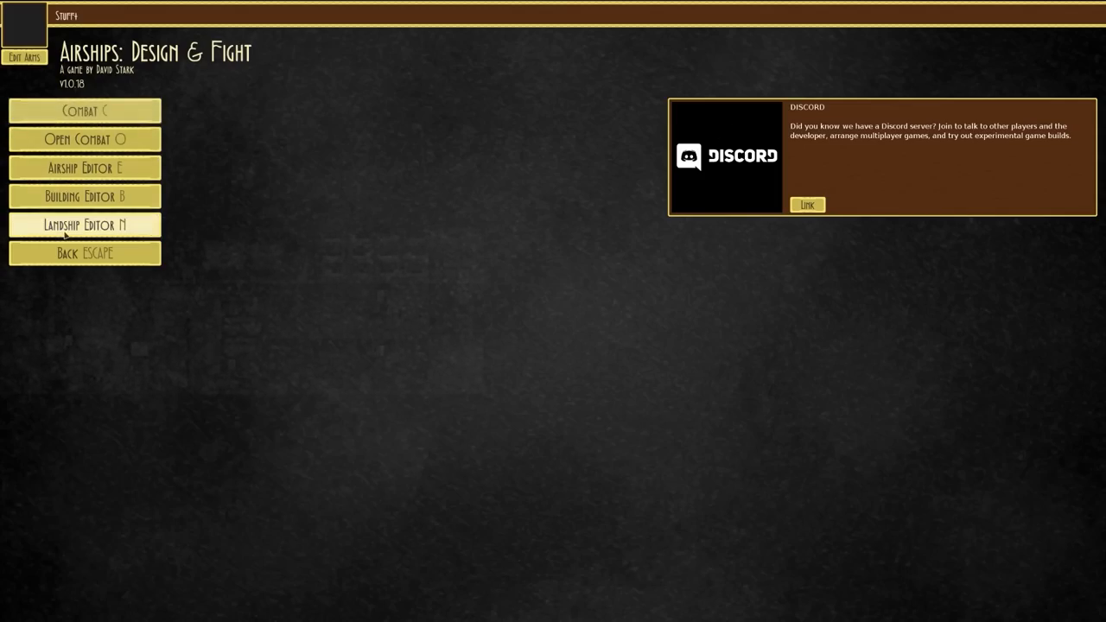
pyautogui.click(85, 168)
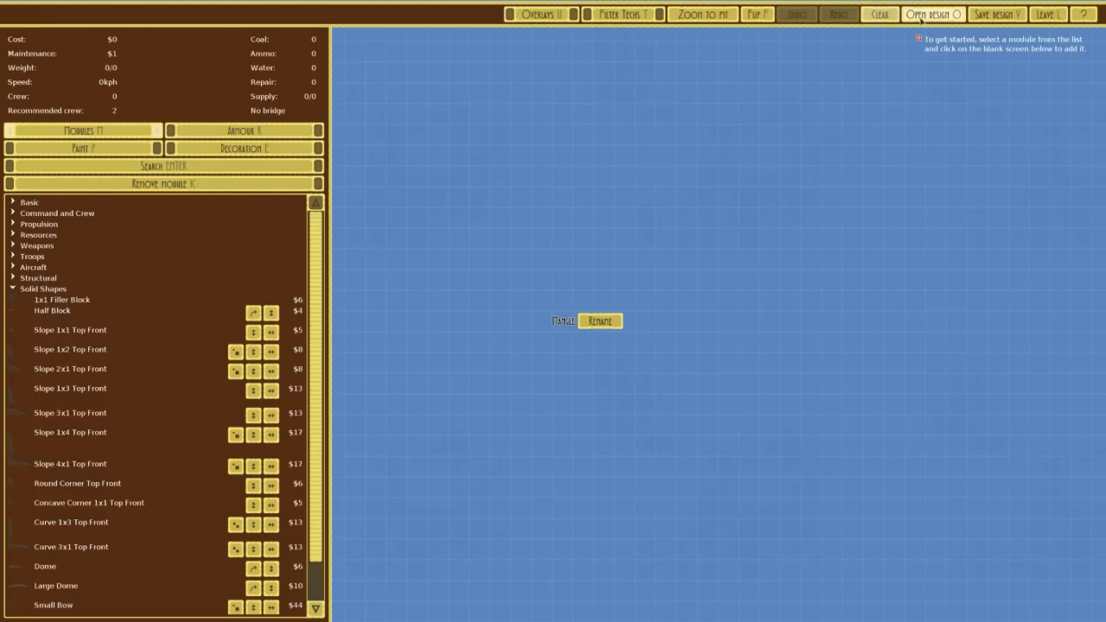
pyautogui.click(932, 13)
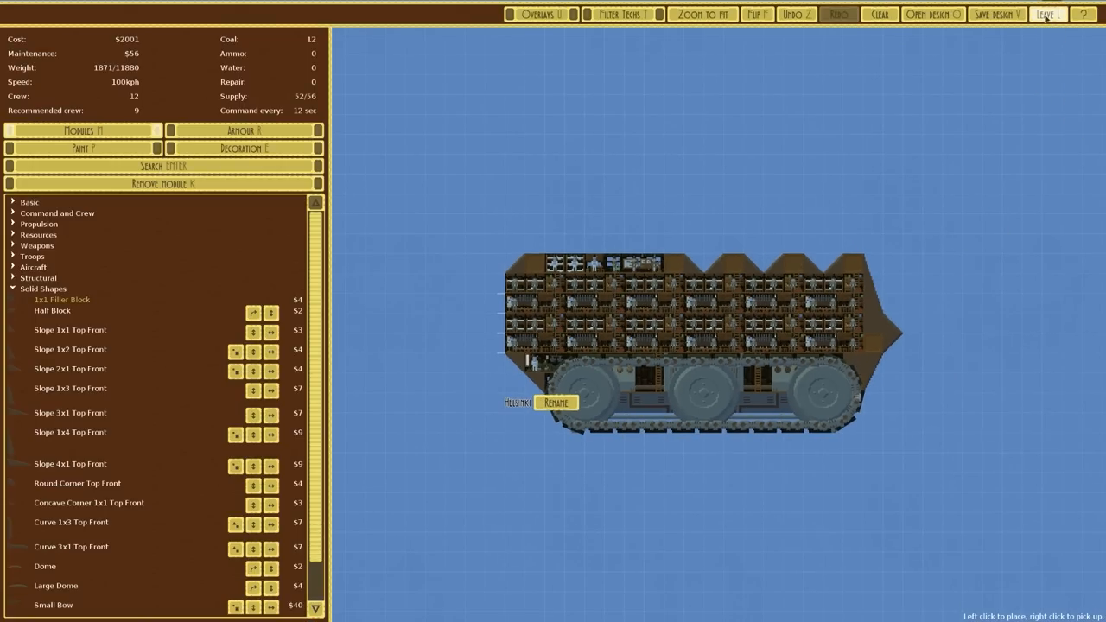
# Step: Save Helsinki again at $2001 and start a dawn test battle
pyautogui.click(995, 13)
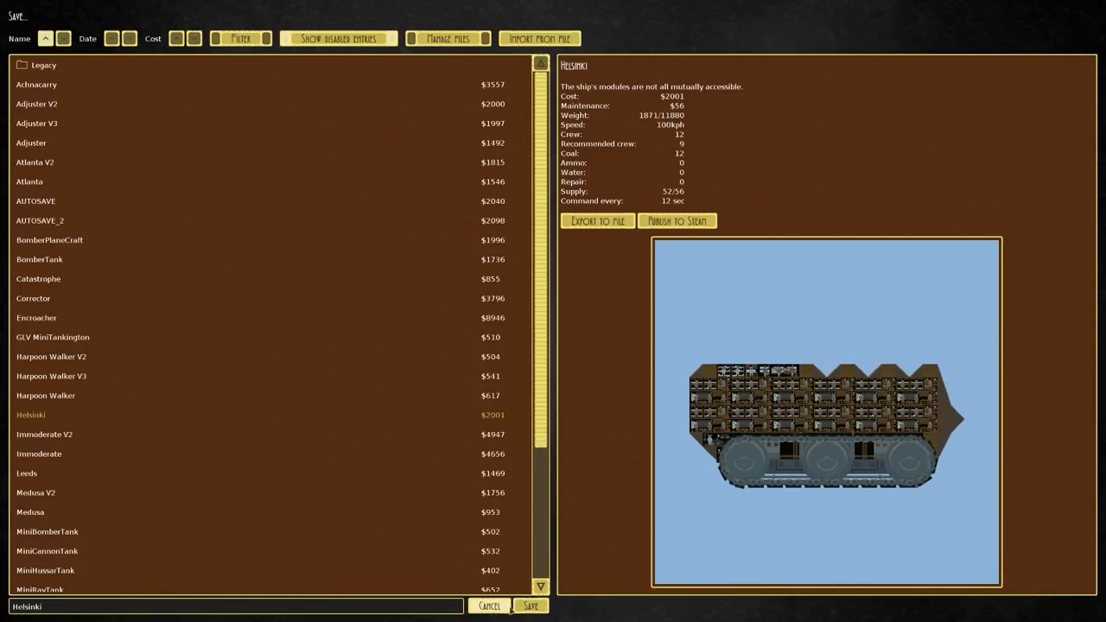
pyautogui.click(531, 605)
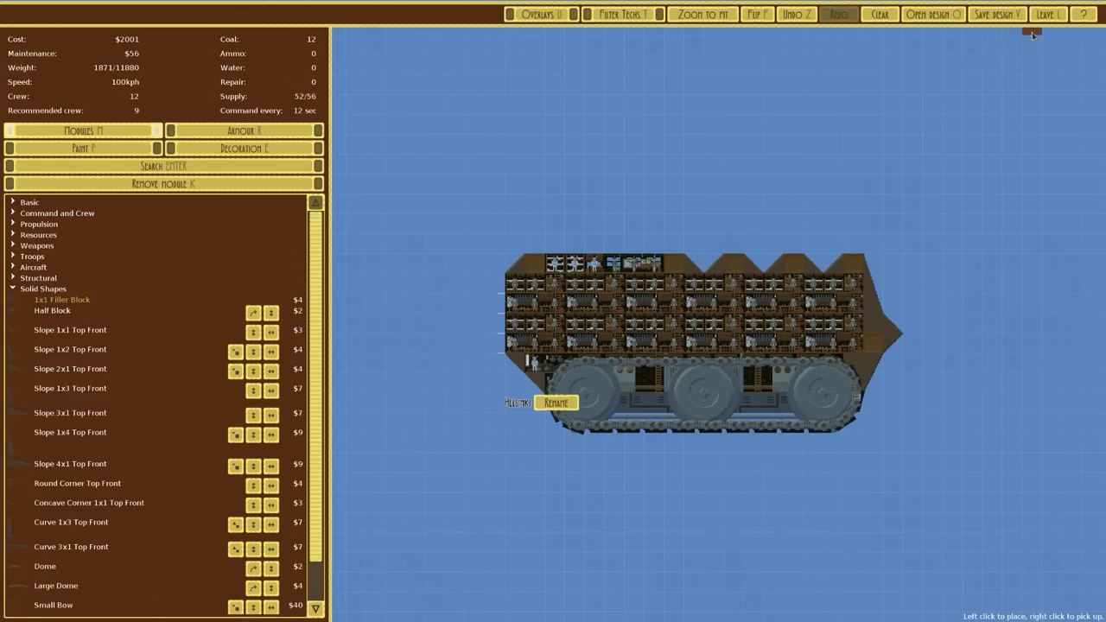
pyautogui.click(1048, 14)
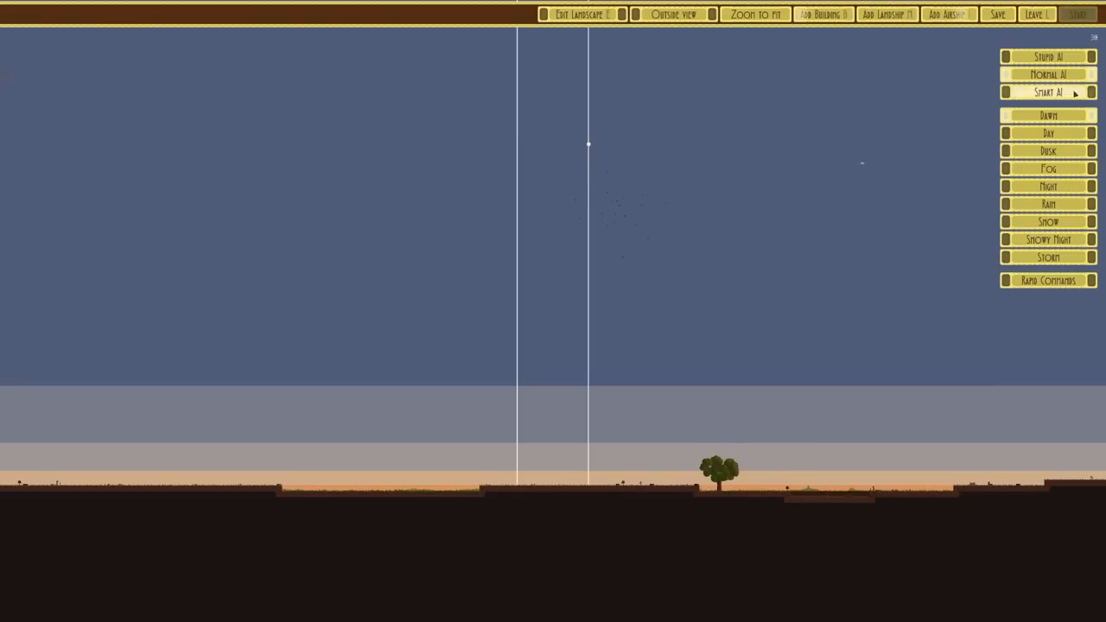
# Step: Browse the Add Landship list, previewing Newport, Newcastle and Harpoon Walker V3
pyautogui.click(886, 14)
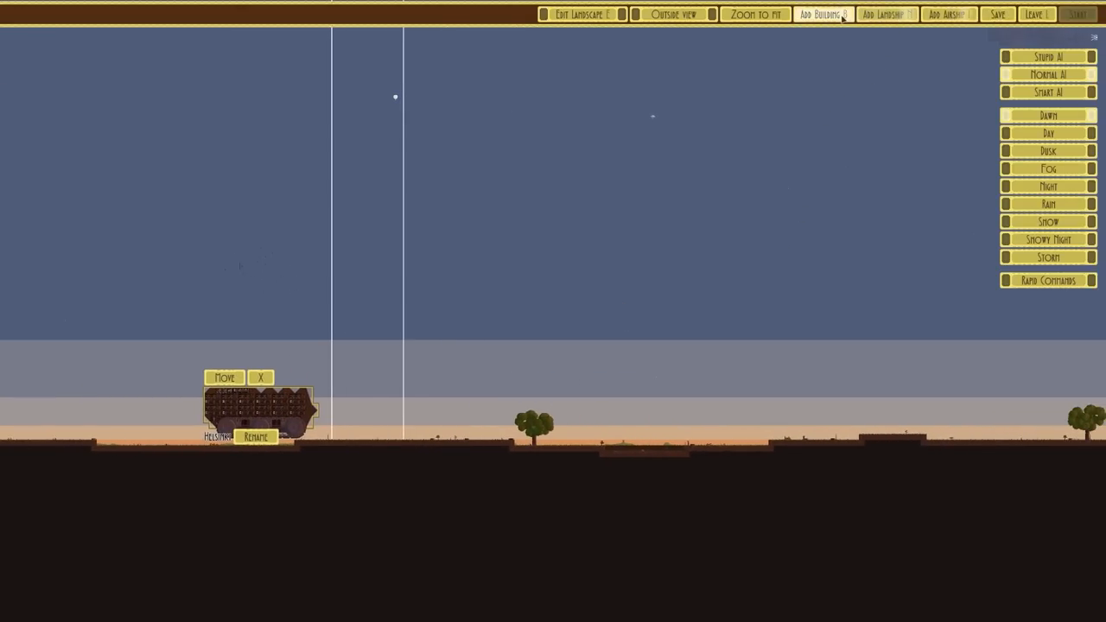
pyautogui.click(886, 14)
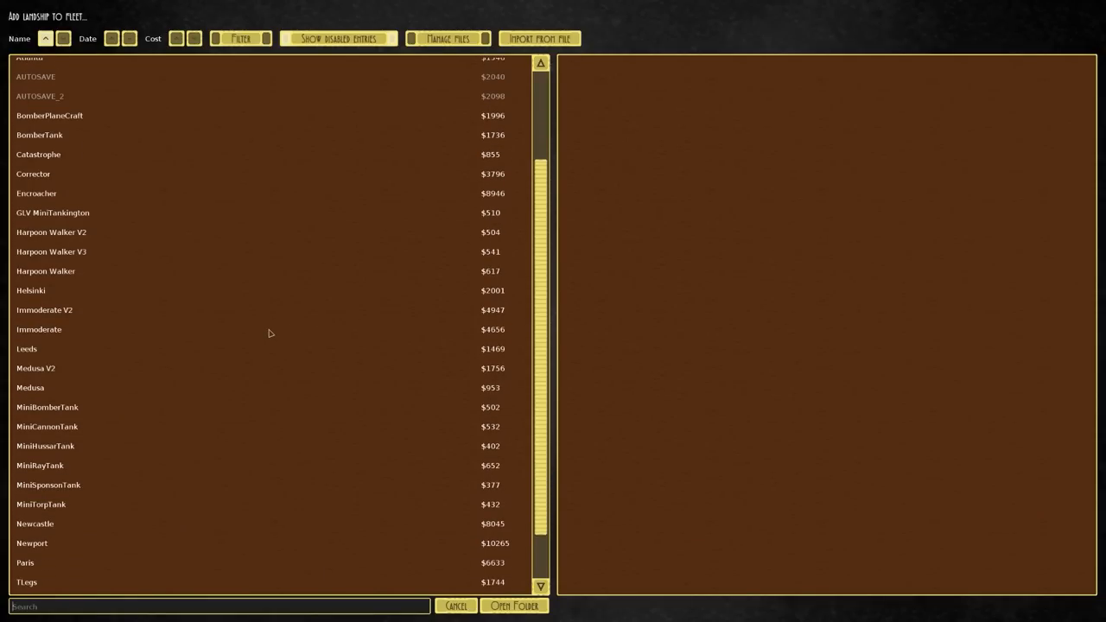
pyautogui.scroll(-3)
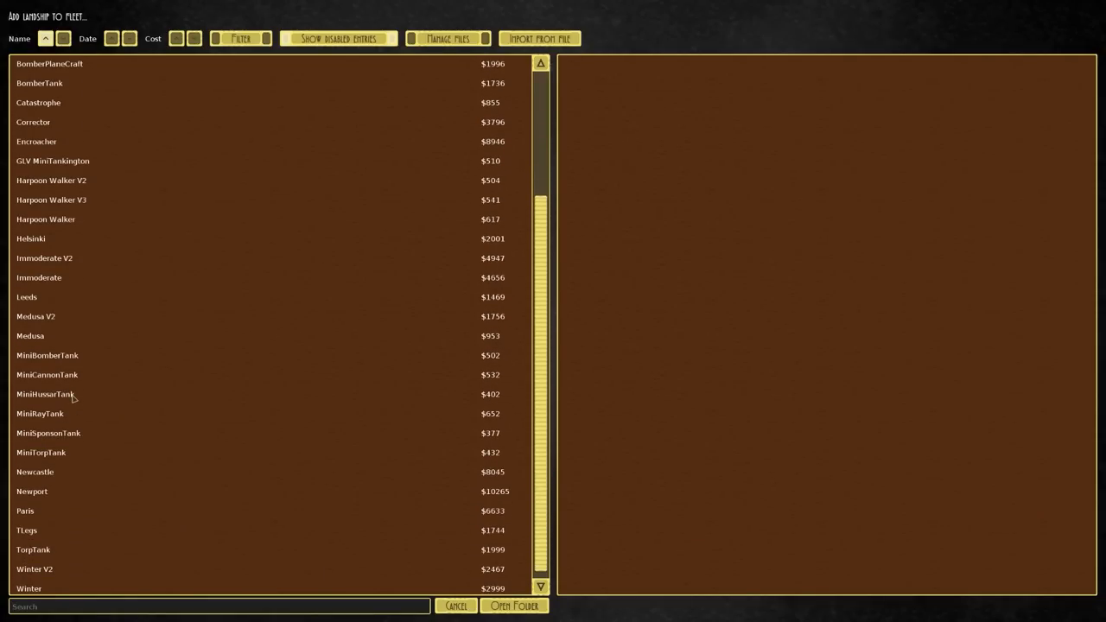
pyautogui.click(32, 491)
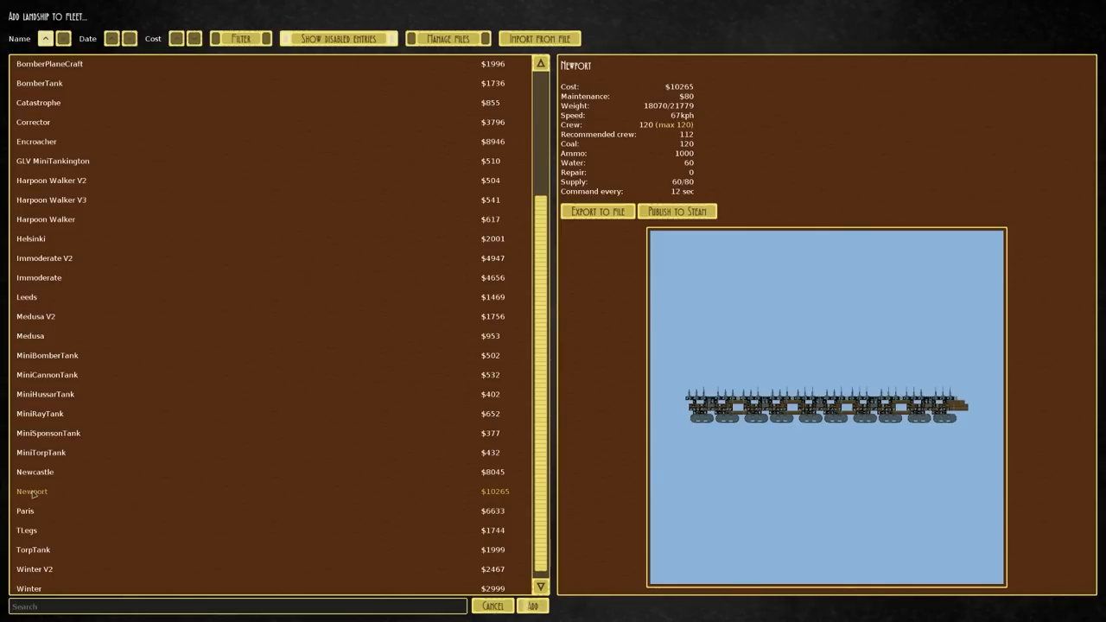
pyautogui.click(35, 472)
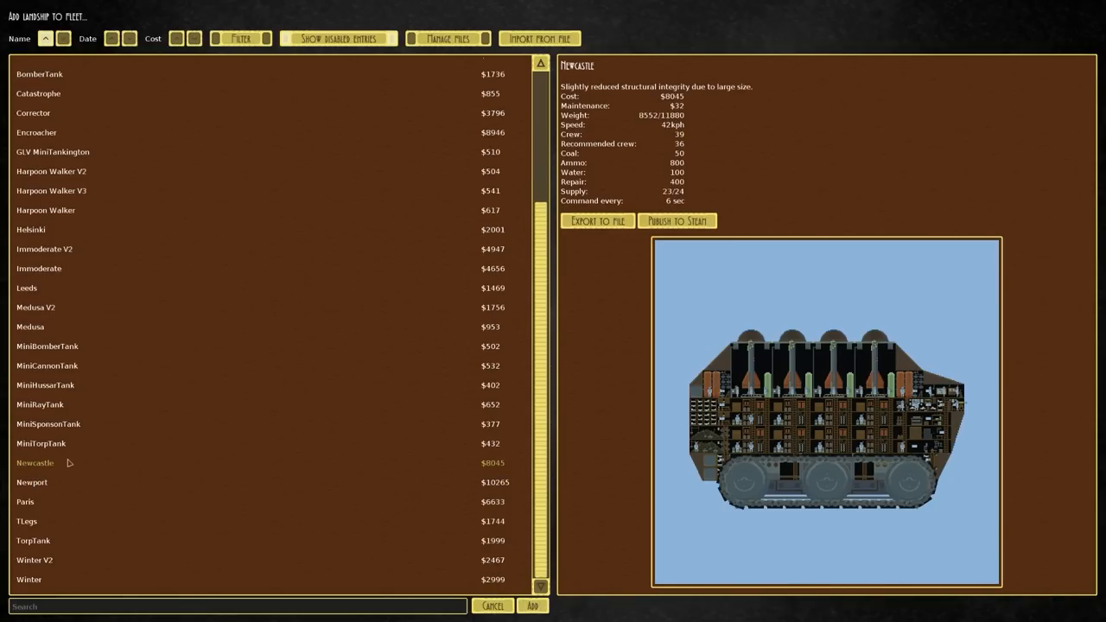
pyautogui.click(25, 501)
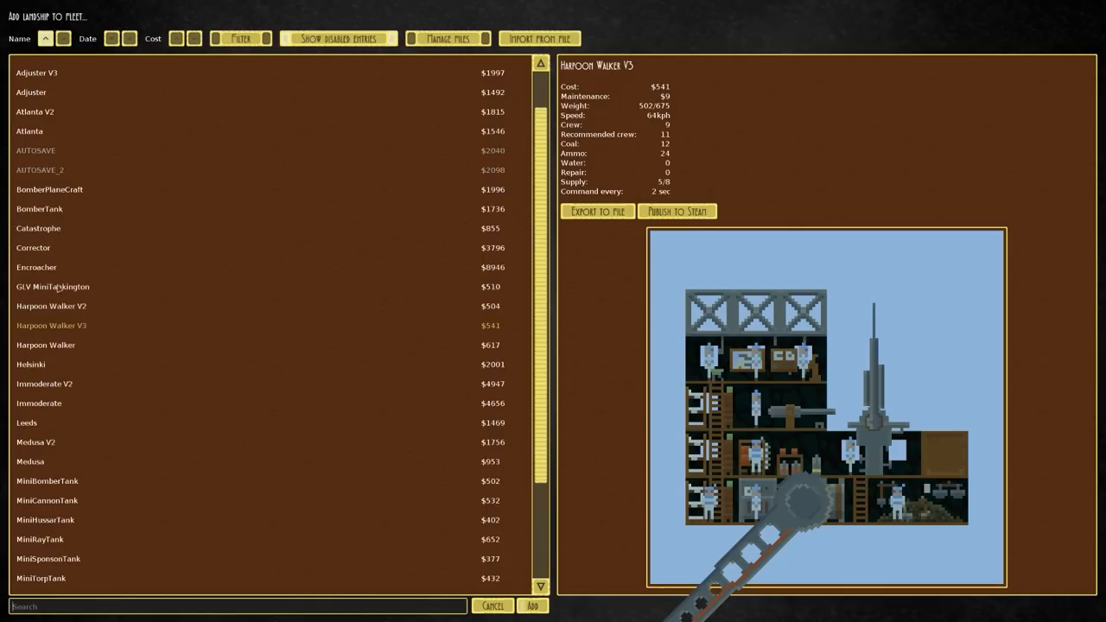
# Step: Preview the Encroacher and start placing it, then cancel without adding it
pyautogui.click(37, 267)
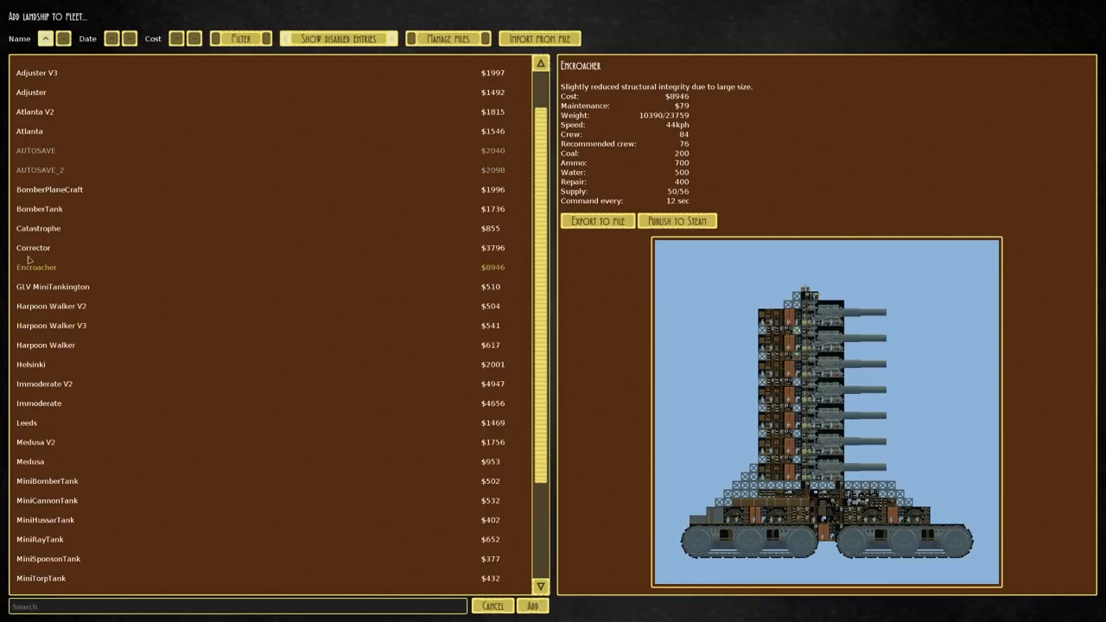
pyautogui.click(33, 247)
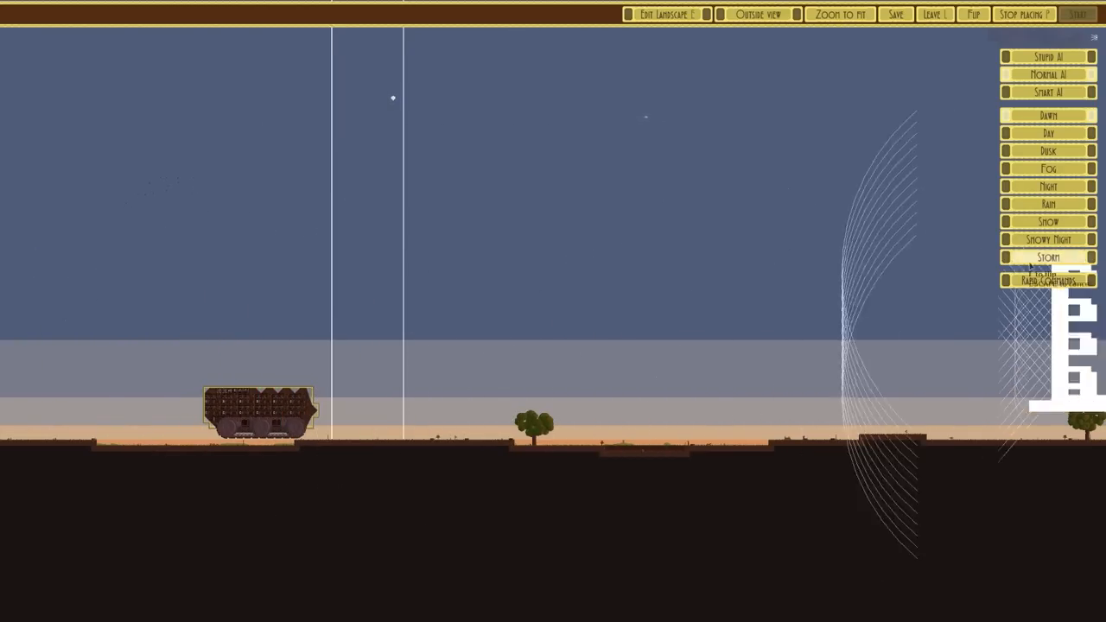
pyautogui.click(260, 411)
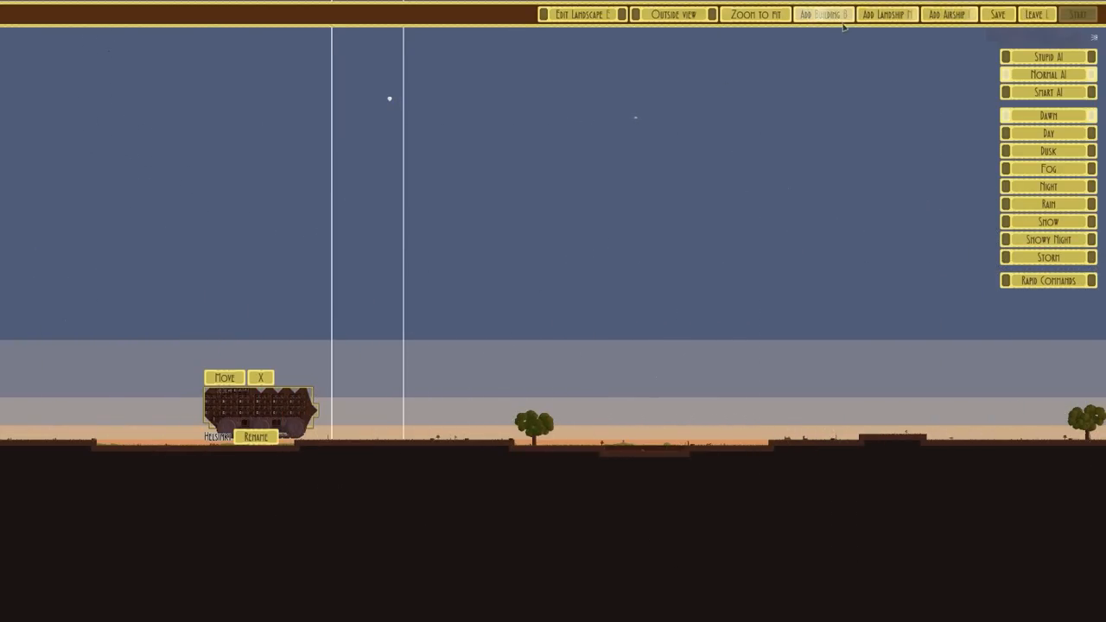
pyautogui.click(822, 14)
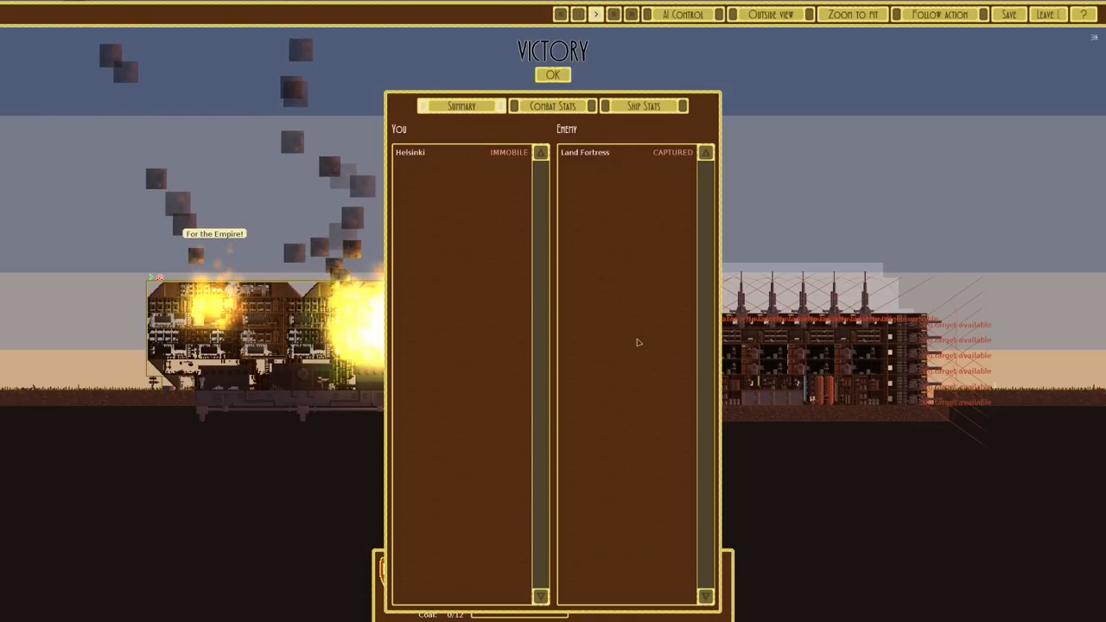
pyautogui.moveTo(811, 363)
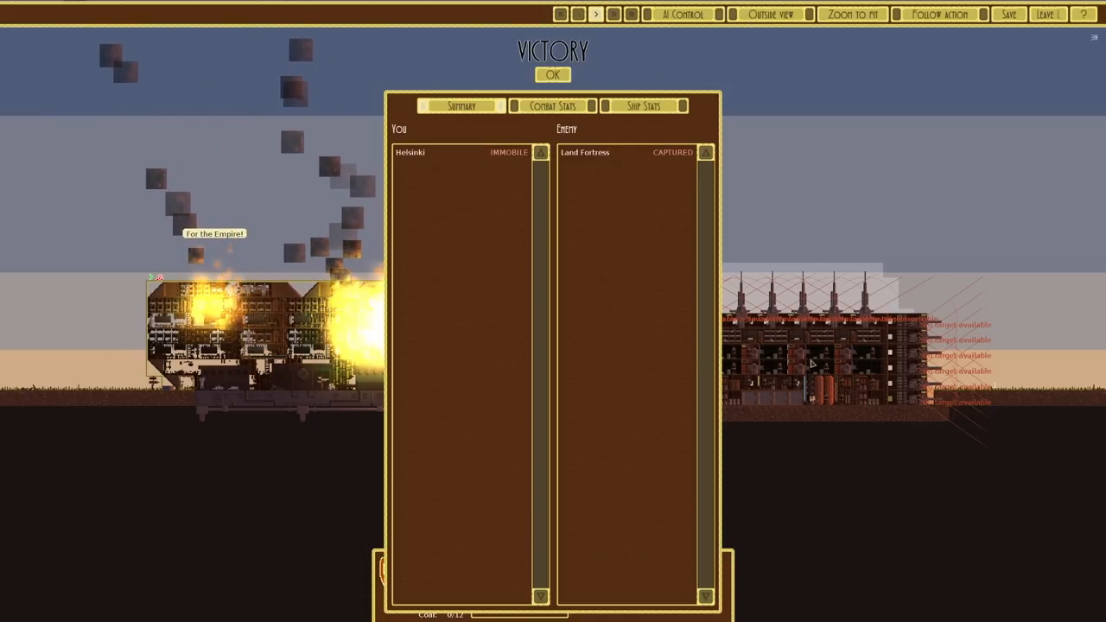
# Step: Dismiss the victory summary after beating the Land Fortress and leave the battle
pyautogui.click(553, 75)
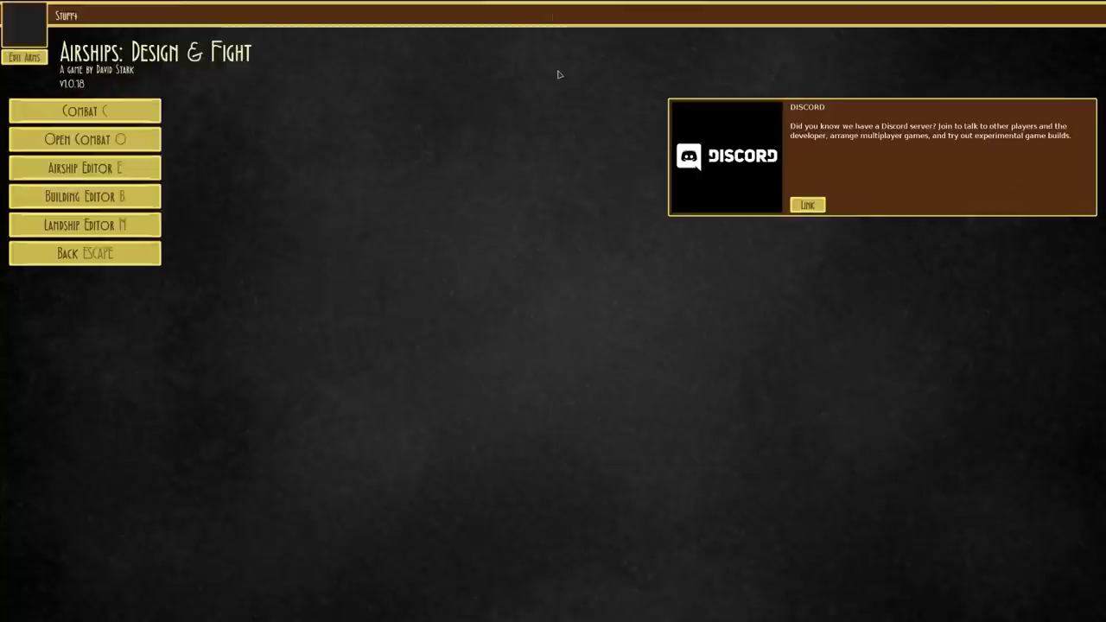